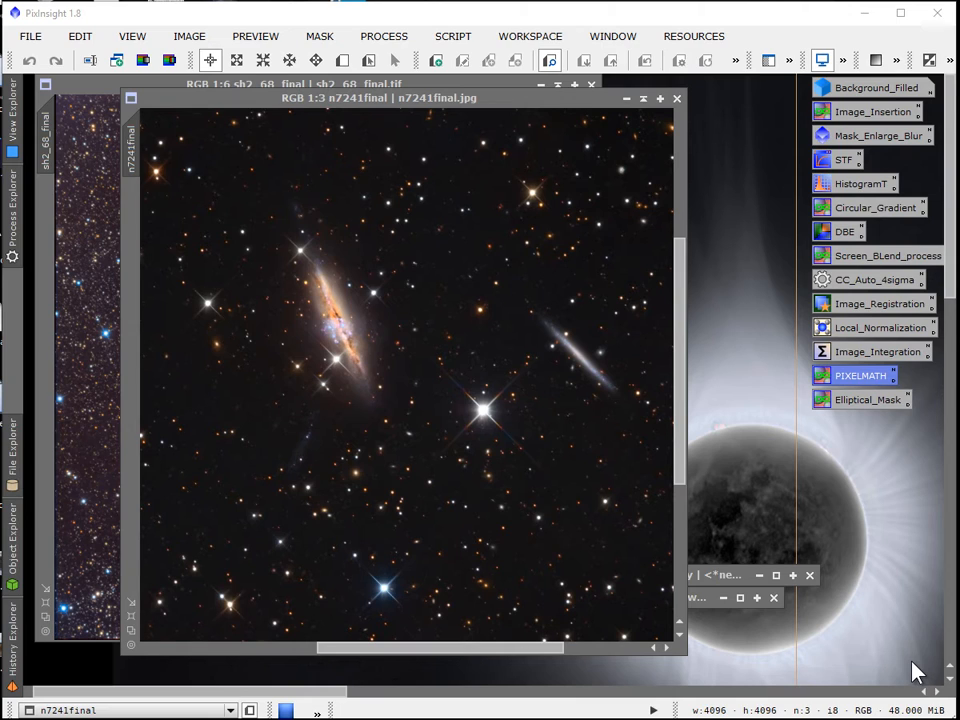
mouse_move(950, 568)
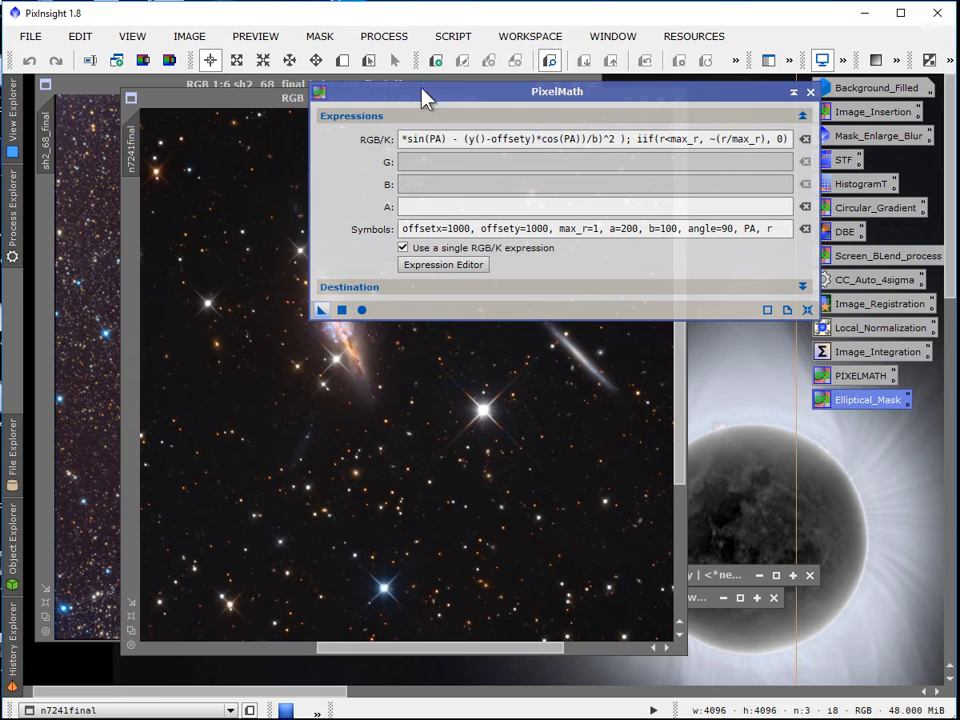
- Place the PixelMath window holding the elliptical mask expression beside the n7241final galaxy image
left_click_drag(556, 92, 452, 226)
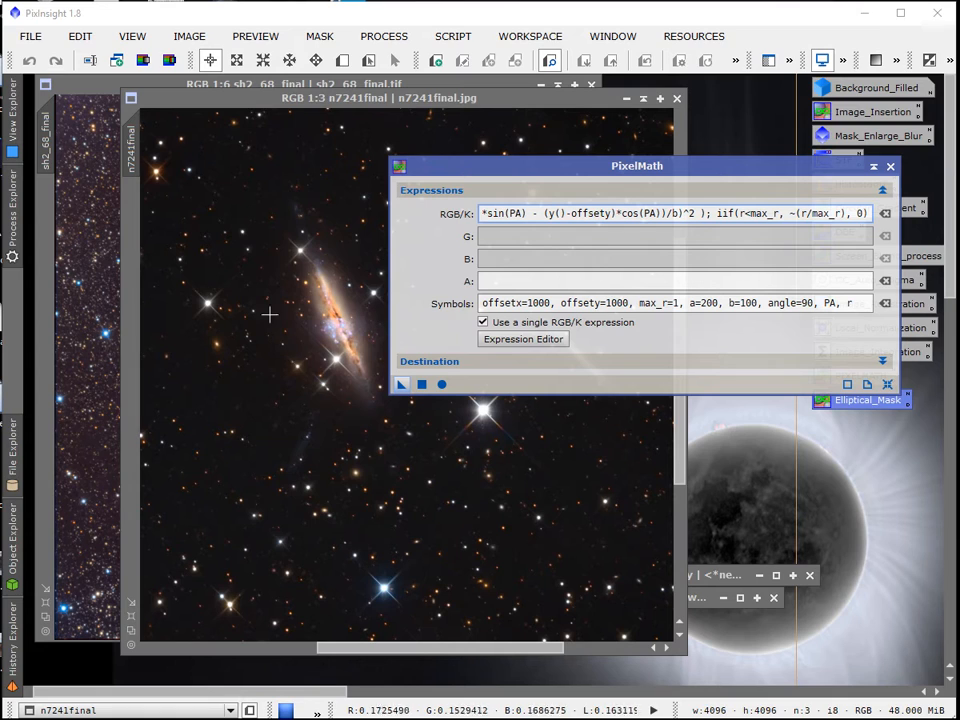
mouse_move(310, 398)
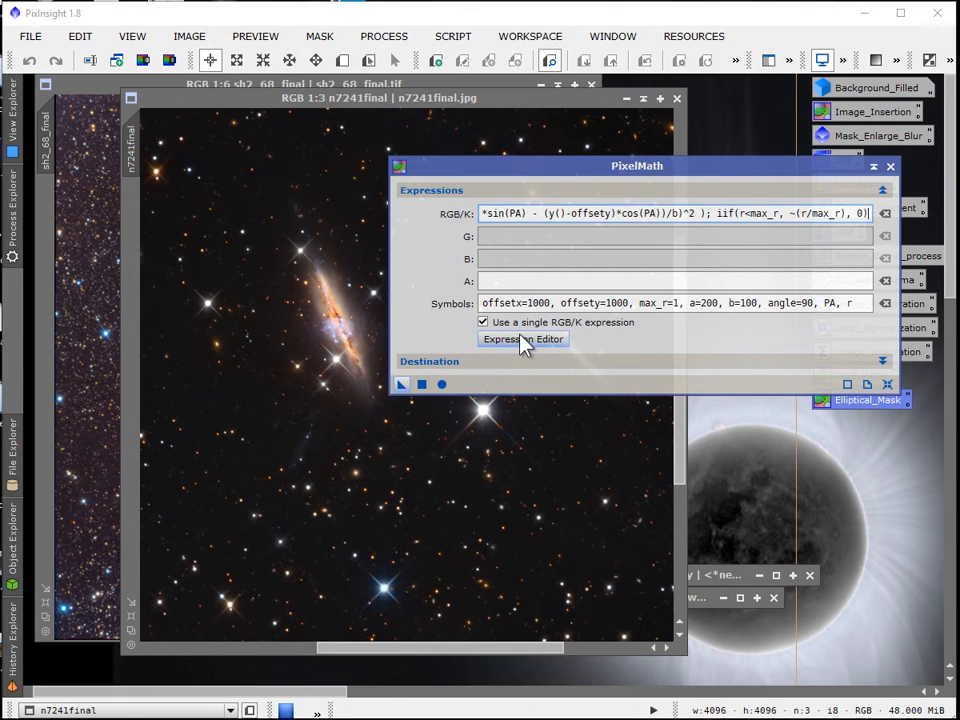
- Bring up the Expression Editor to review the multi-line elliptical mask expression and its symbols
left_click(522, 340)
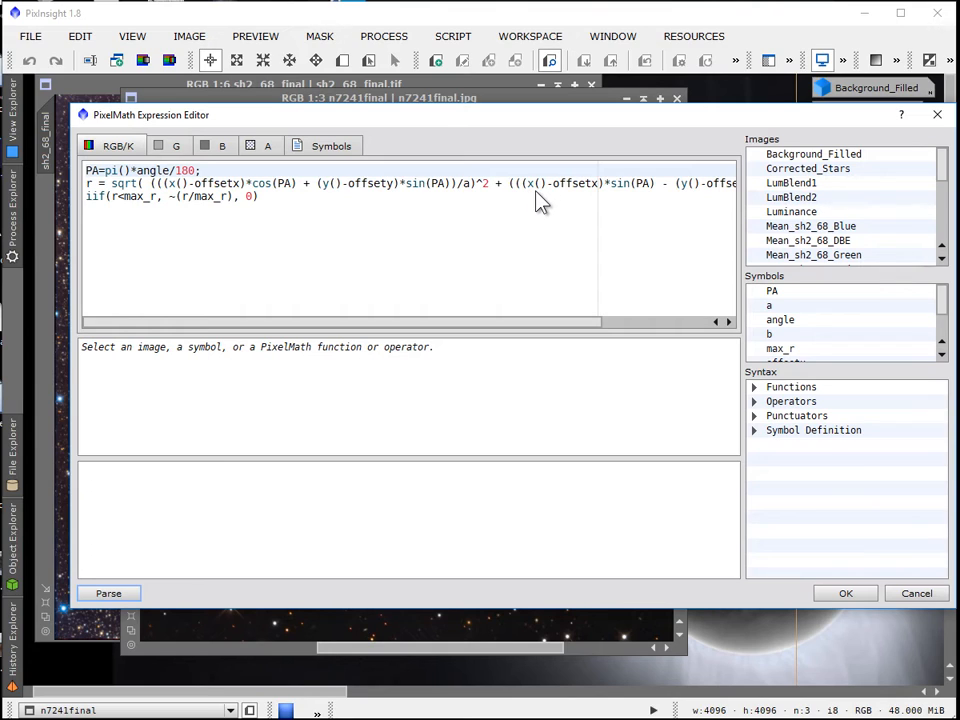
mouse_move(468, 204)
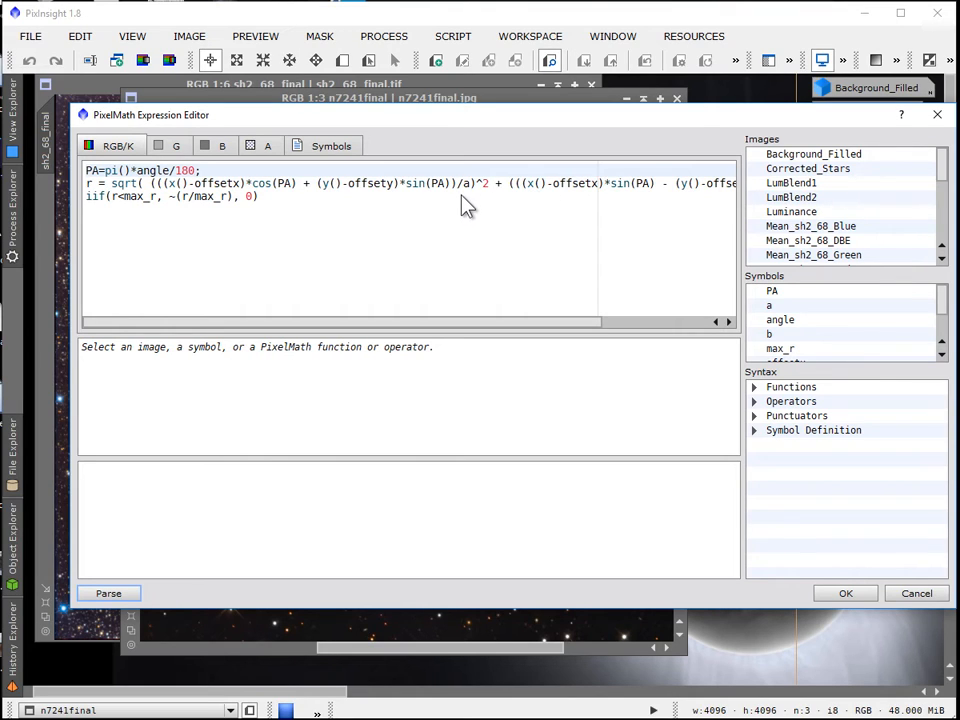
mouse_move(468, 196)
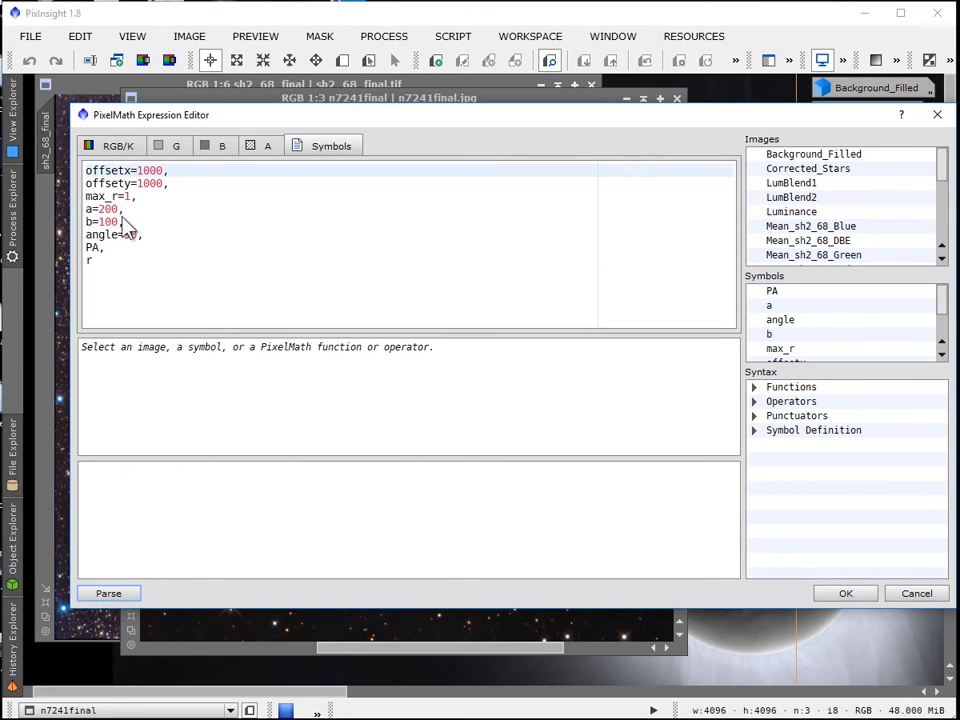
- Set the ellipse rotation symbol to angle=90
type("90")
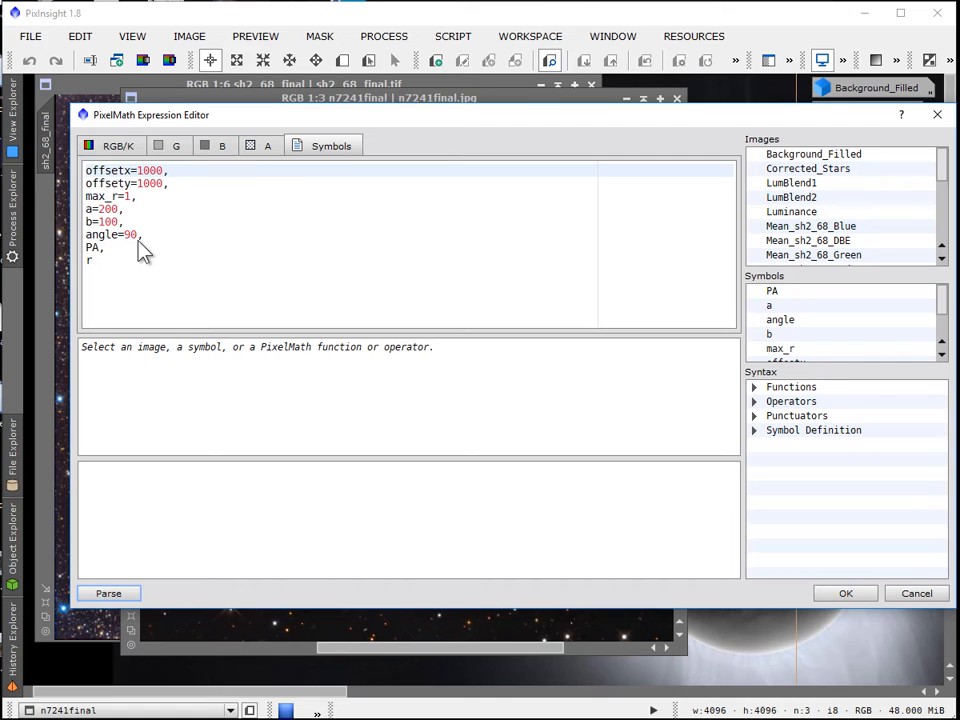
mouse_move(160, 190)
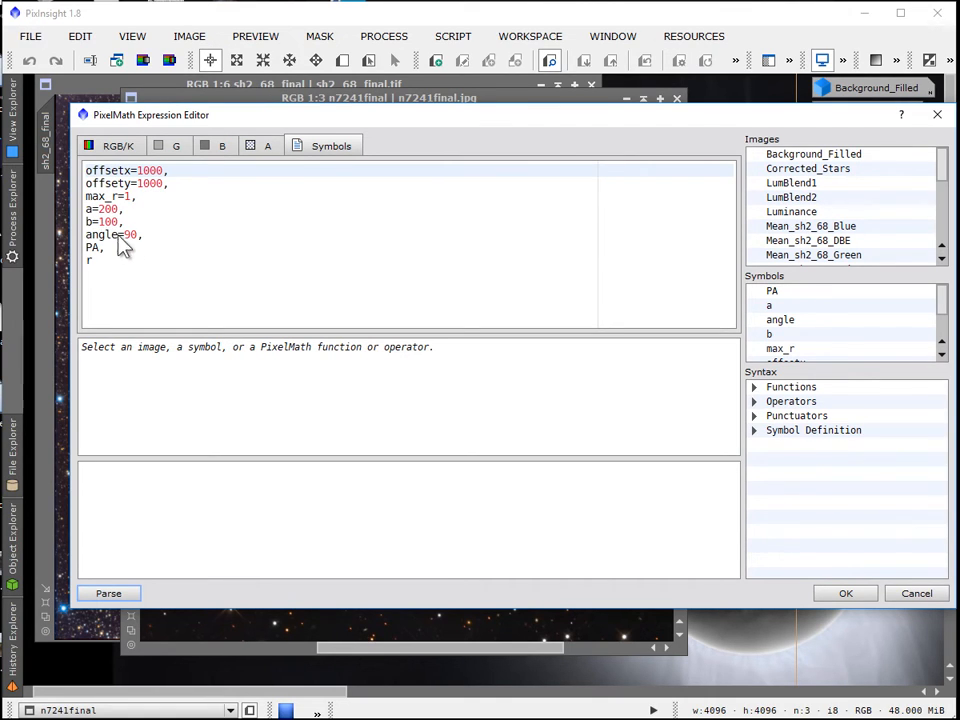
mouse_move(138, 244)
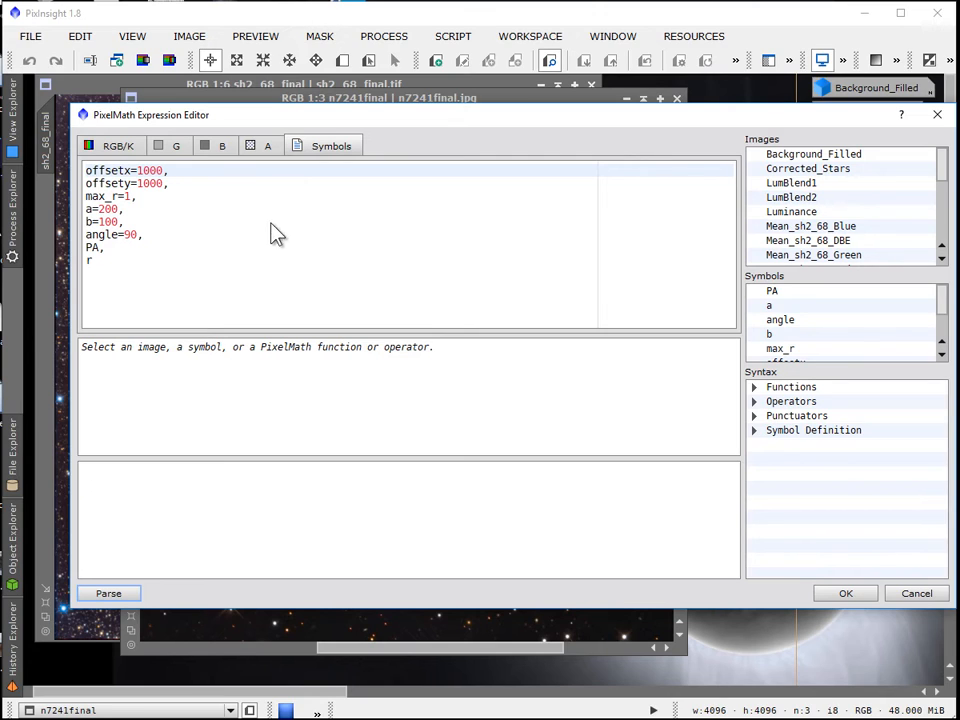
mouse_move(650, 564)
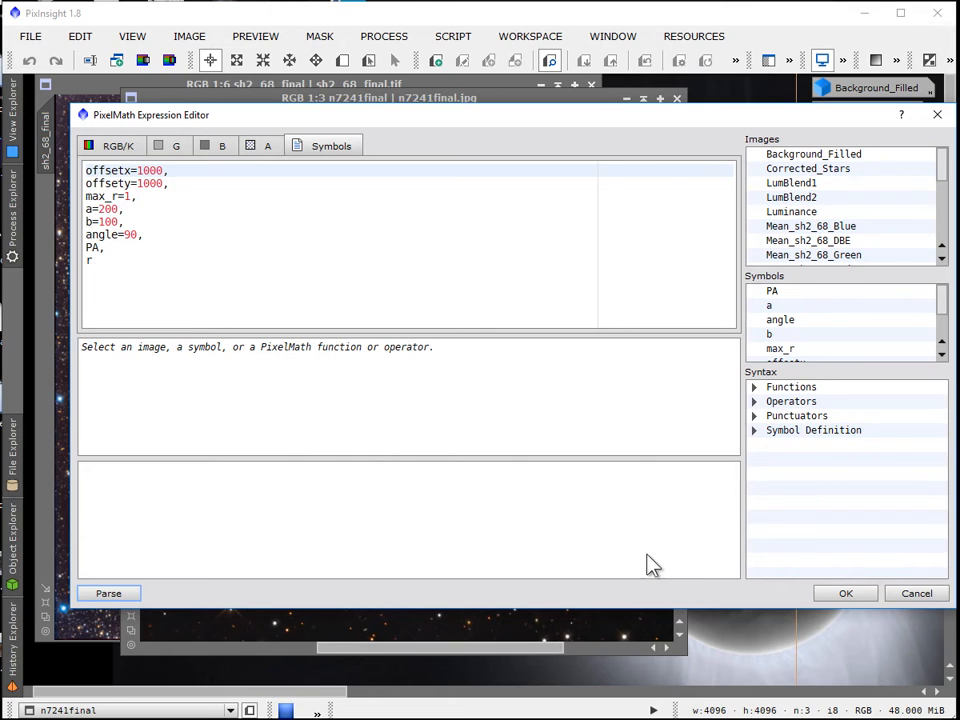
mouse_move(796, 550)
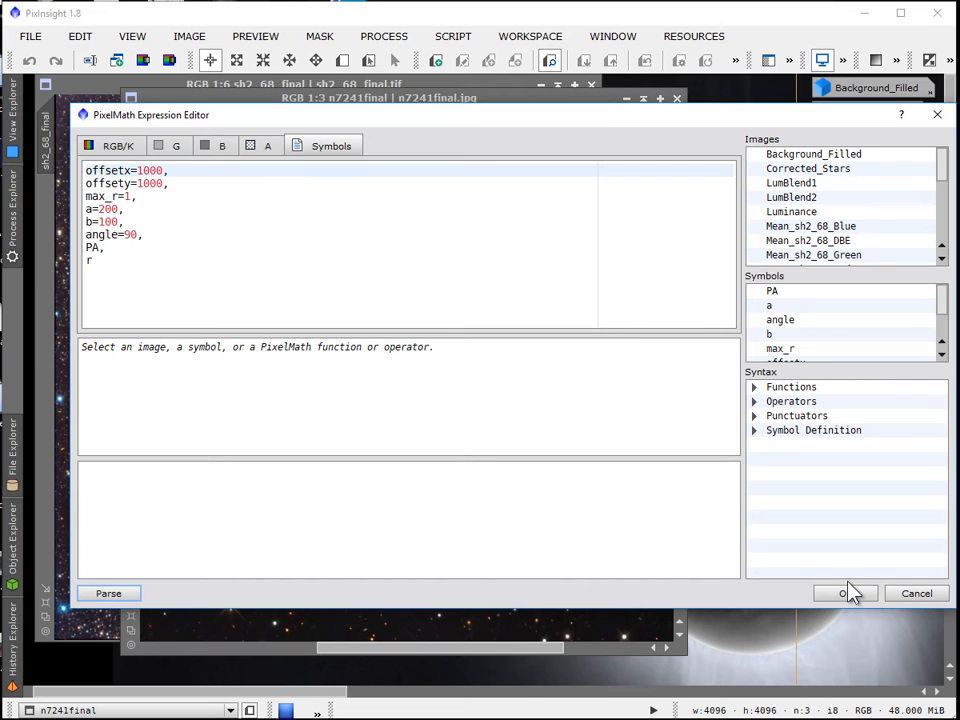
- Accept the edited symbols so PixelMath carries angle=90 with a=200 and b=100
left_click(844, 592)
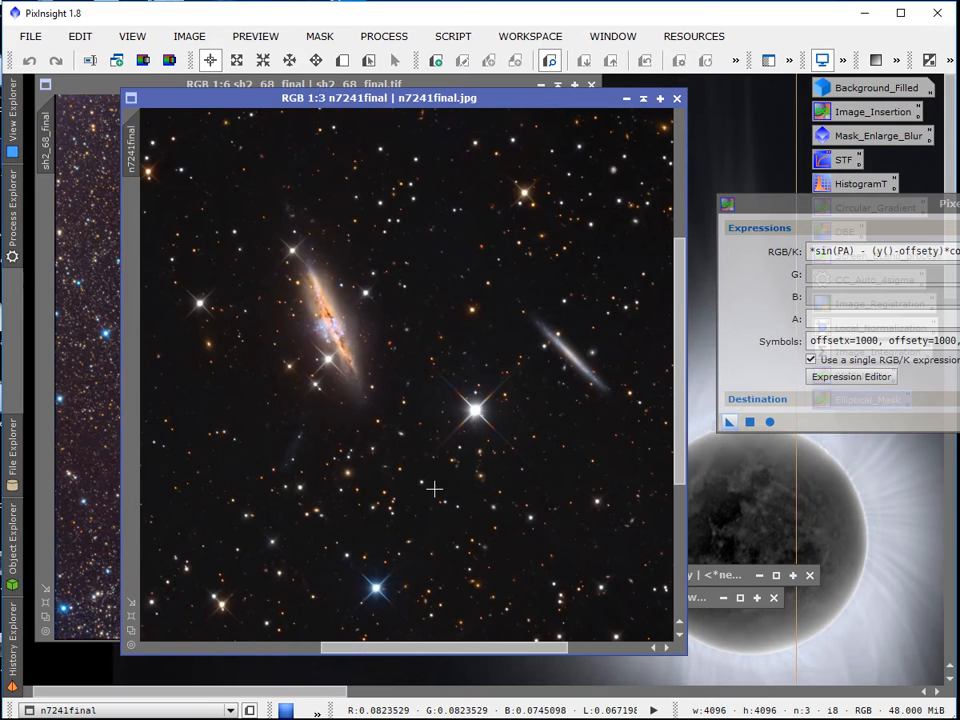
mouse_move(268, 270)
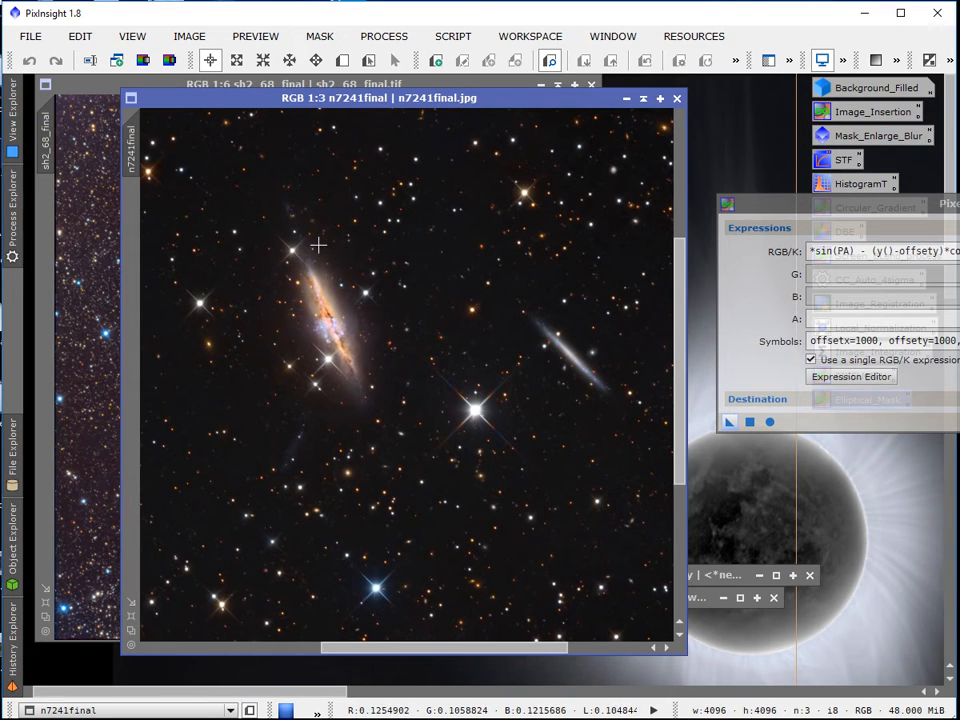
mouse_move(282, 288)
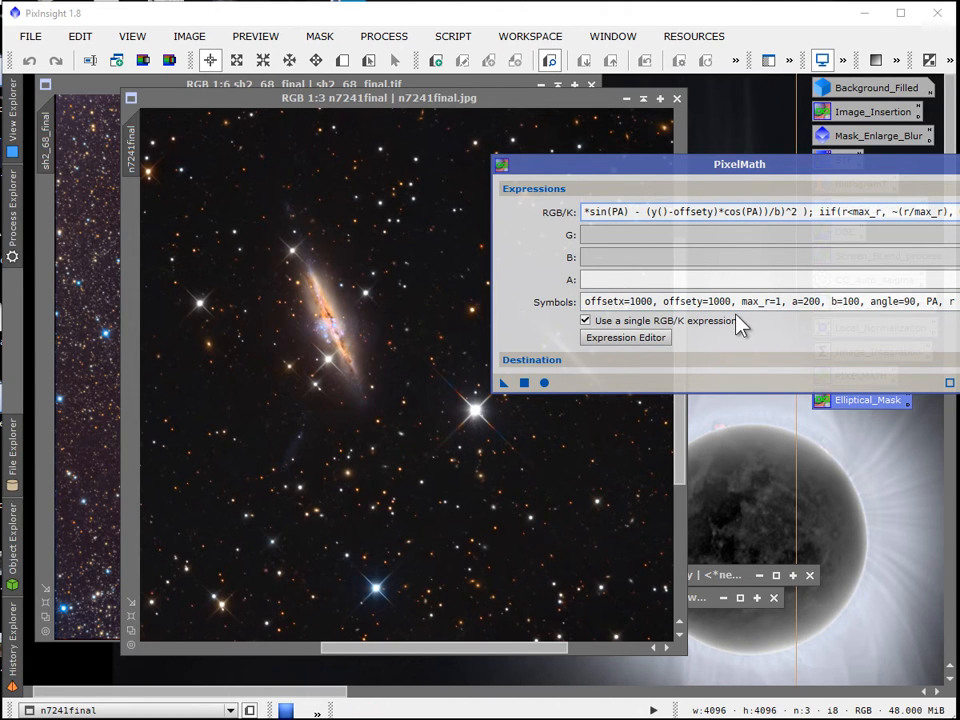
left_click_drag(740, 164, 612, 84)
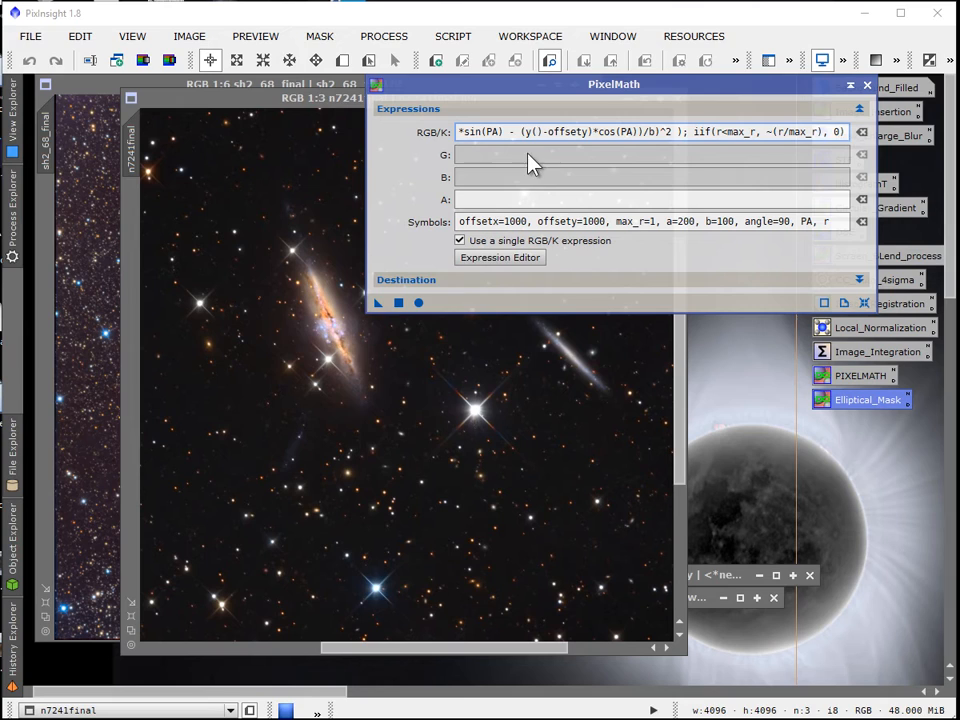
mouse_move(300, 436)
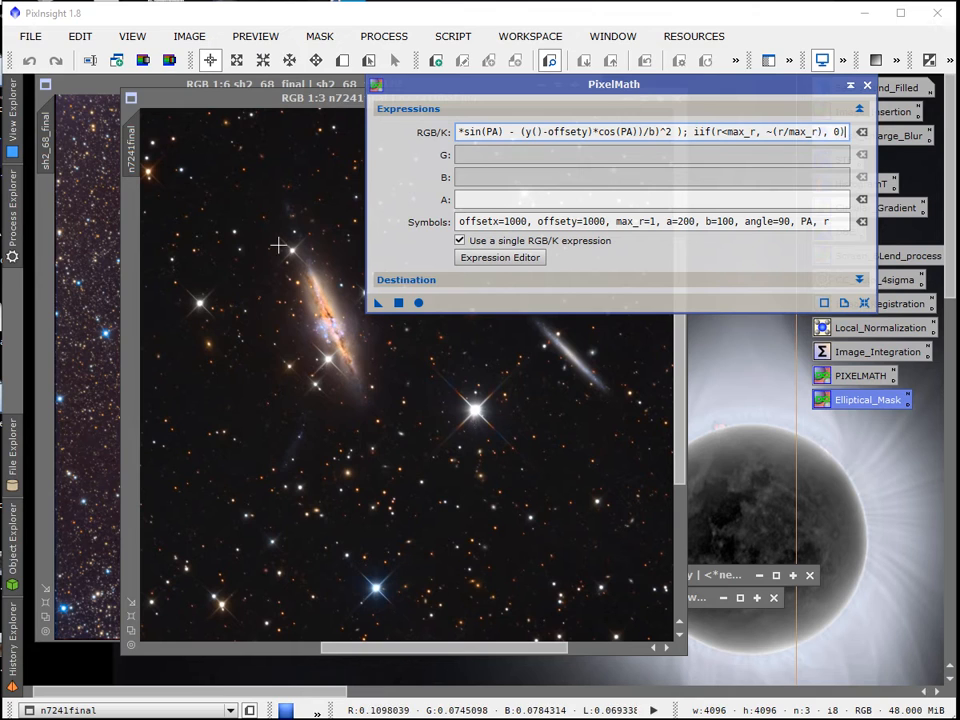
mouse_move(372, 412)
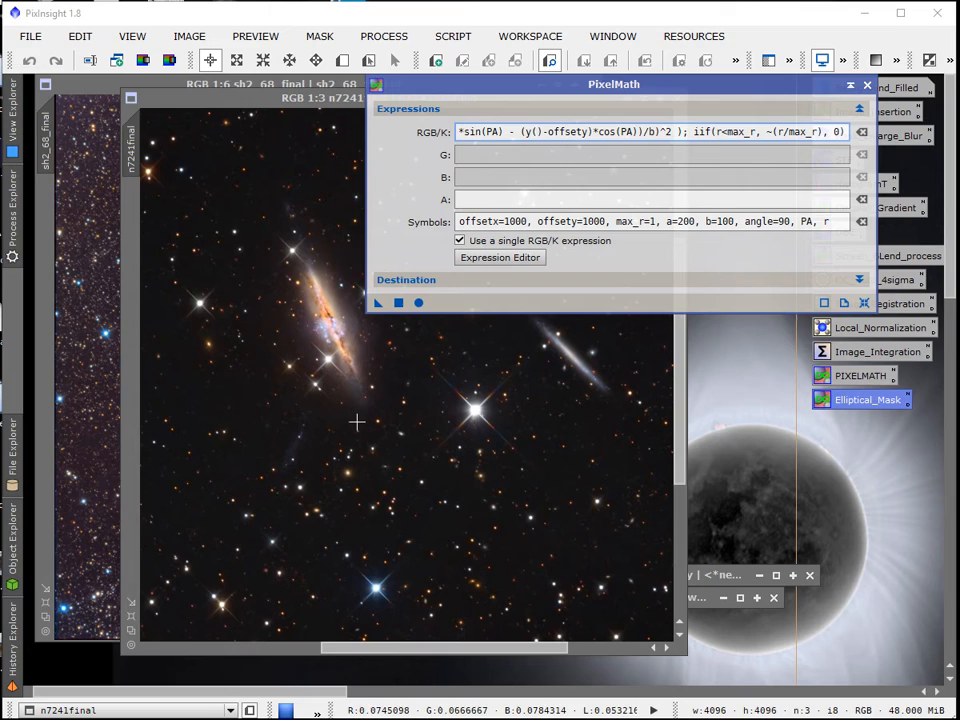
mouse_move(290, 420)
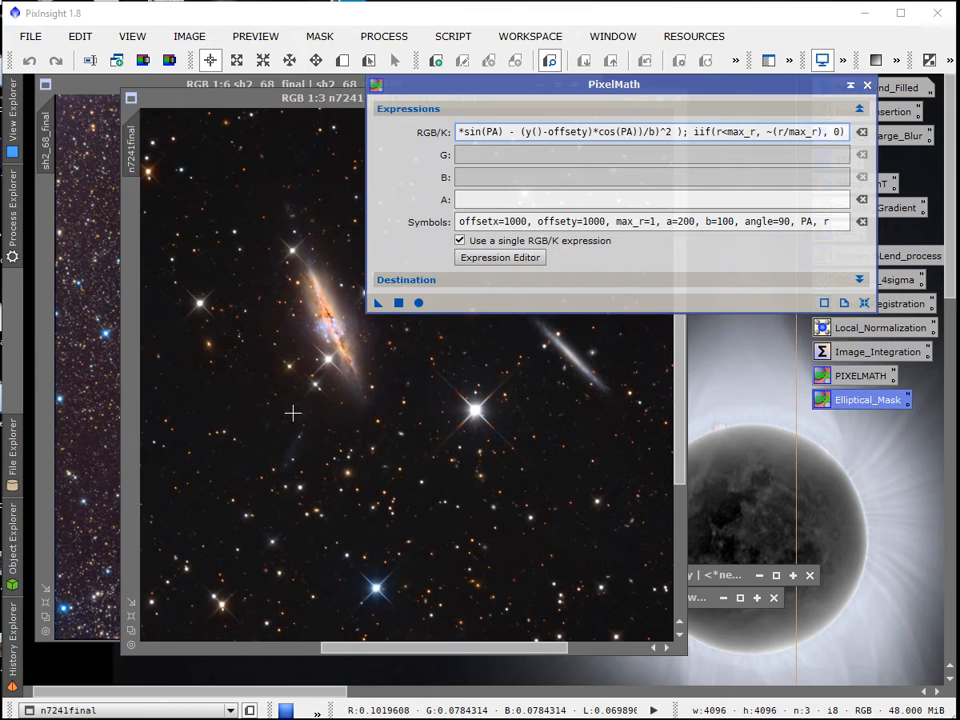
mouse_move(312, 290)
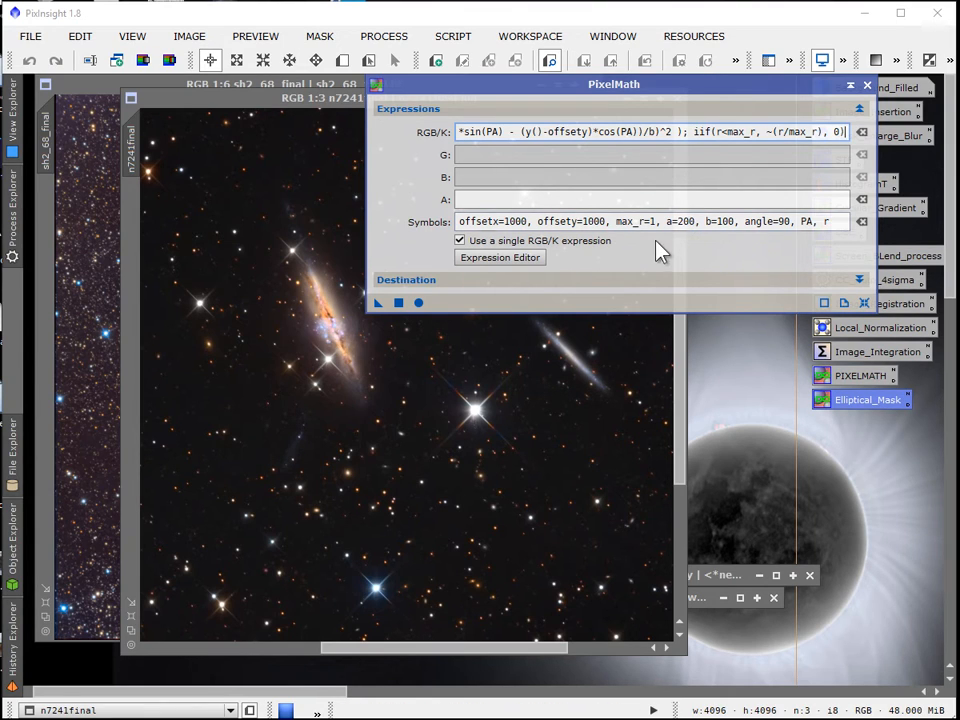
left_click_drag(612, 84, 616, 98)
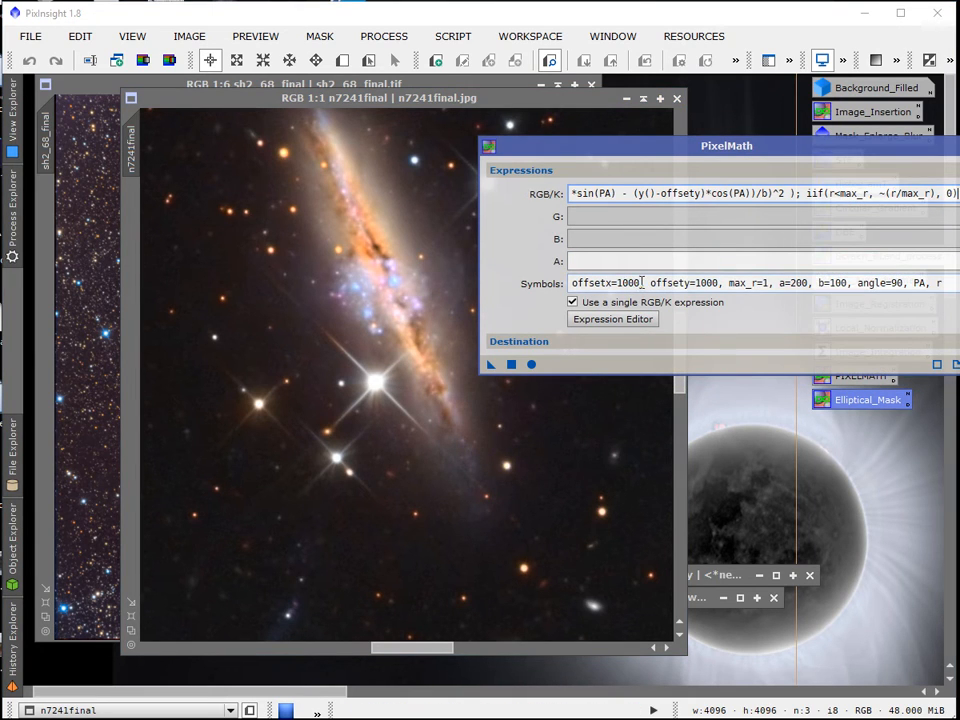
- Recentre the ellipse at offsetx=2175 and offsety=1868 on the galaxy's sampled point
double_click(628, 284)
type("2175")
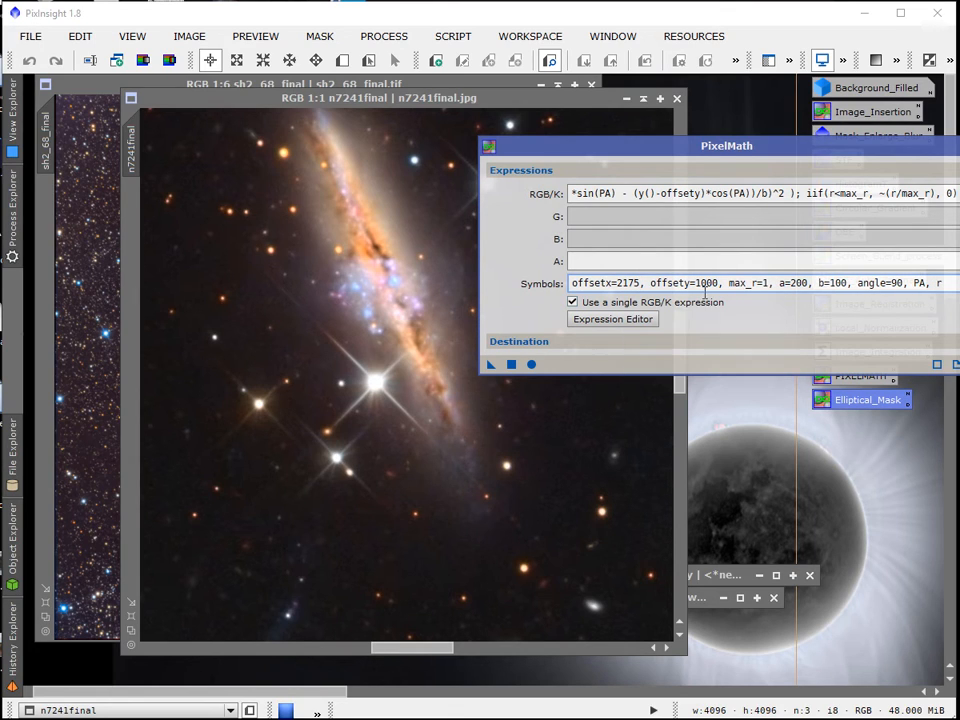
double_click(704, 284)
type("868")
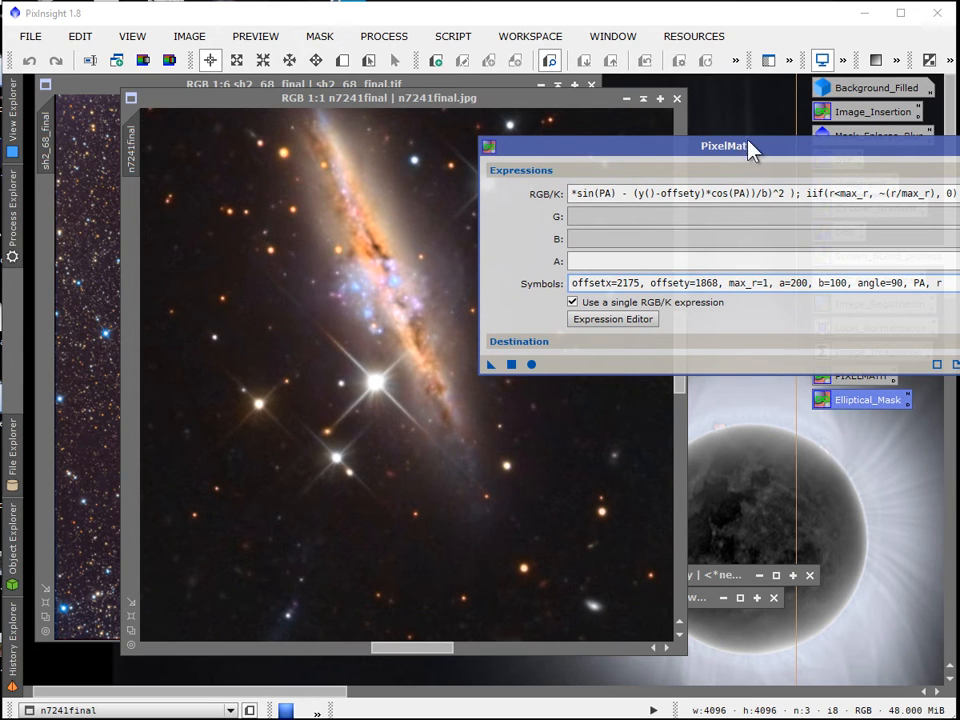
left_click_drag(722, 146, 580, 100)
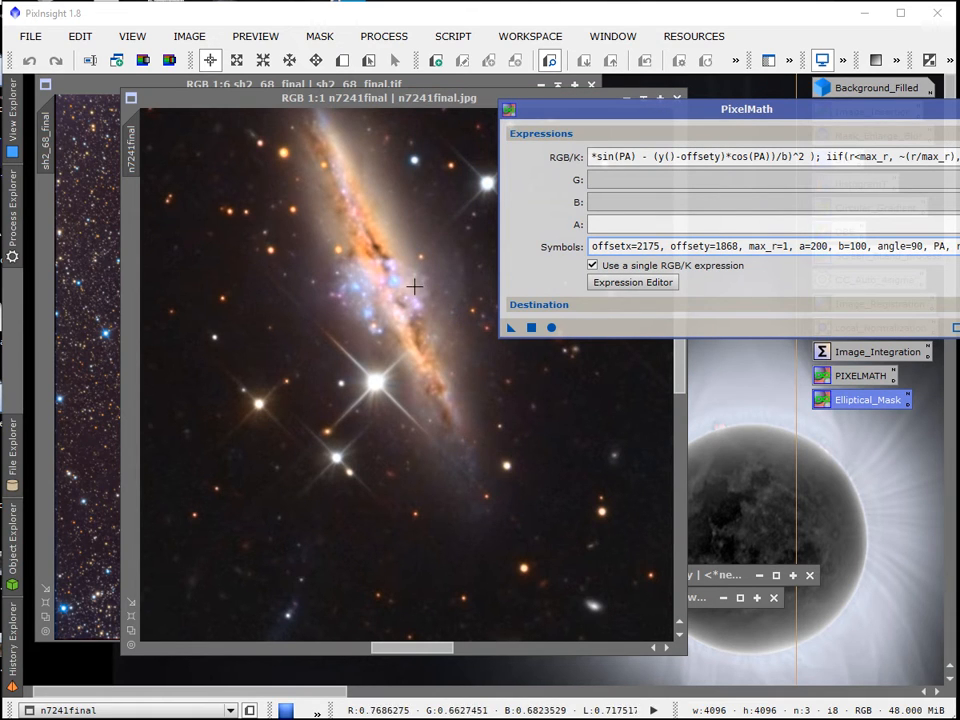
mouse_move(304, 290)
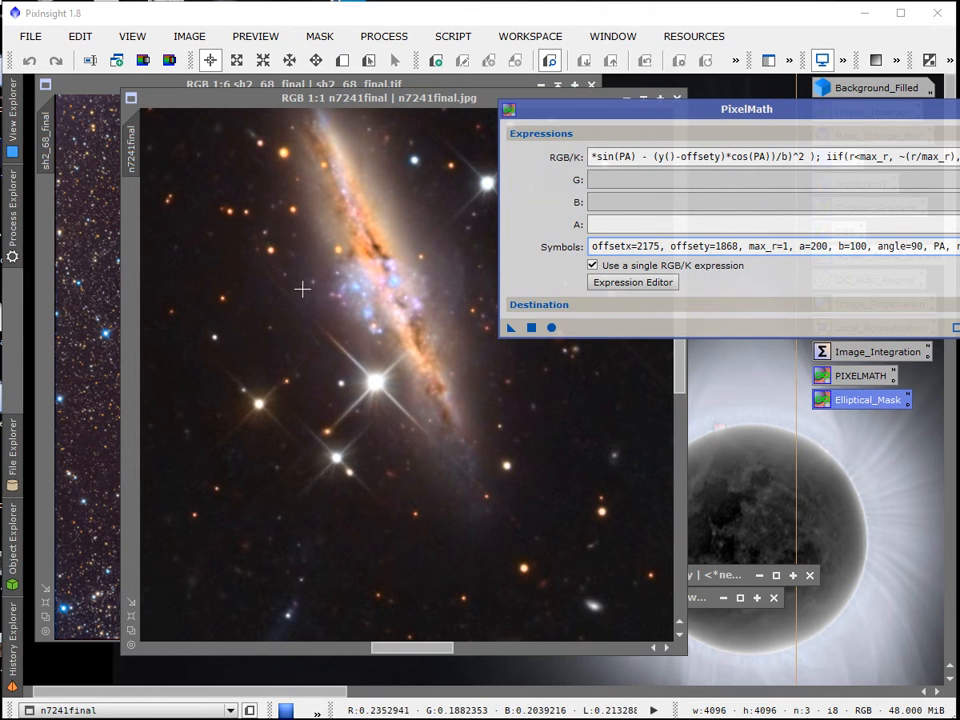
mouse_move(418, 280)
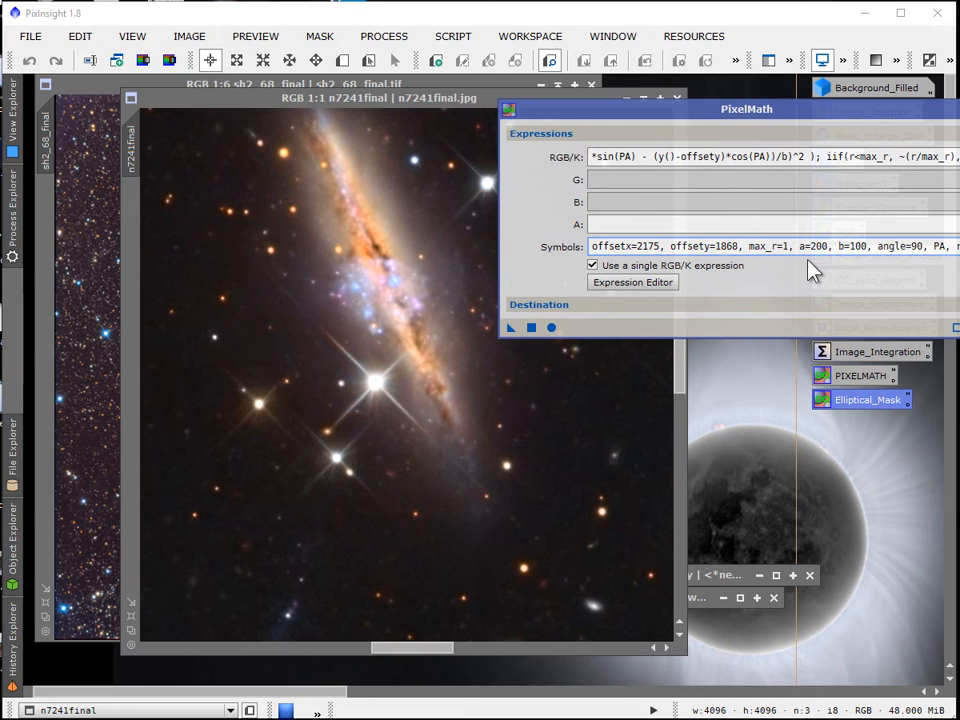
mouse_move(756, 270)
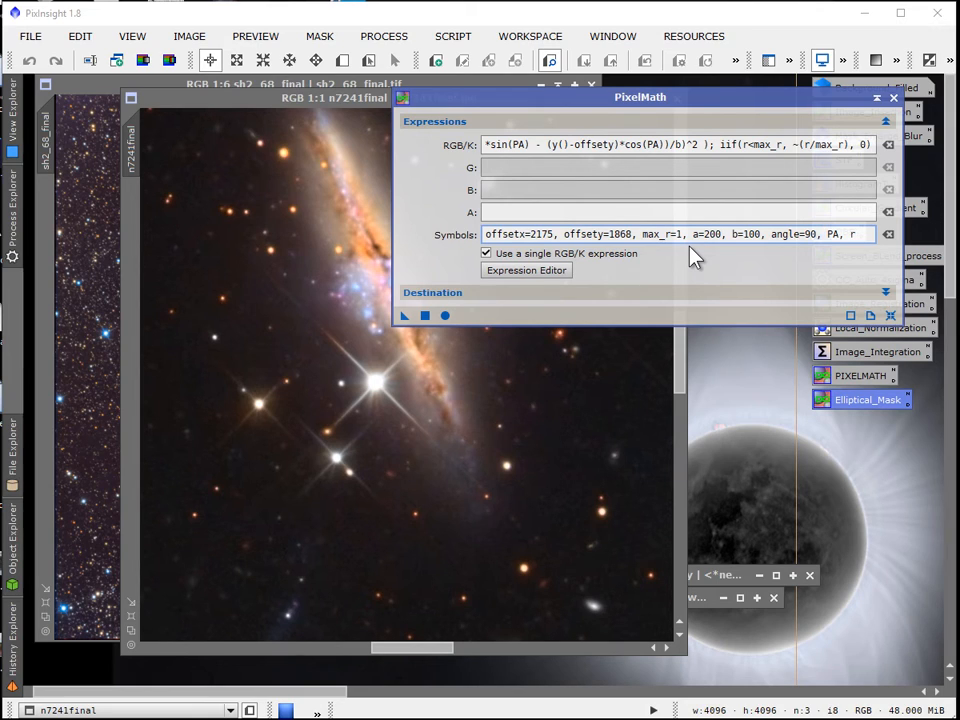
left_click_drag(640, 96, 654, 108)
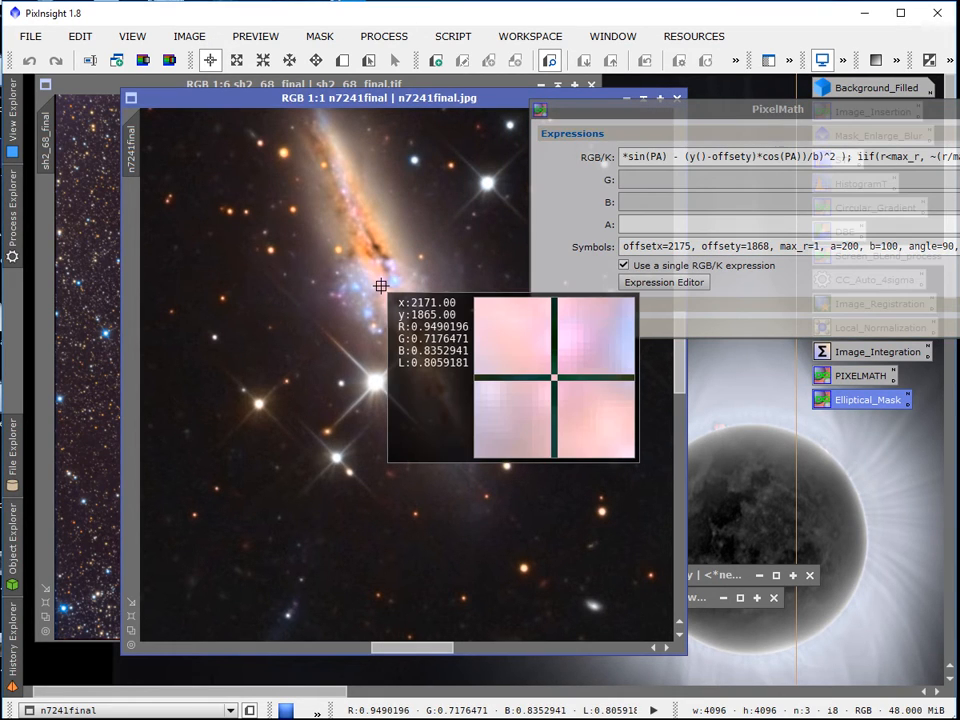
mouse_move(424, 284)
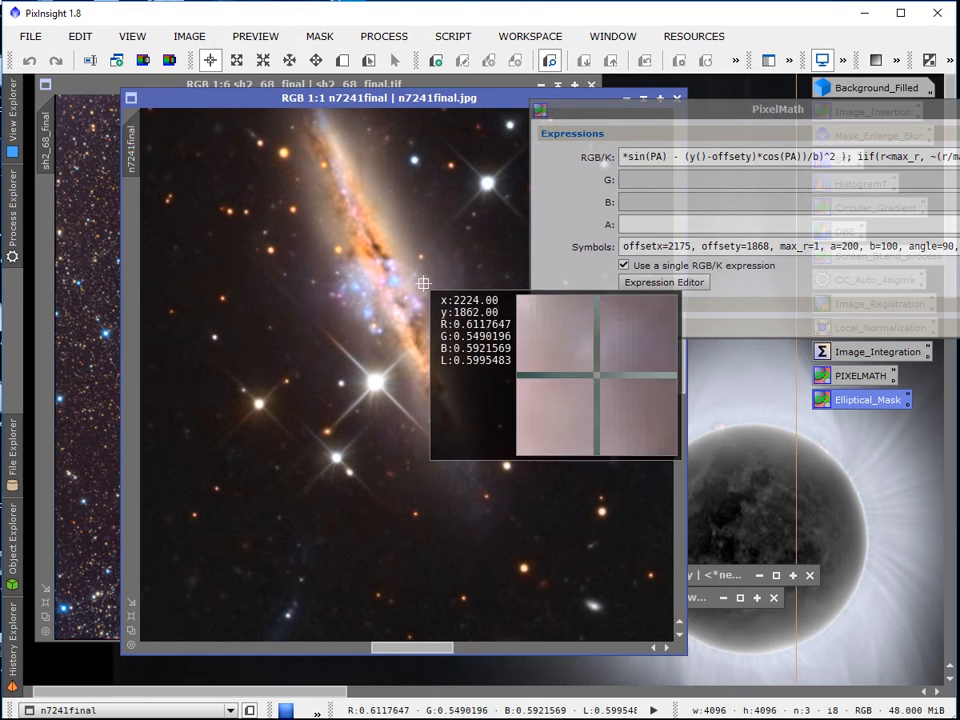
mouse_move(484, 280)
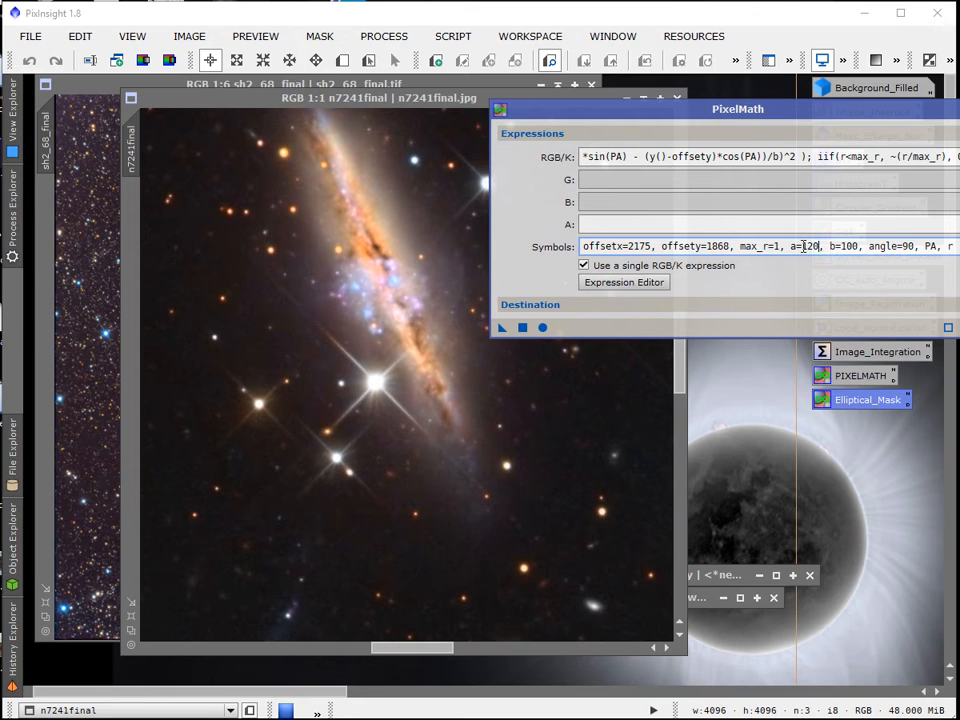
- Reposition the PixelMath window while changing the ellipse to a=120 and b=400
left_click_drag(738, 108, 828, 124)
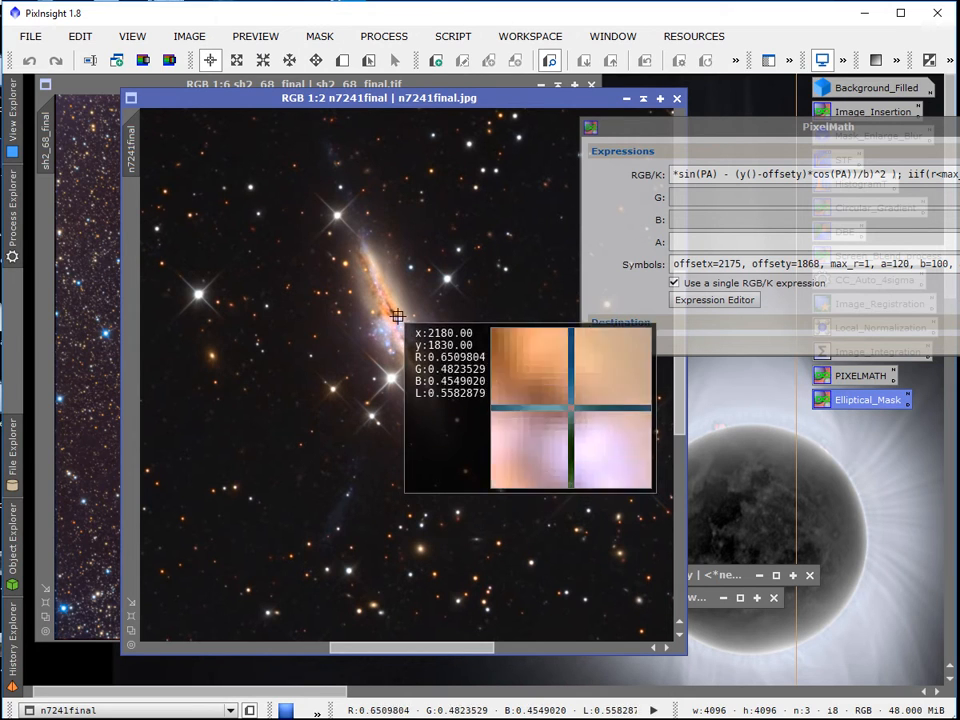
mouse_move(404, 212)
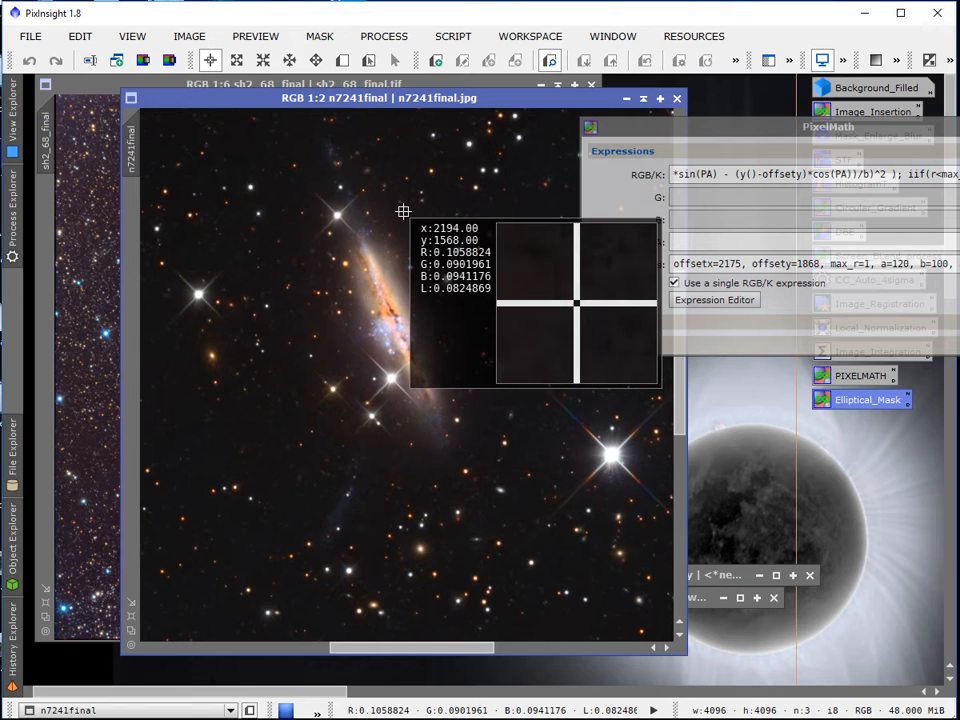
mouse_move(404, 204)
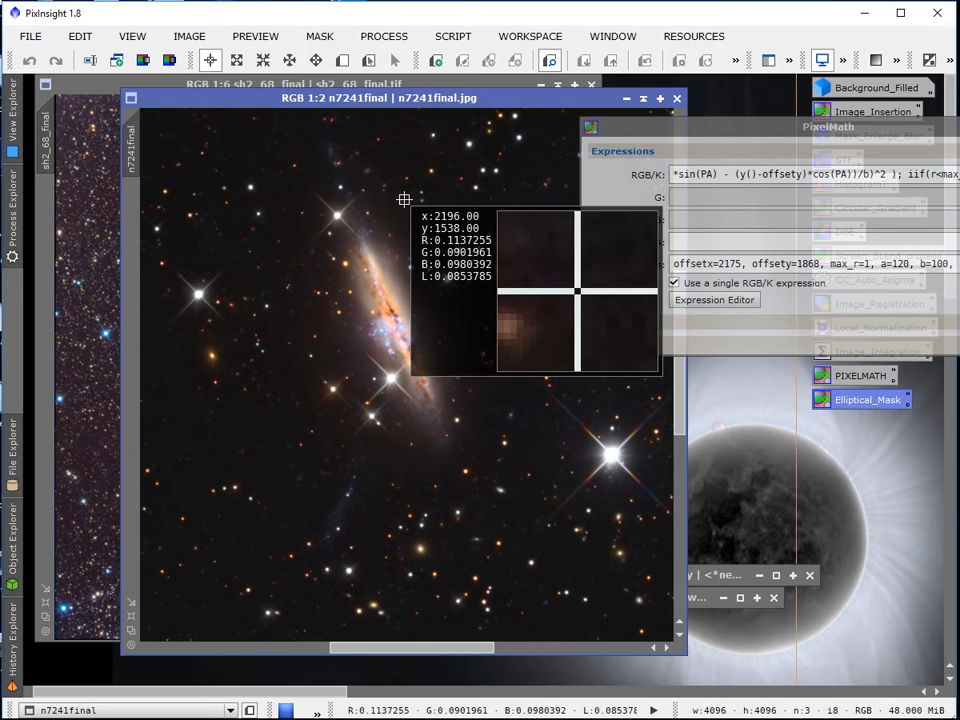
mouse_move(402, 184)
type("4")
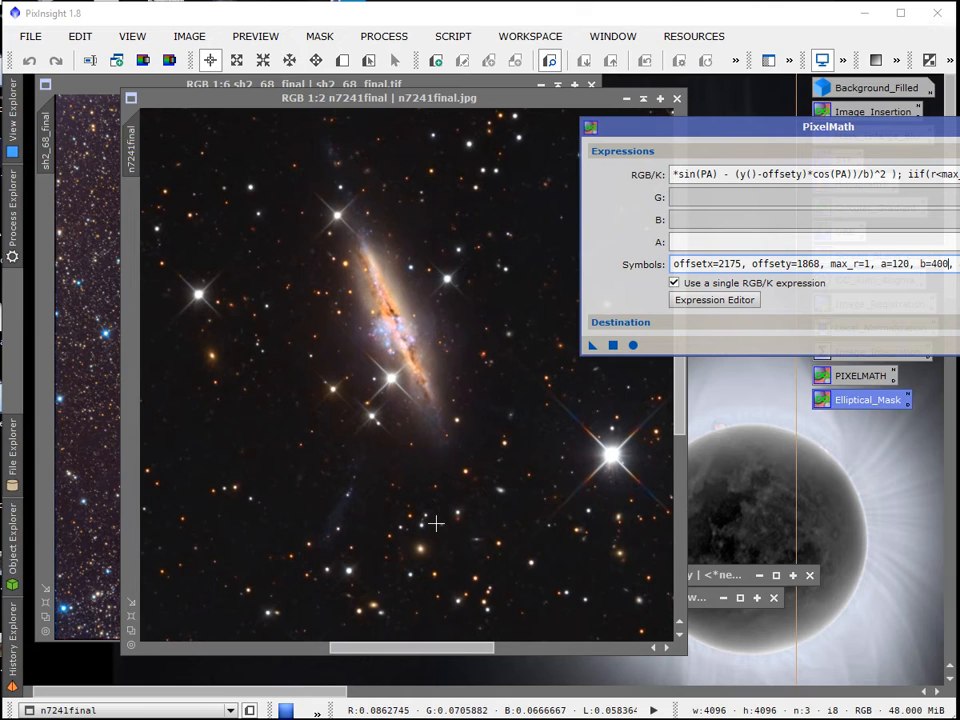
mouse_move(440, 324)
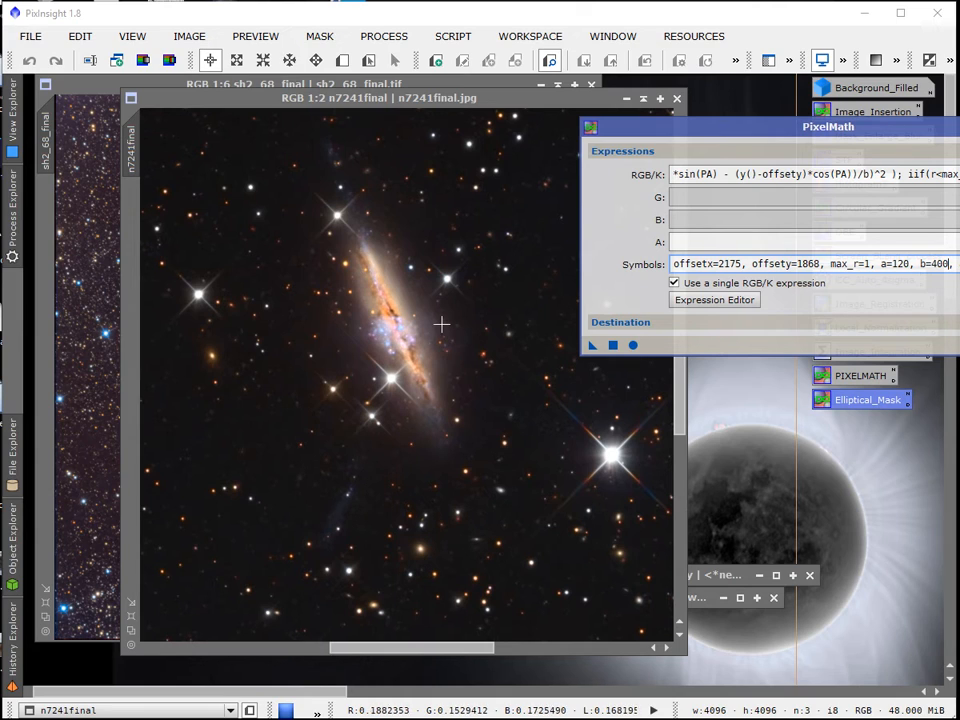
mouse_move(390, 414)
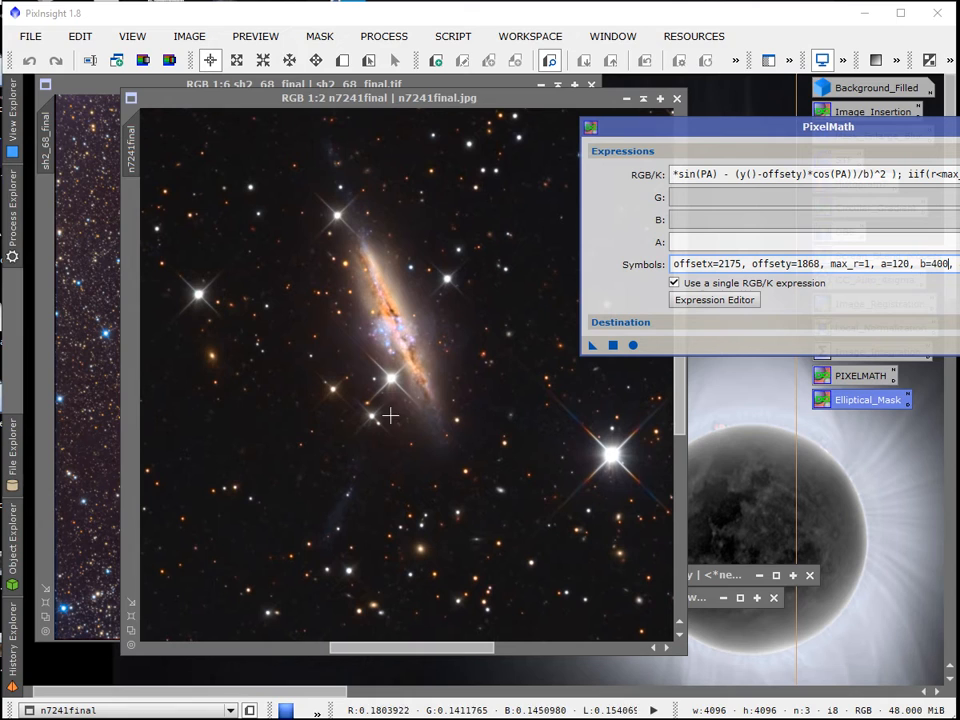
mouse_move(364, 444)
type(" angle=0, PA, r")
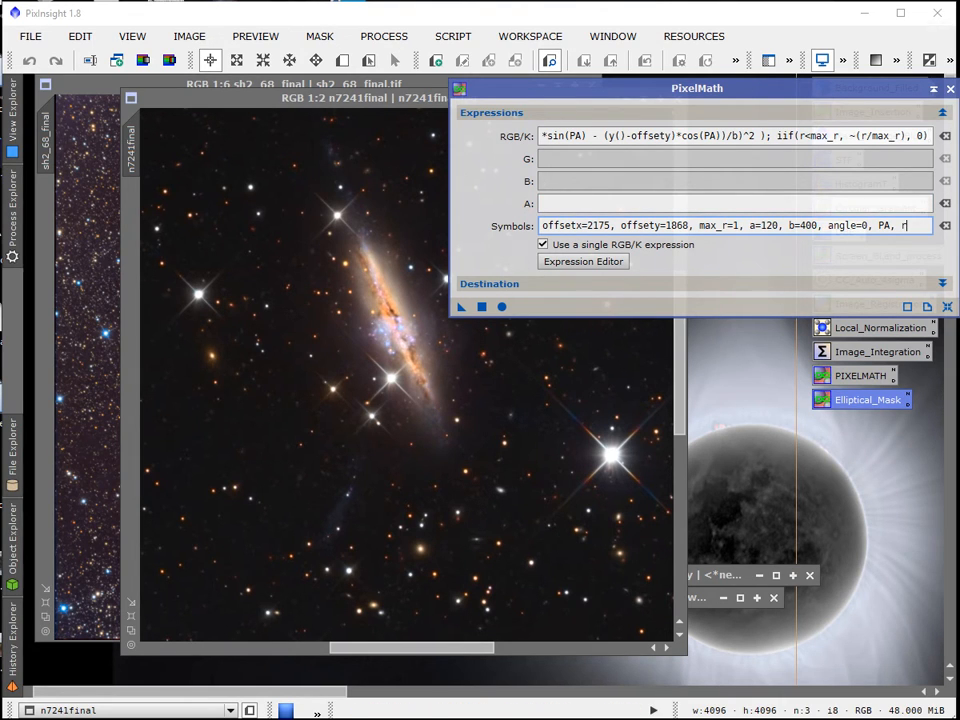
mouse_move(428, 446)
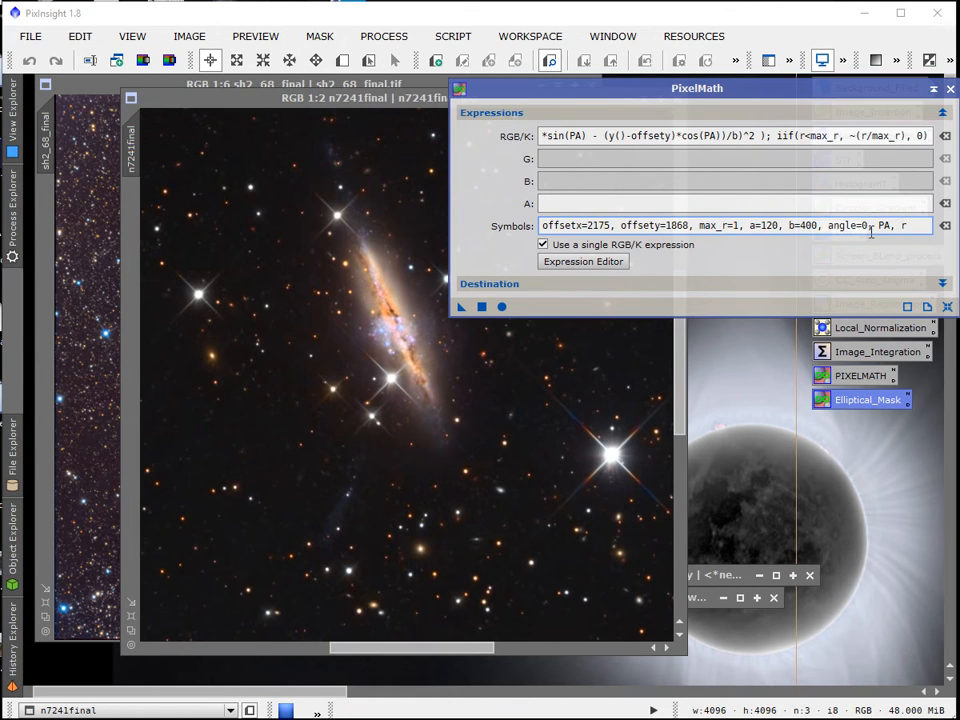
mouse_move(824, 264)
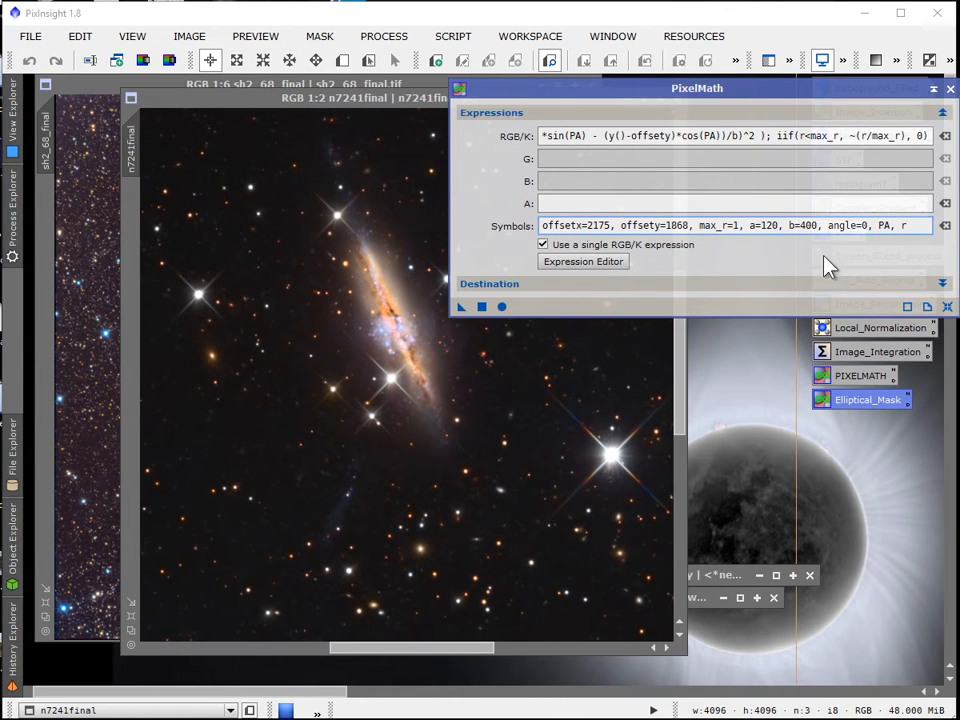
mouse_move(364, 232)
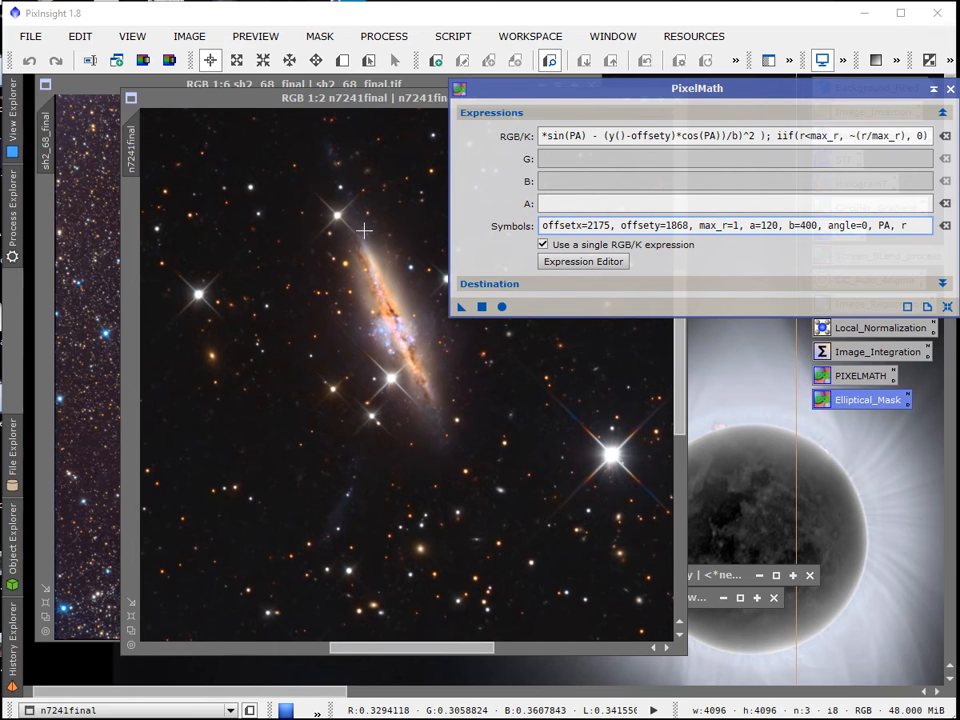
mouse_move(430, 268)
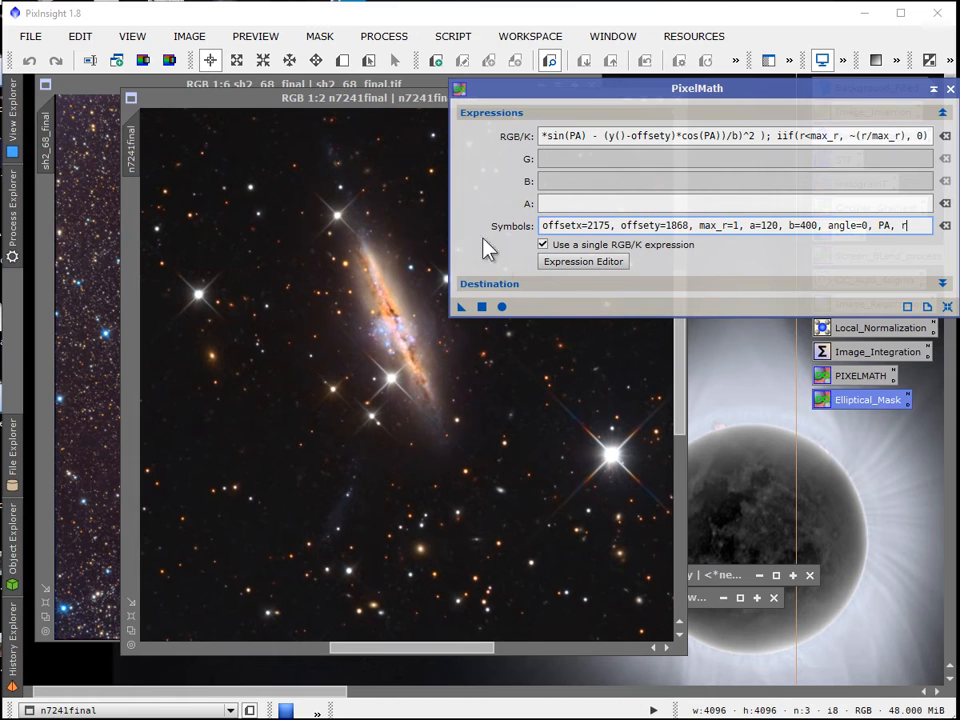
mouse_move(328, 260)
type("-2")
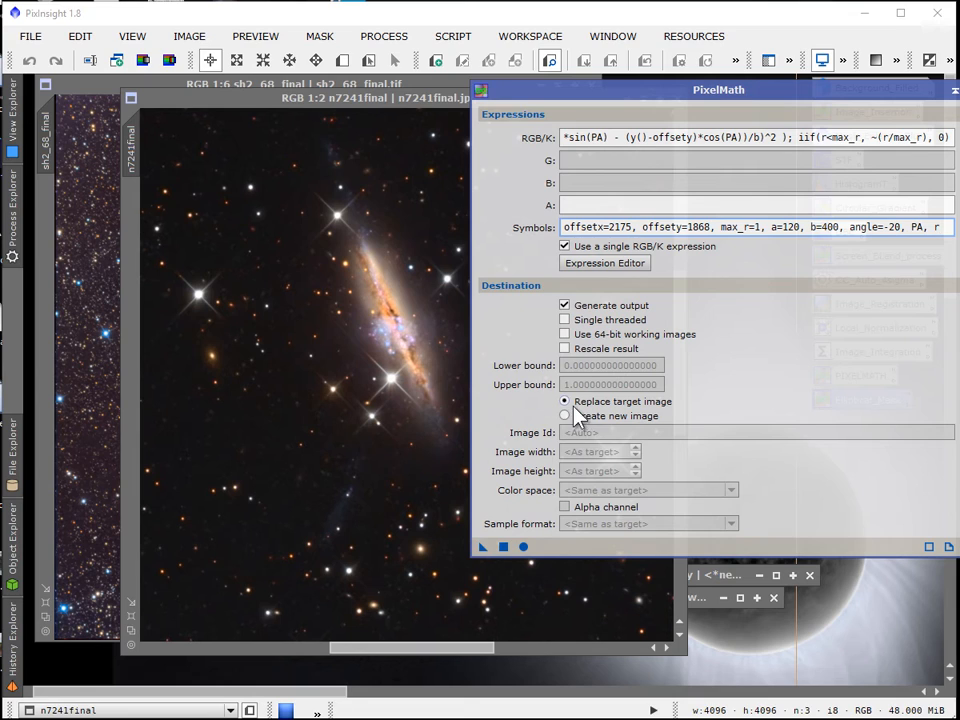
mouse_move(620, 410)
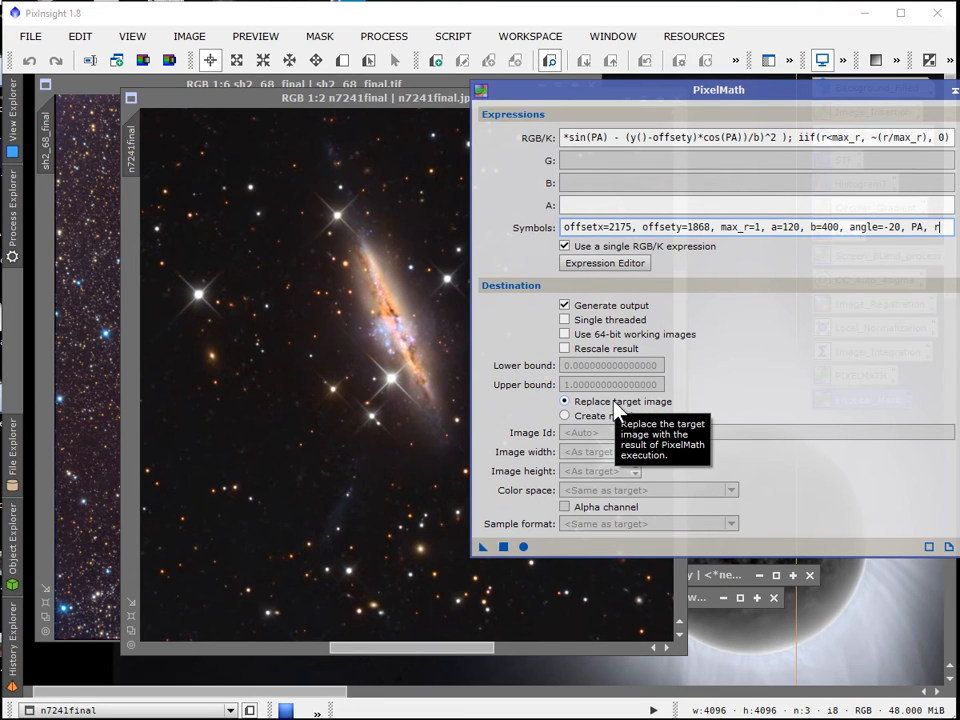
mouse_move(524, 130)
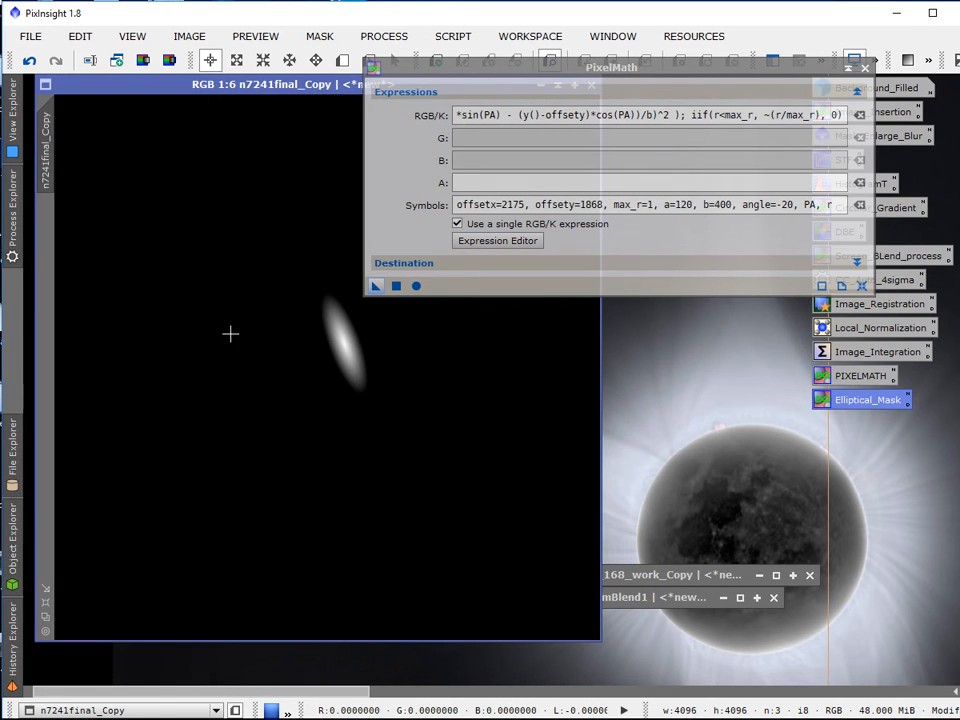
mouse_move(240, 336)
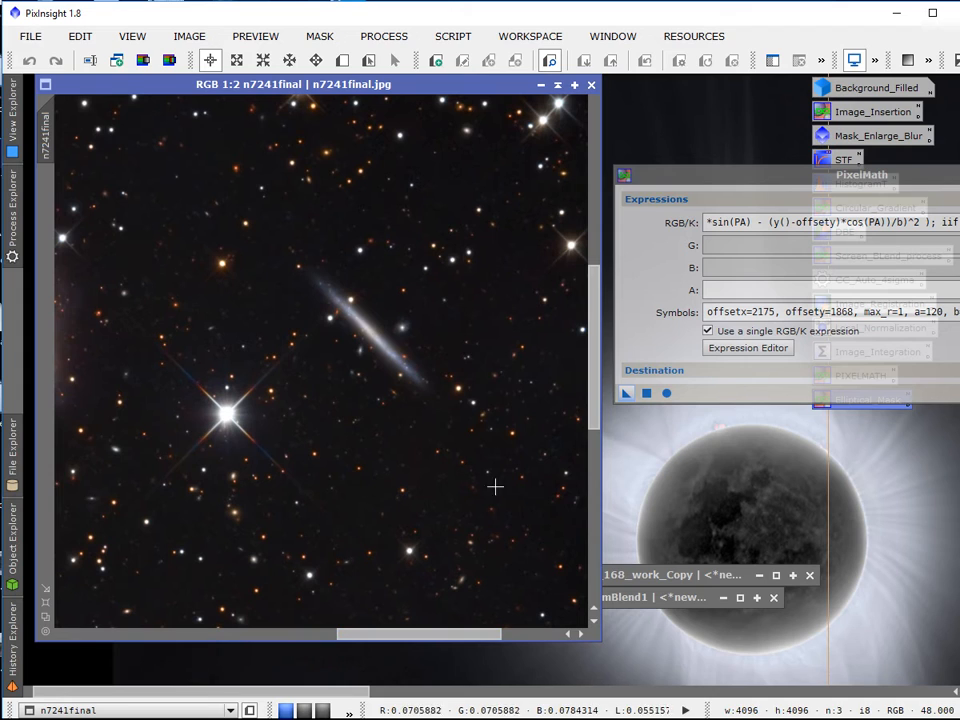
mouse_move(470, 618)
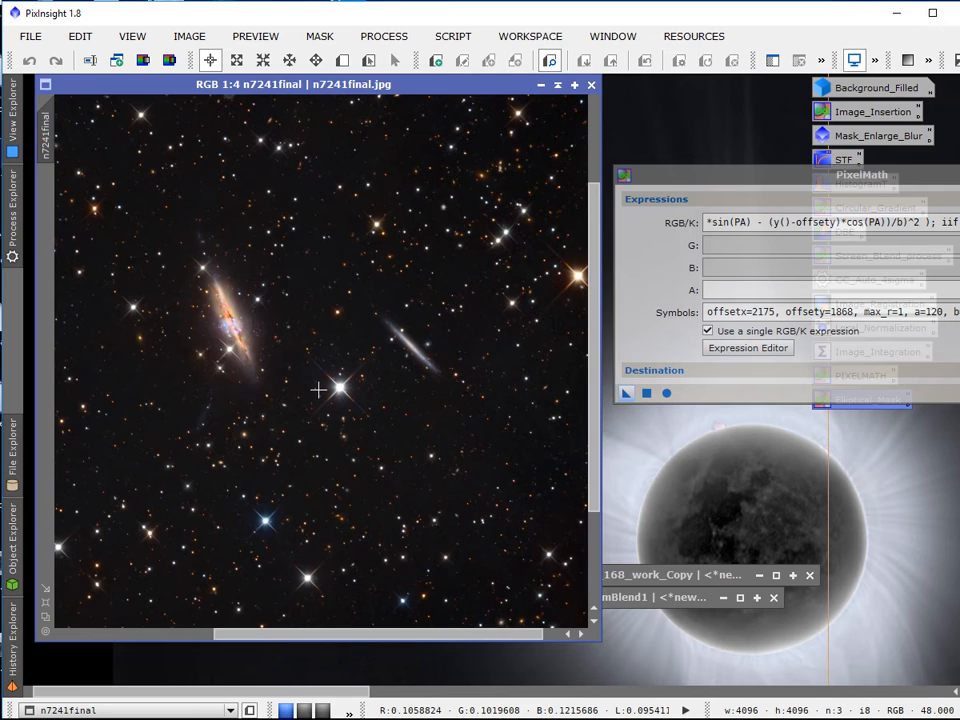
mouse_move(392, 376)
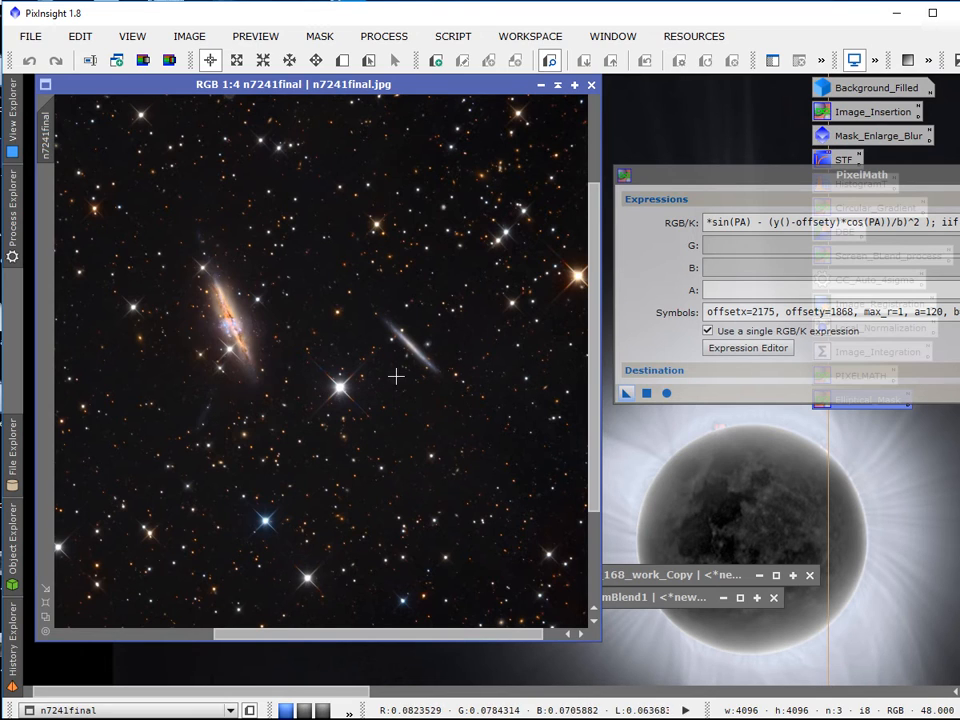
mouse_move(350, 424)
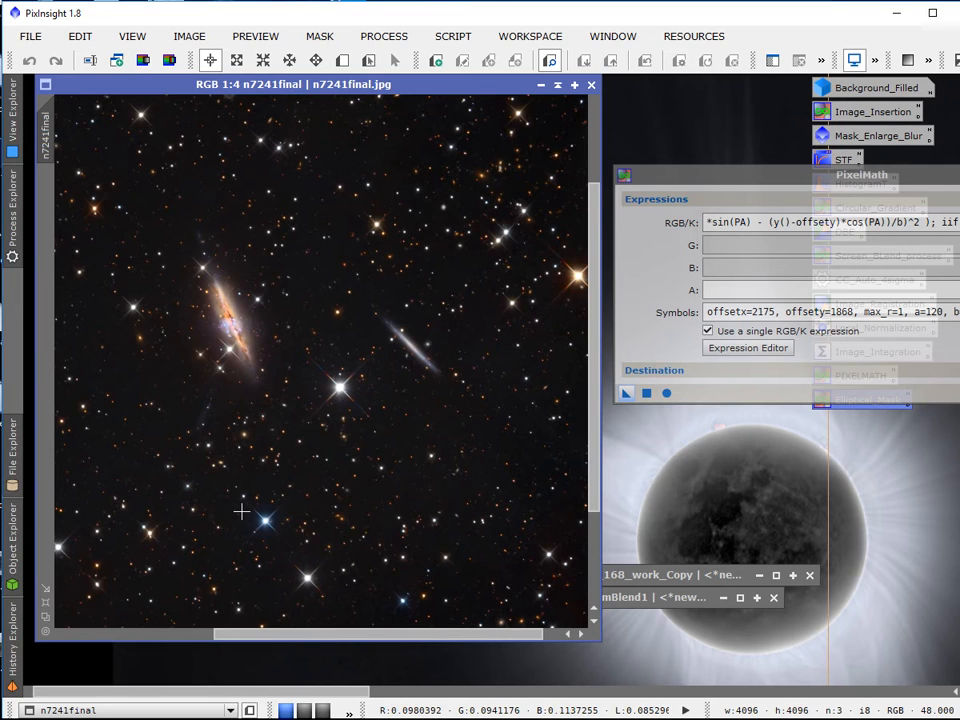
mouse_move(236, 498)
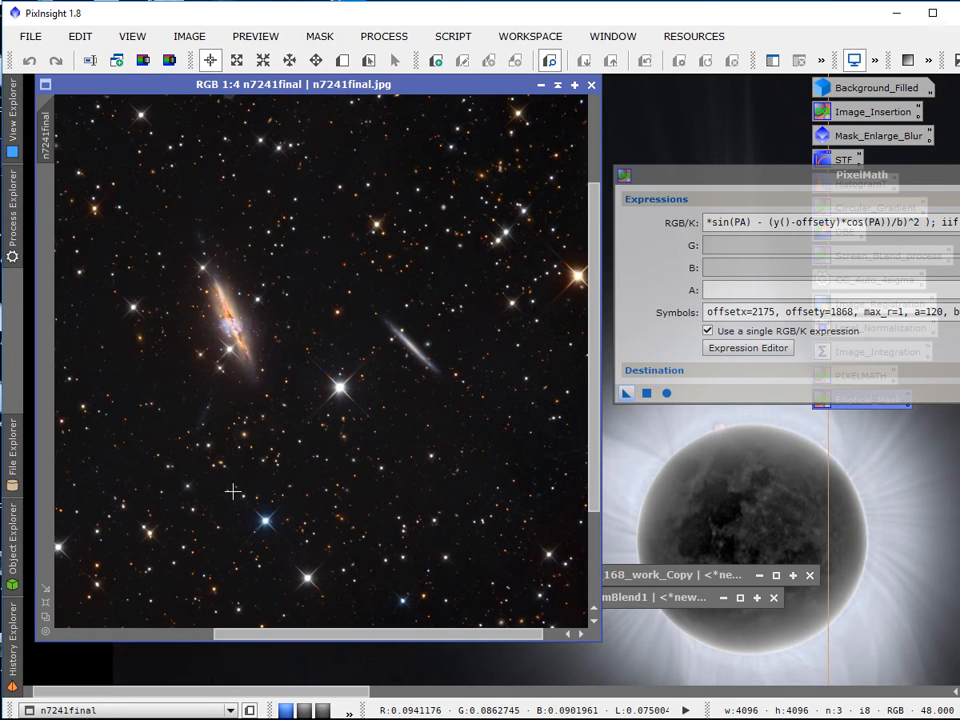
mouse_move(230, 486)
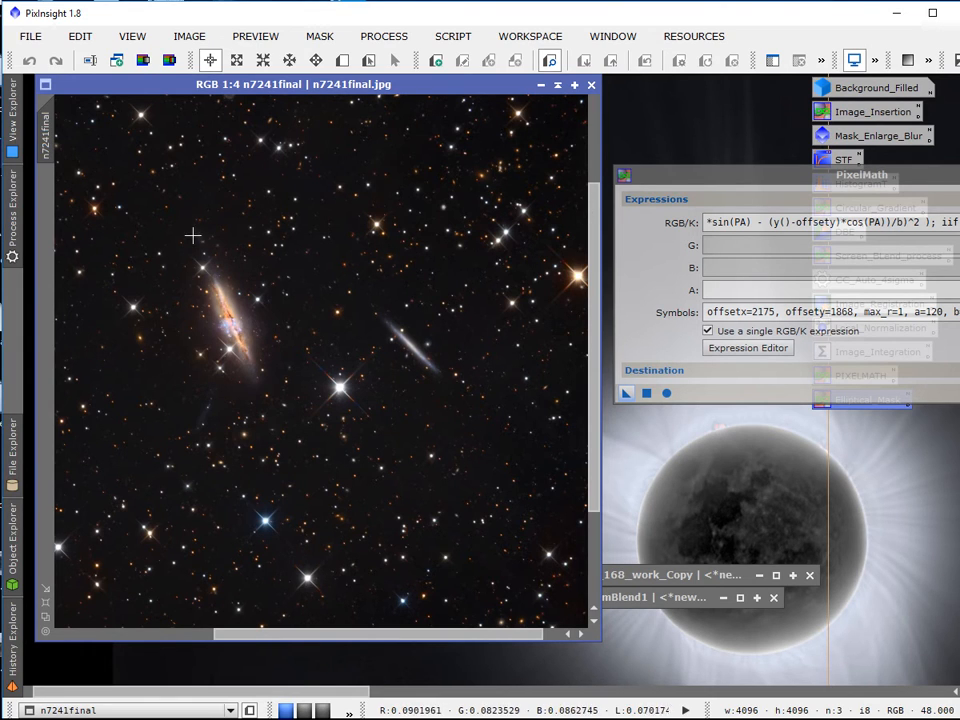
mouse_move(224, 444)
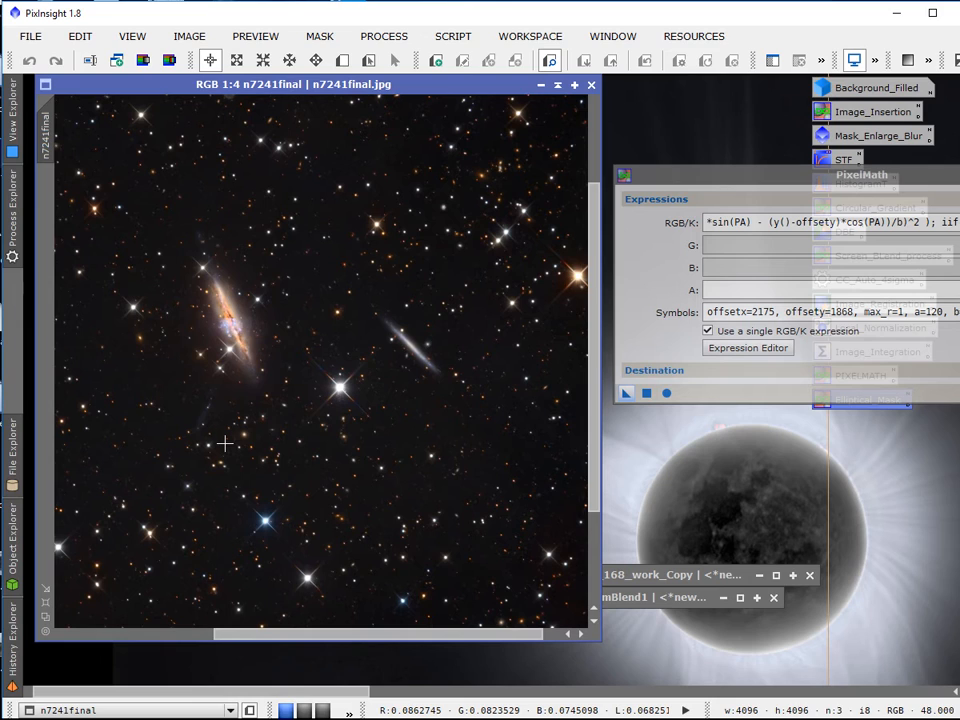
mouse_move(192, 352)
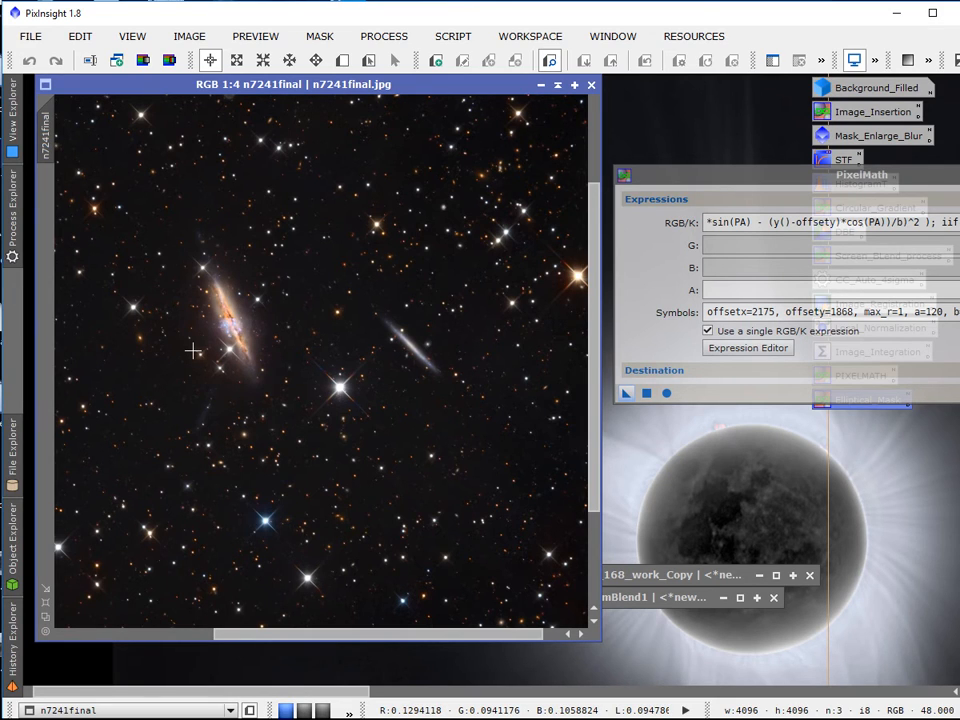
mouse_move(648, 220)
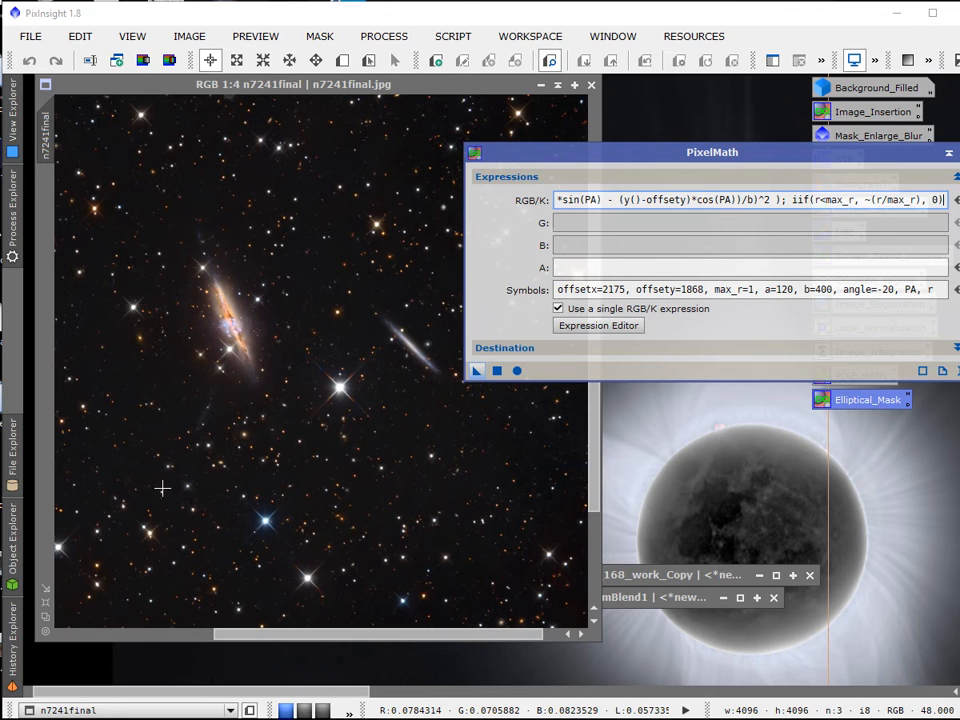
mouse_move(288, 320)
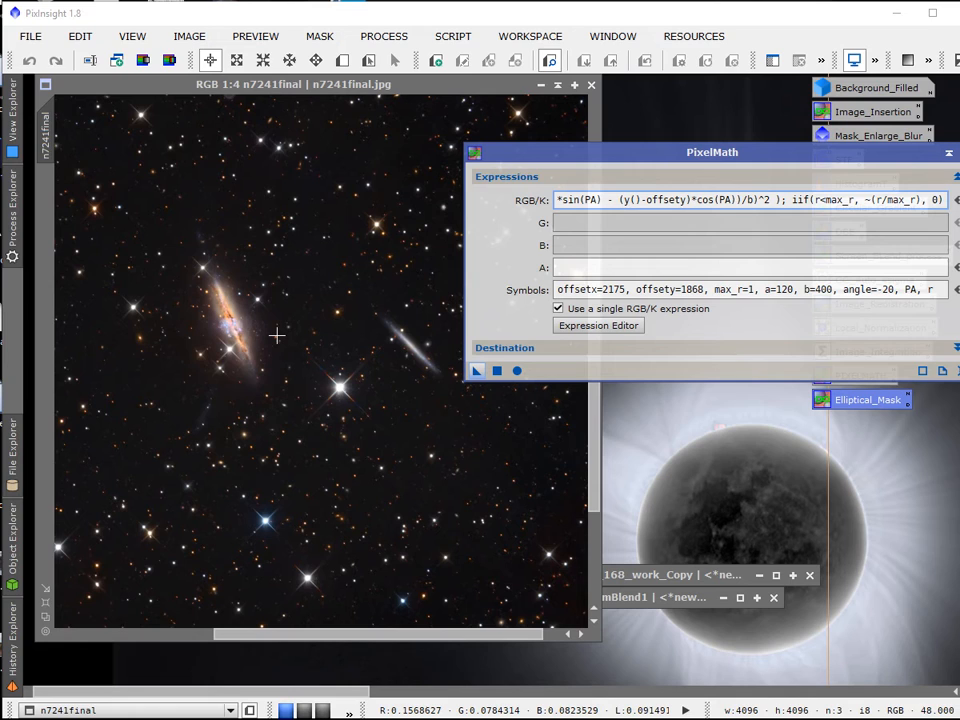
mouse_move(268, 342)
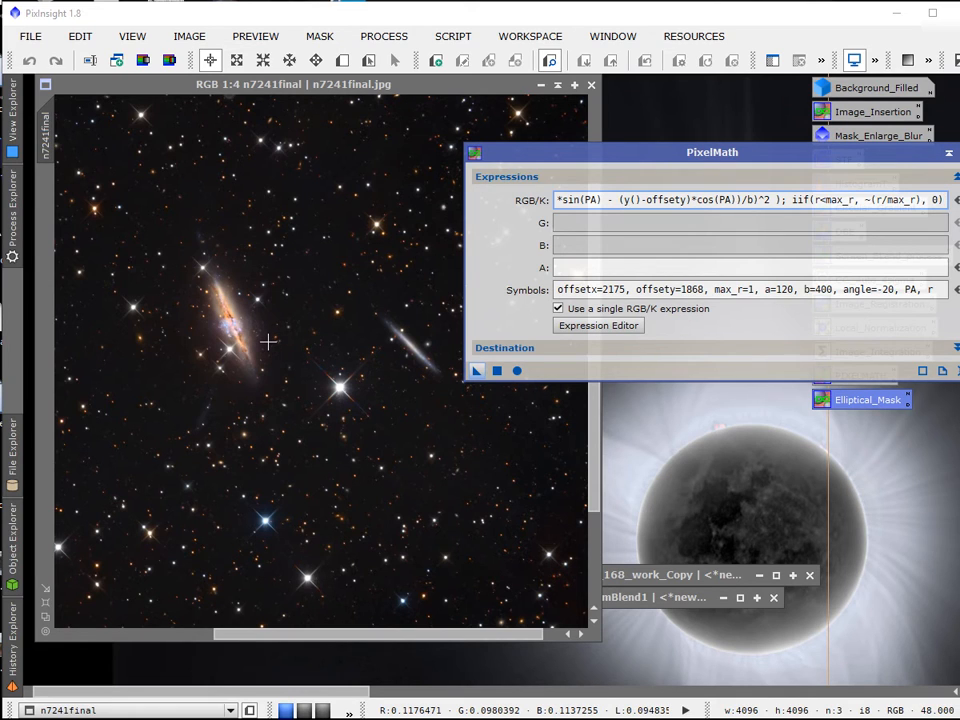
mouse_move(220, 358)
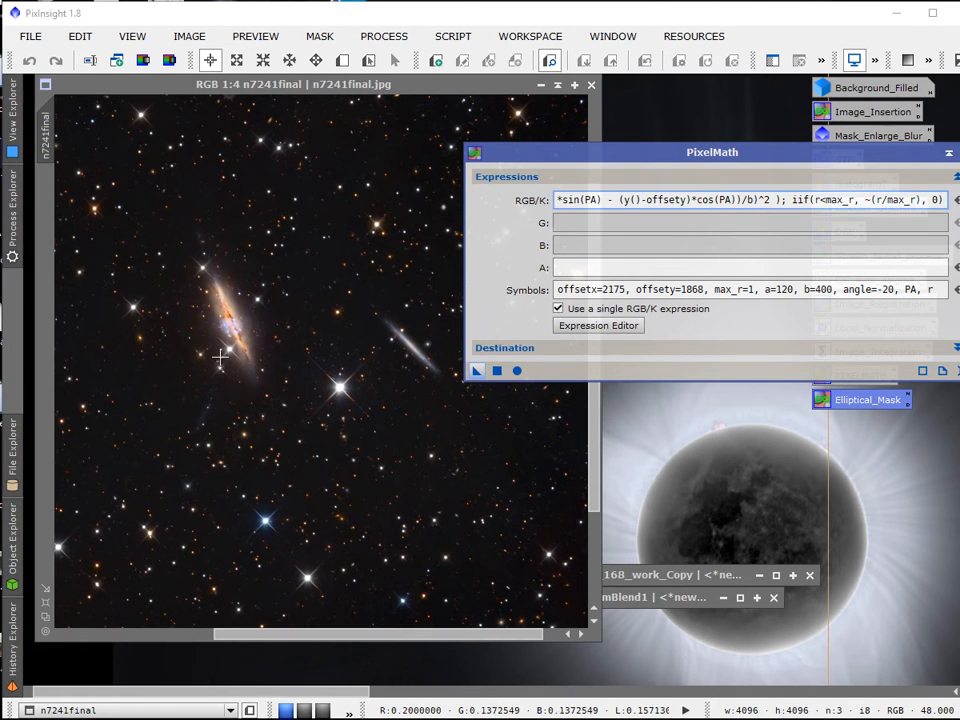
mouse_move(276, 410)
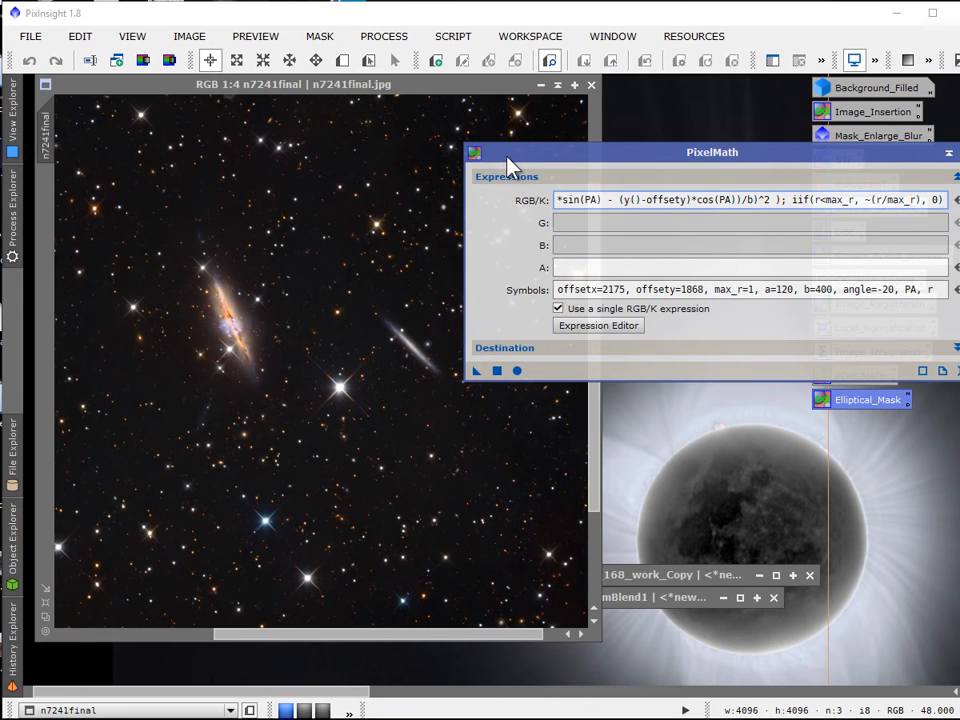
mouse_move(250, 362)
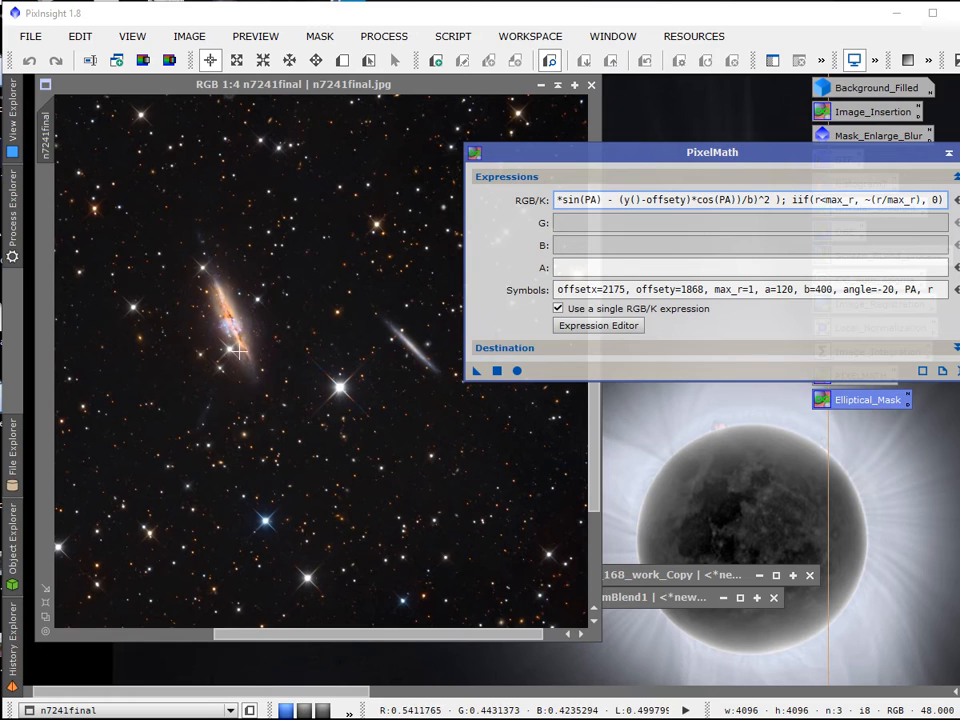
mouse_move(350, 388)
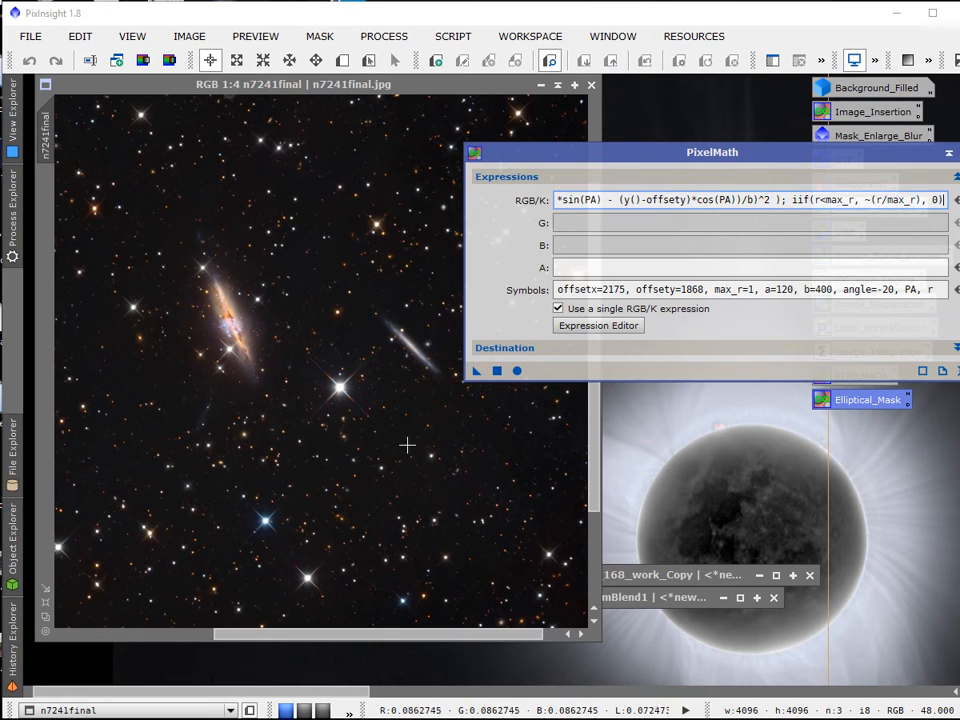
mouse_move(364, 428)
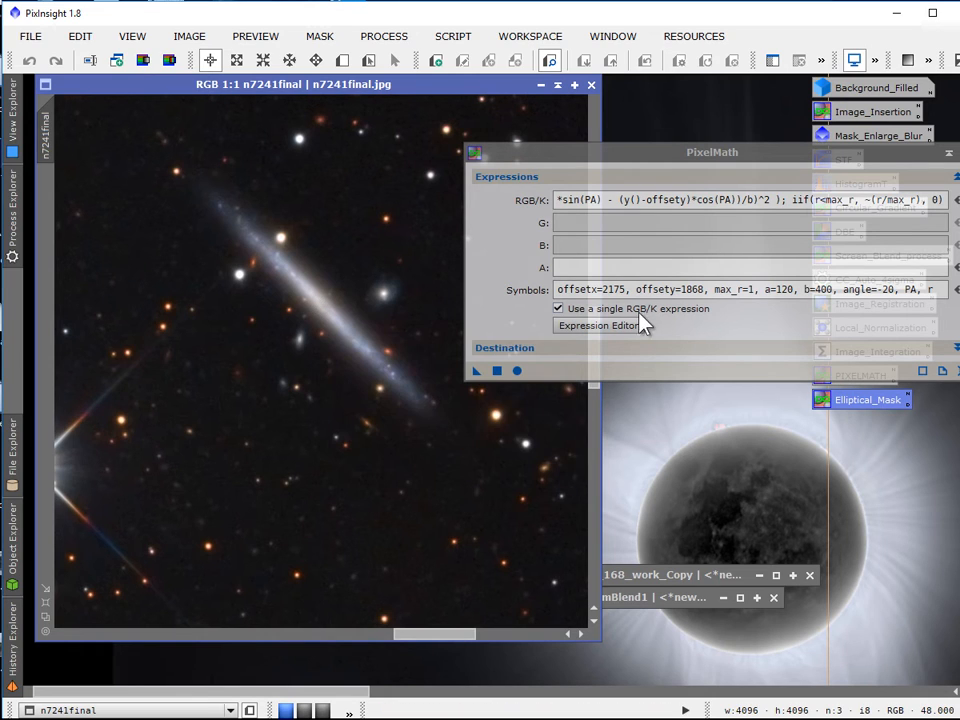
- Centre the ellipse on the edge-on galaxy at offsetx=3075, offsety=1976 and reduce a to 80
double_click(616, 288)
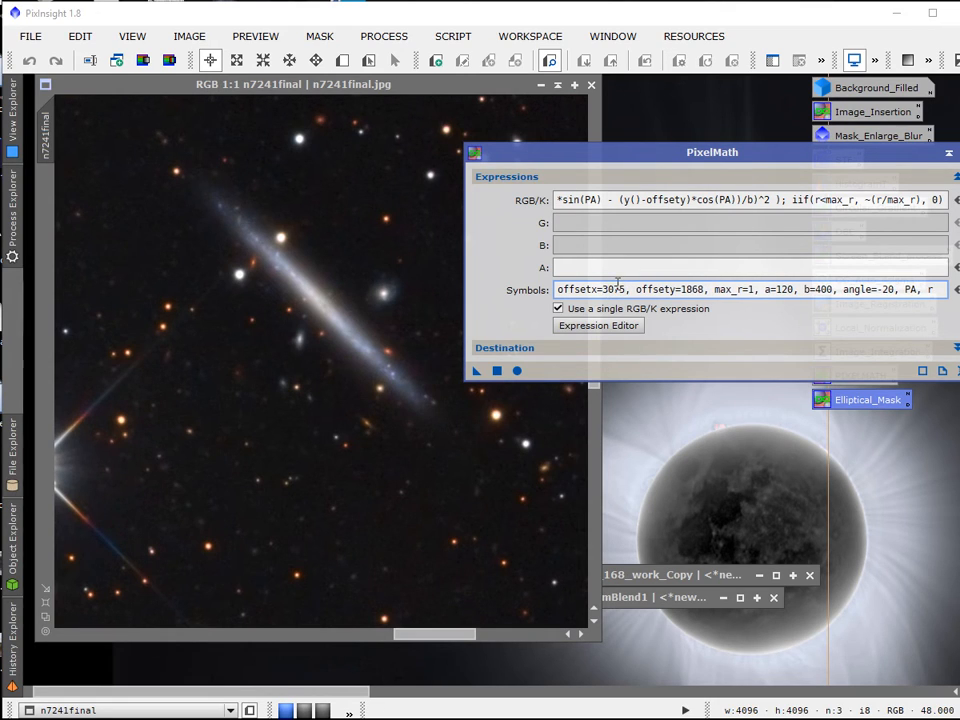
double_click(690, 288)
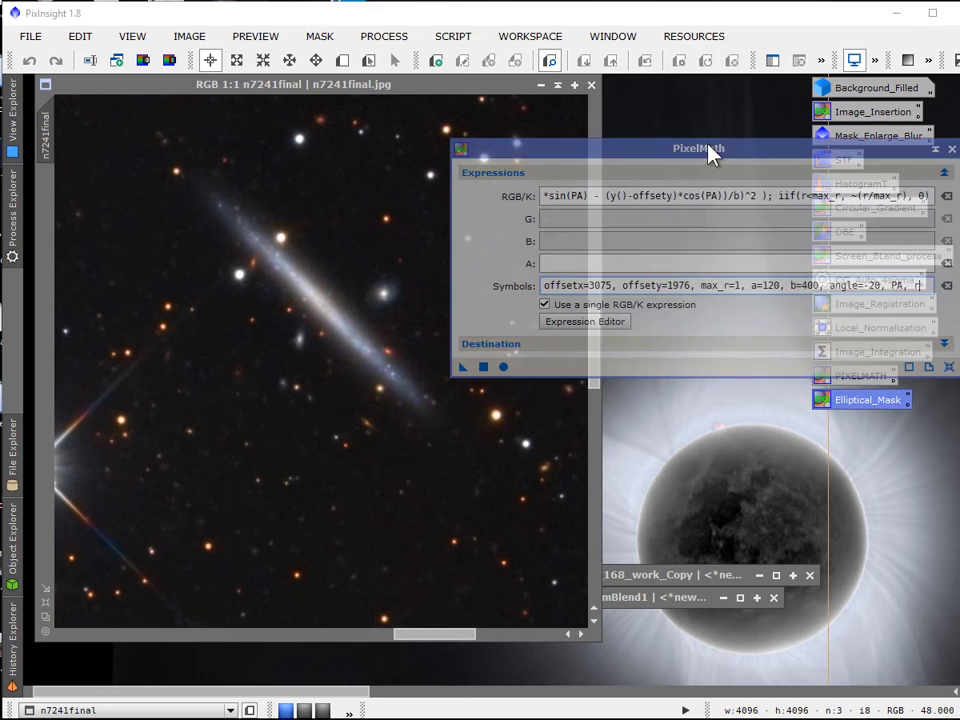
left_click_drag(698, 148, 636, 116)
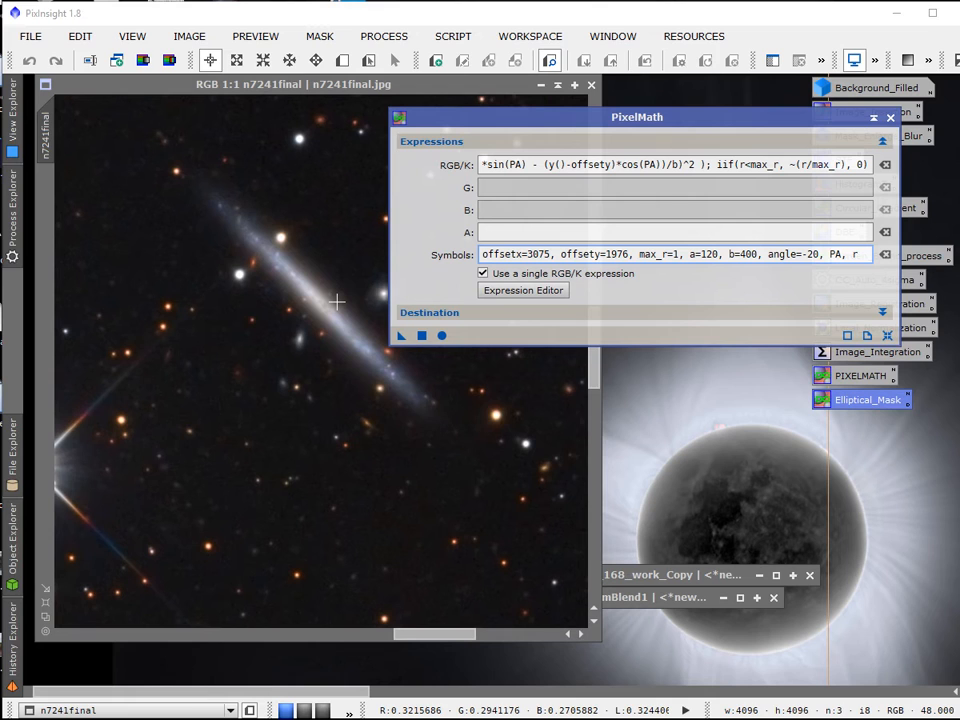
mouse_move(320, 298)
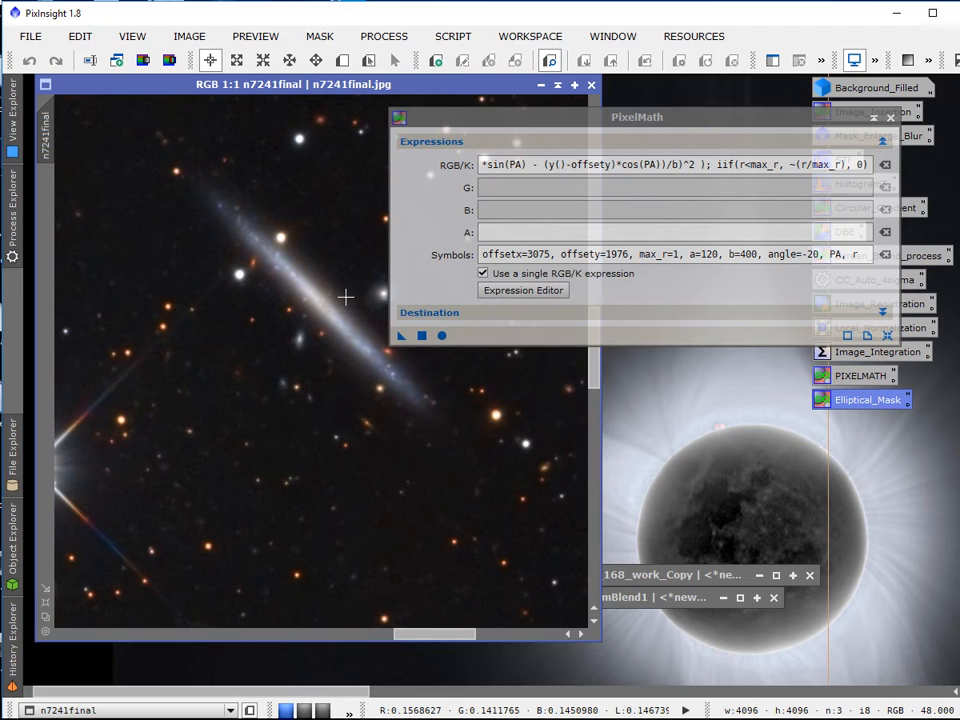
left_click(718, 254)
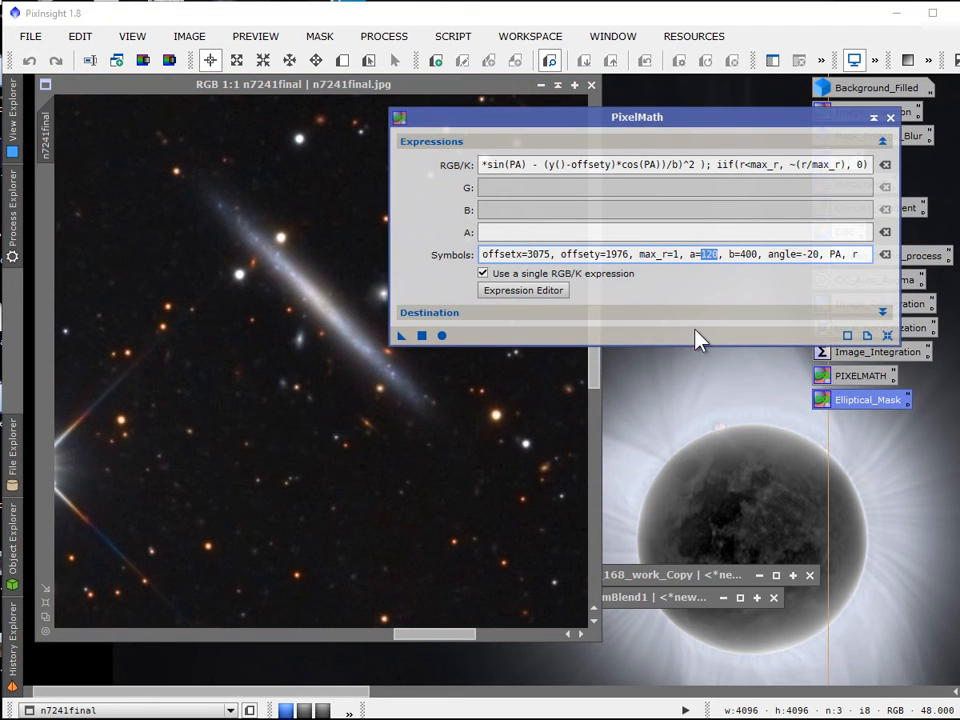
type("80")
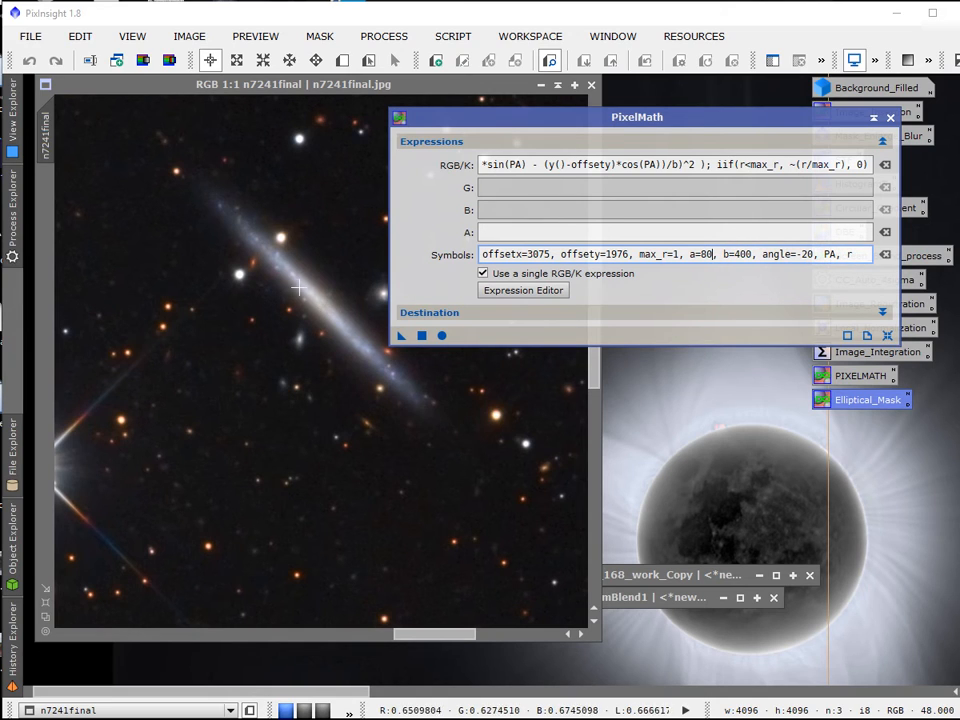
mouse_move(352, 348)
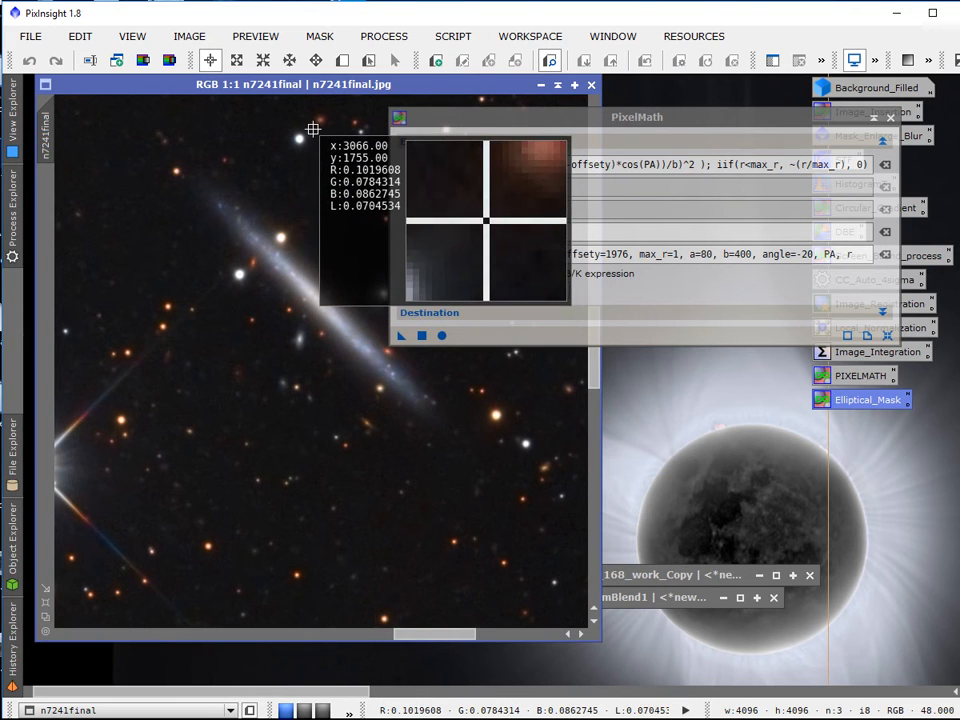
mouse_move(312, 122)
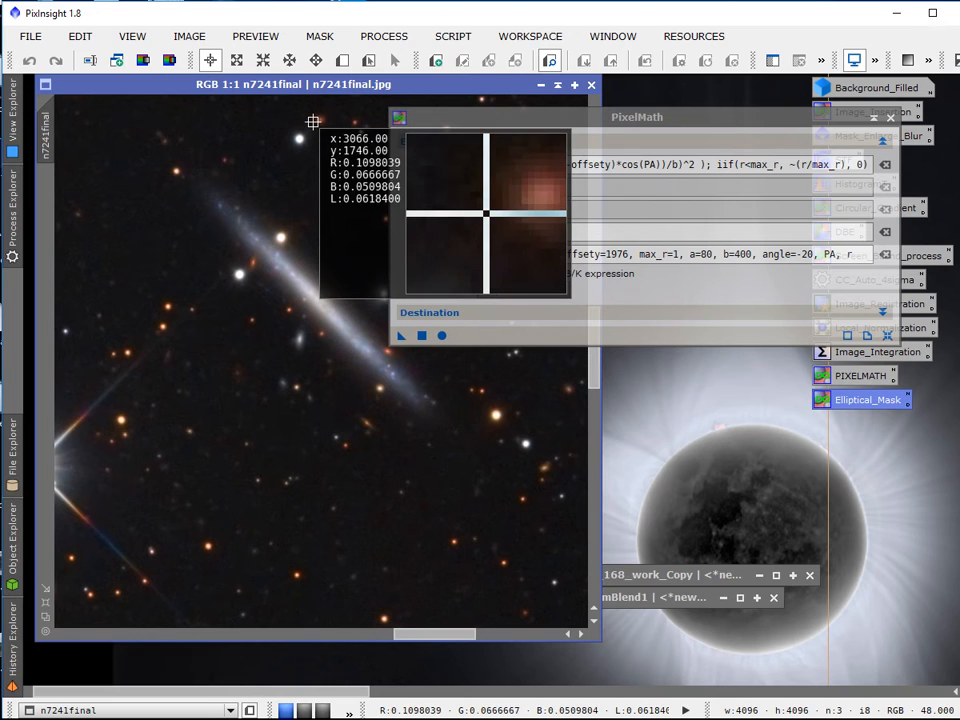
mouse_move(312, 118)
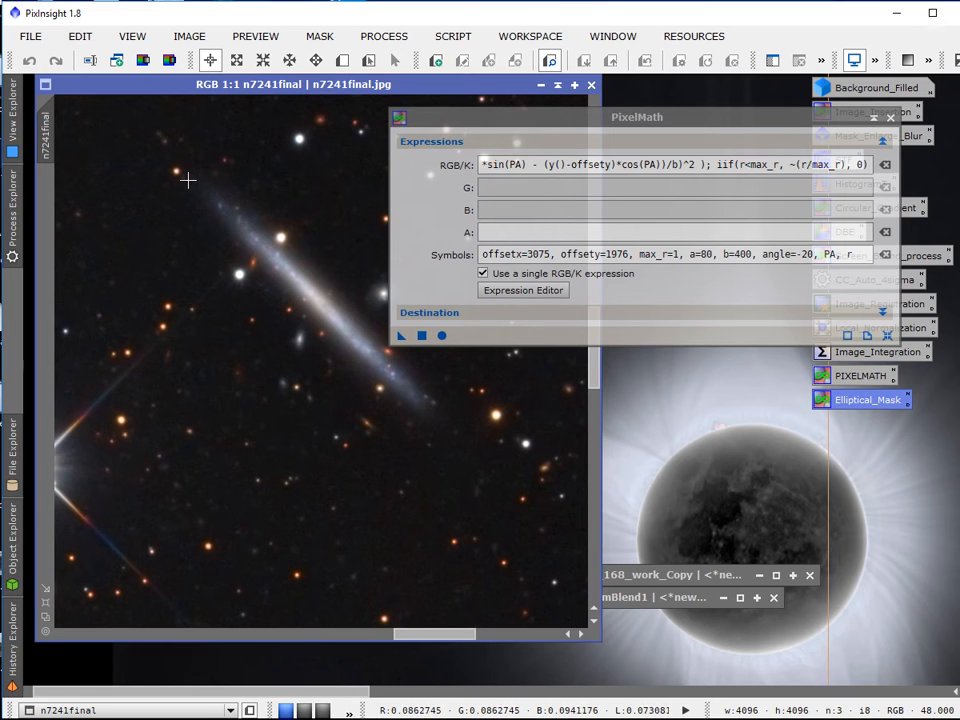
mouse_move(180, 138)
type("35")
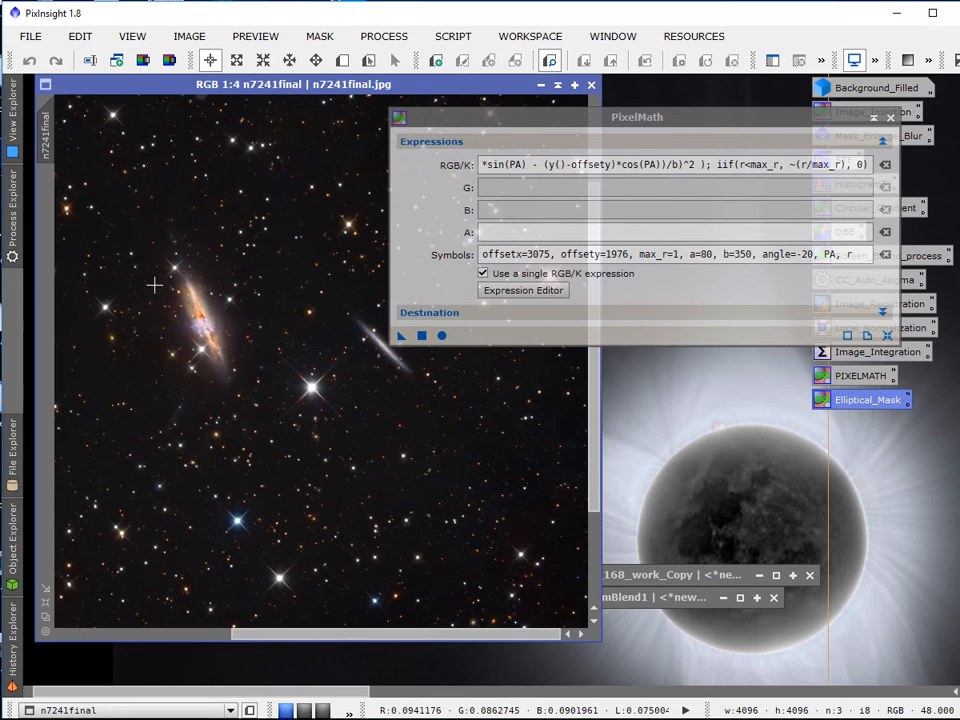
mouse_move(190, 296)
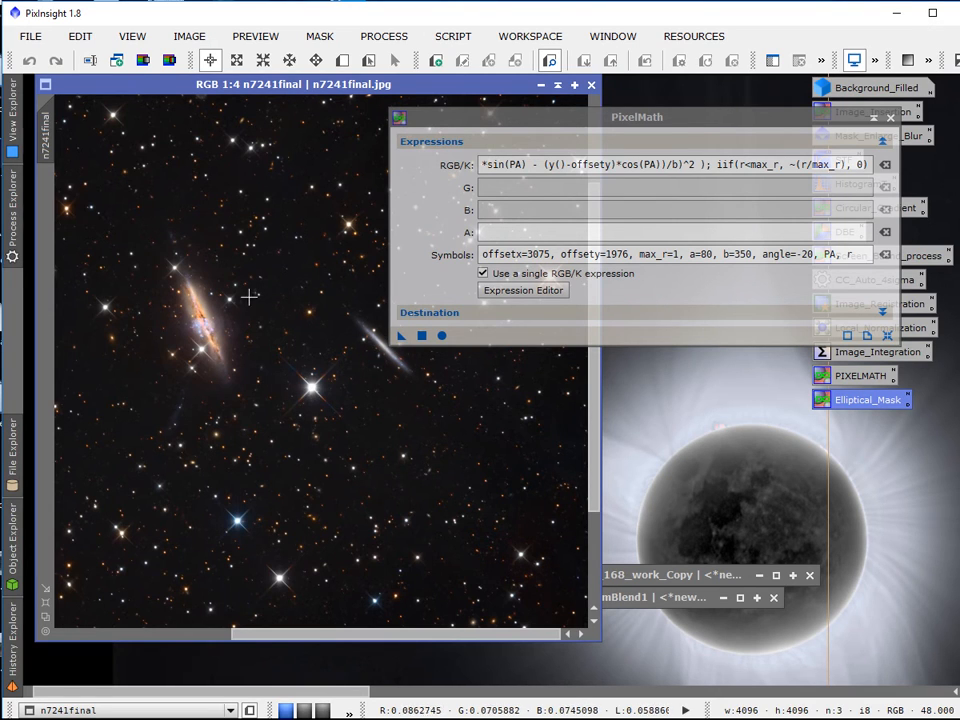
mouse_move(208, 290)
type("4")
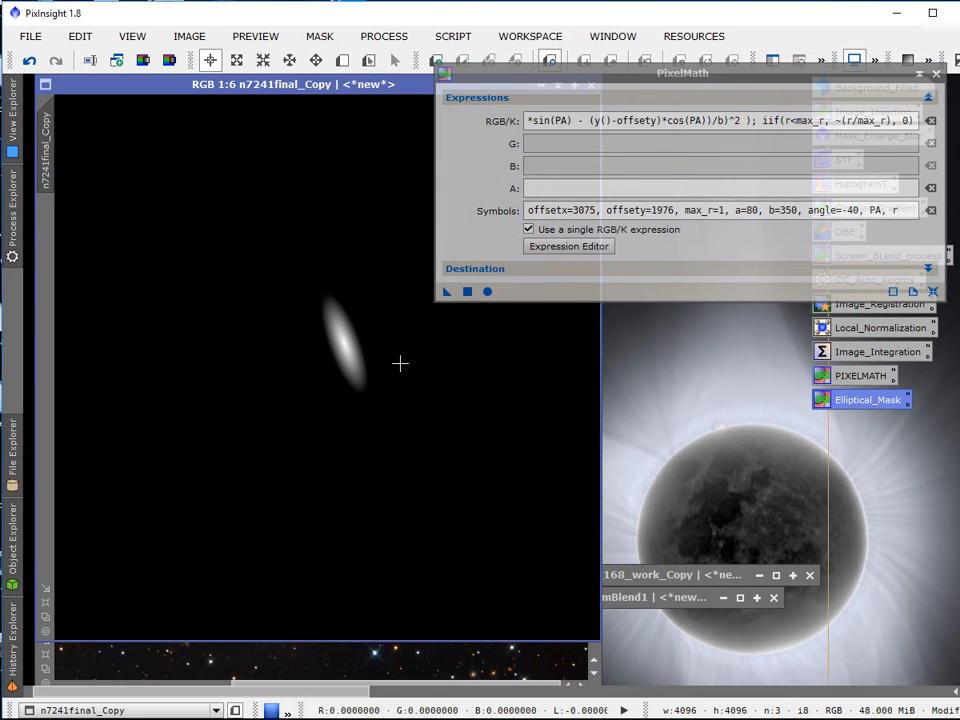
mouse_move(496, 374)
type("$T")
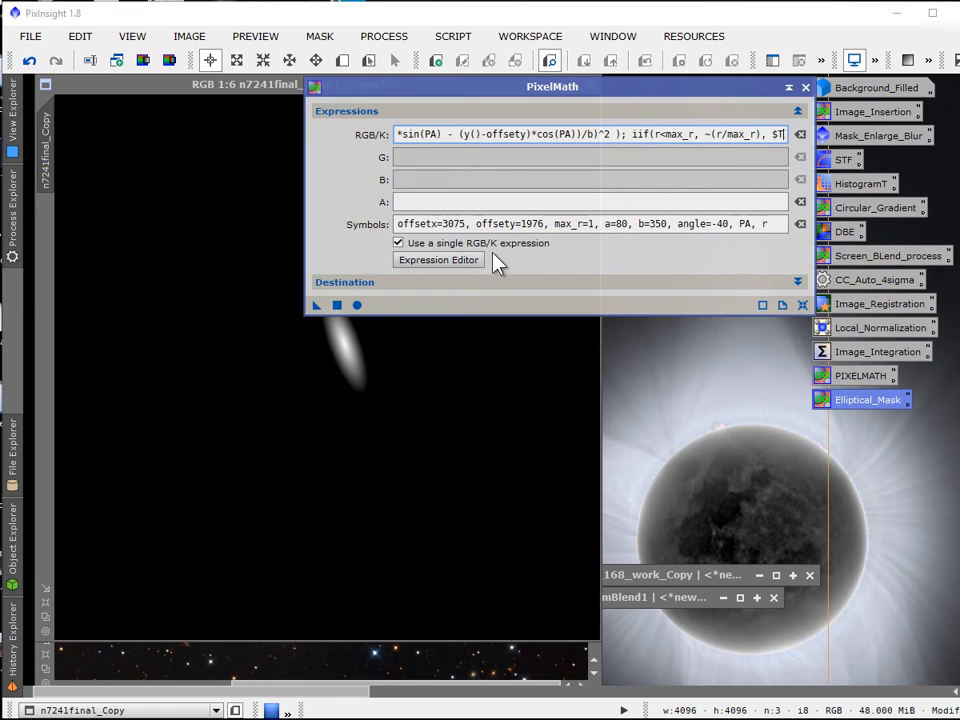
left_click(438, 260)
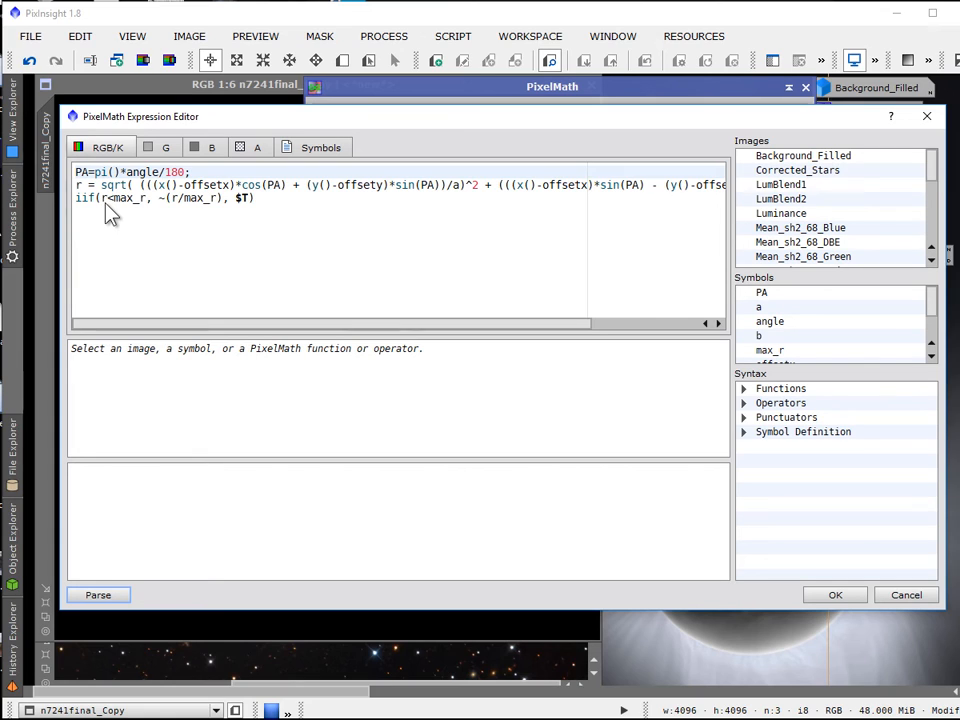
mouse_move(188, 216)
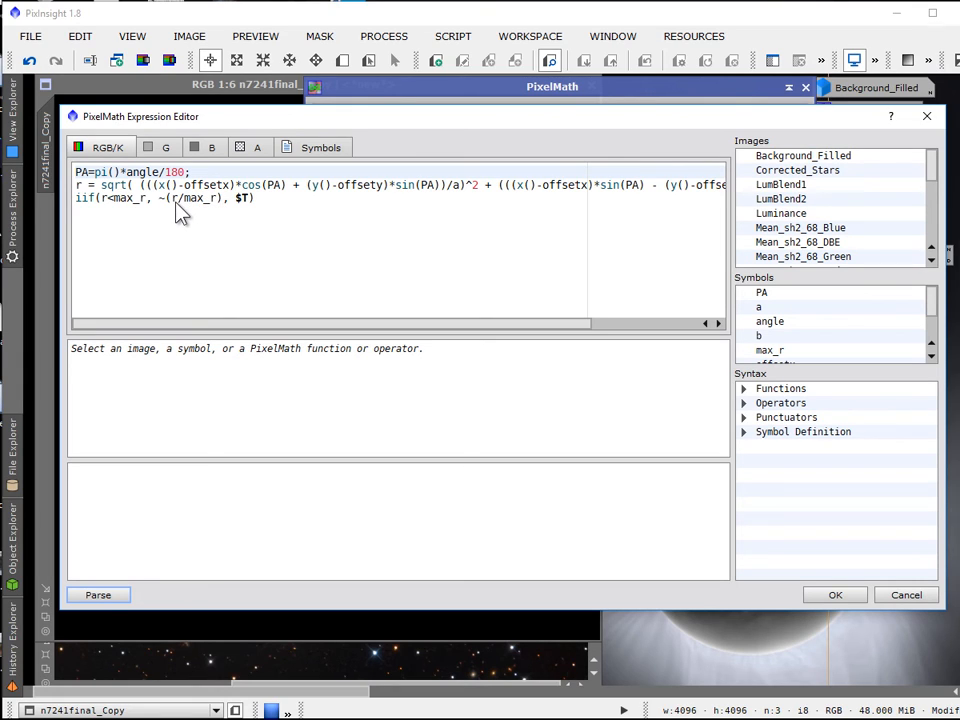
mouse_move(224, 220)
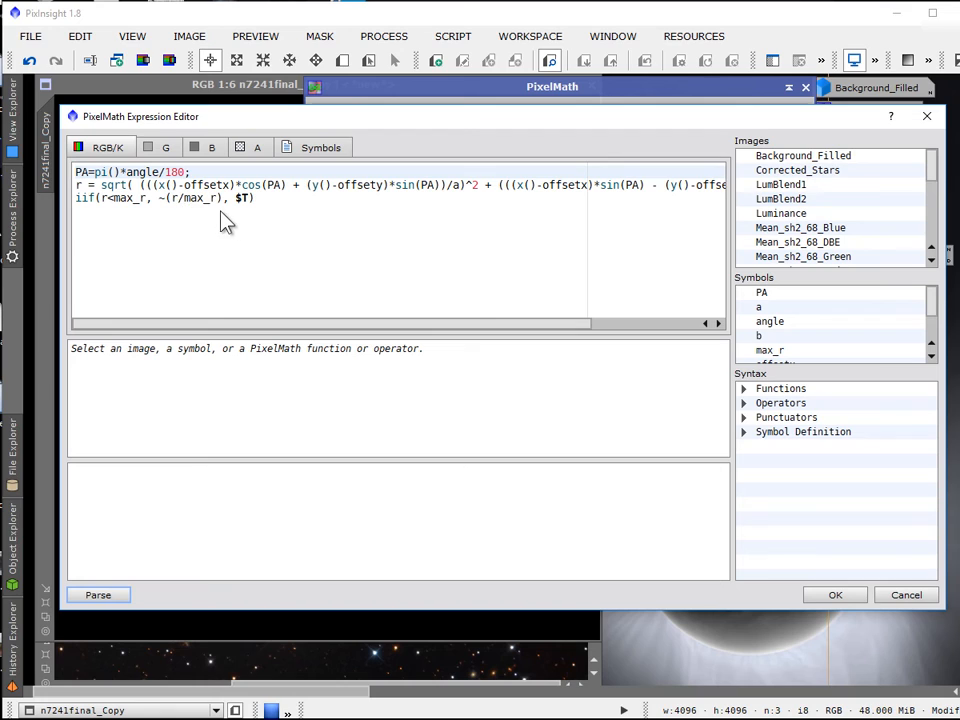
mouse_move(144, 224)
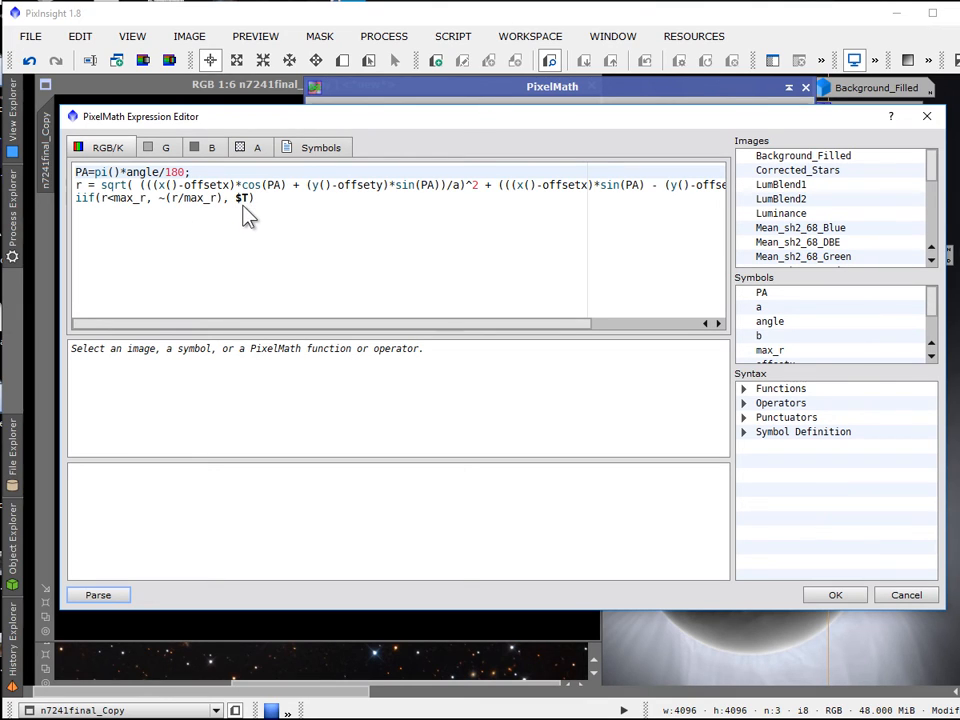
mouse_move(592, 362)
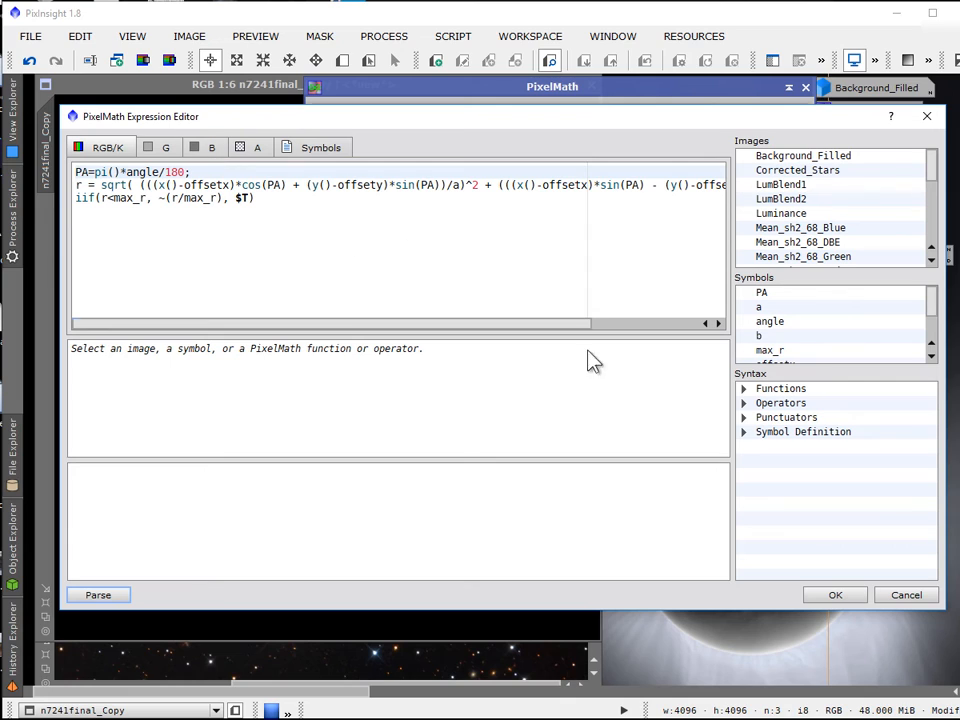
mouse_move(270, 560)
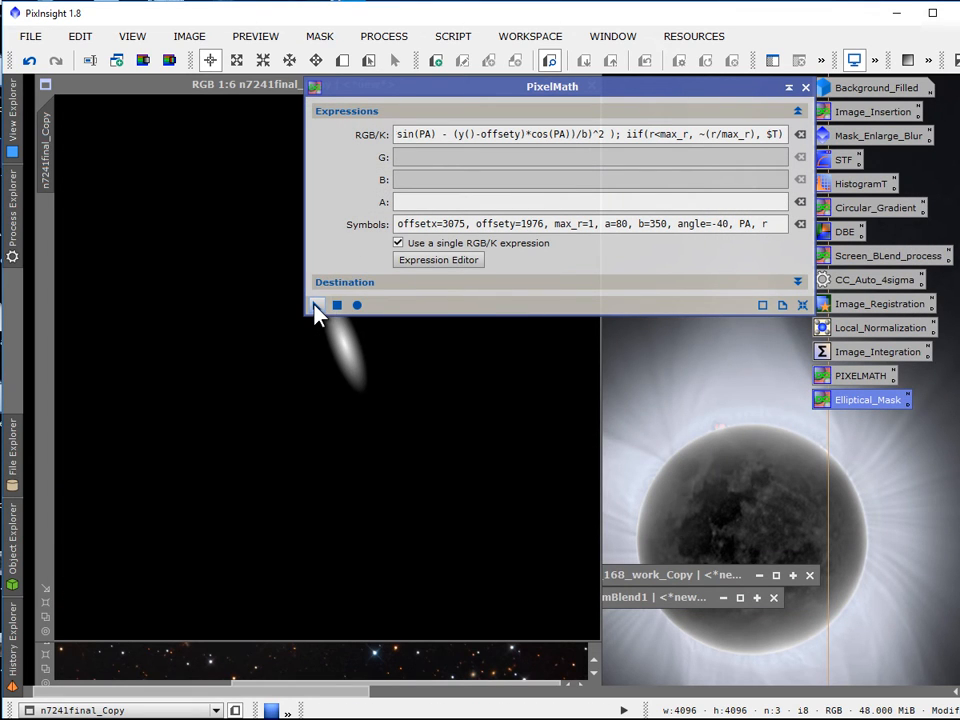
- Apply the narrower a=60 elliptical gradient to the n7241final_Copy mask
left_click(316, 304)
type("6")
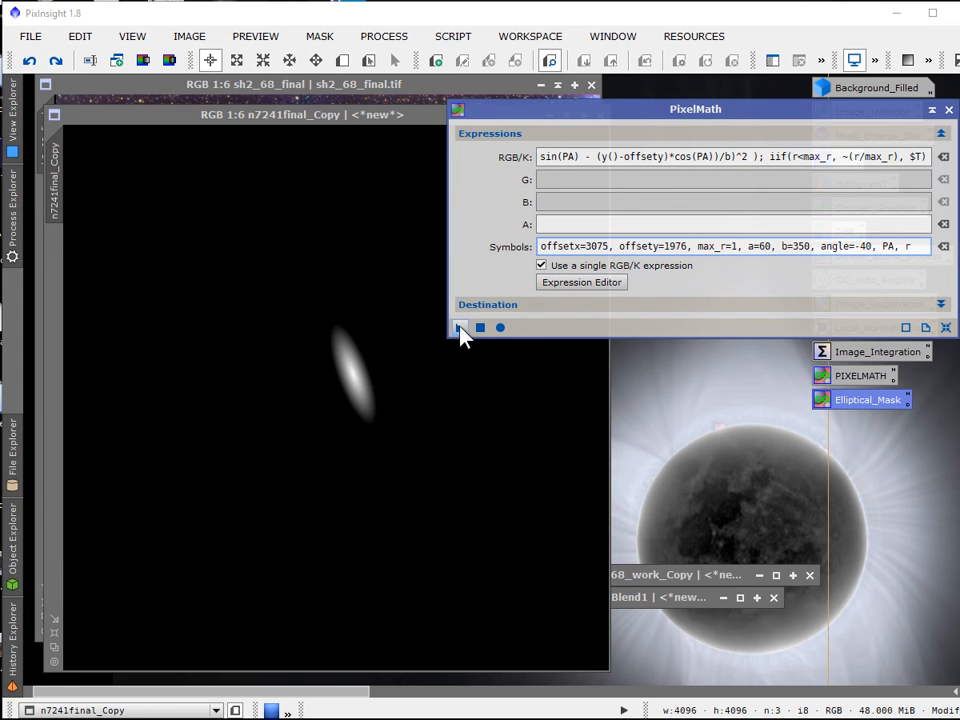
- Apply the expression again so n7241final_Copy holds a second elliptical gradient
left_click(460, 328)
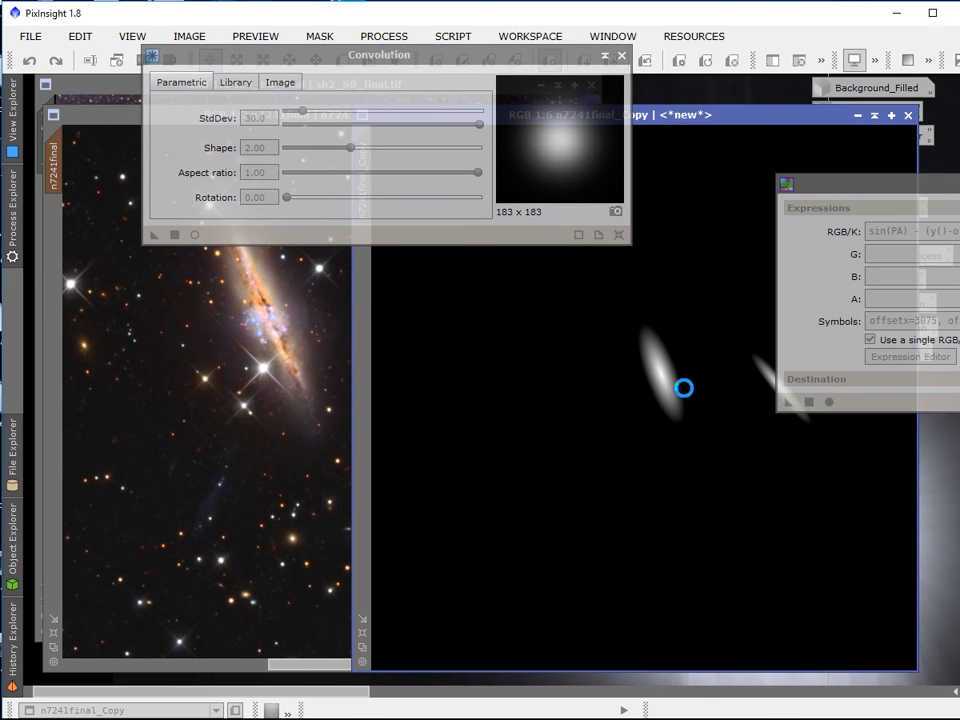
mouse_move(630, 410)
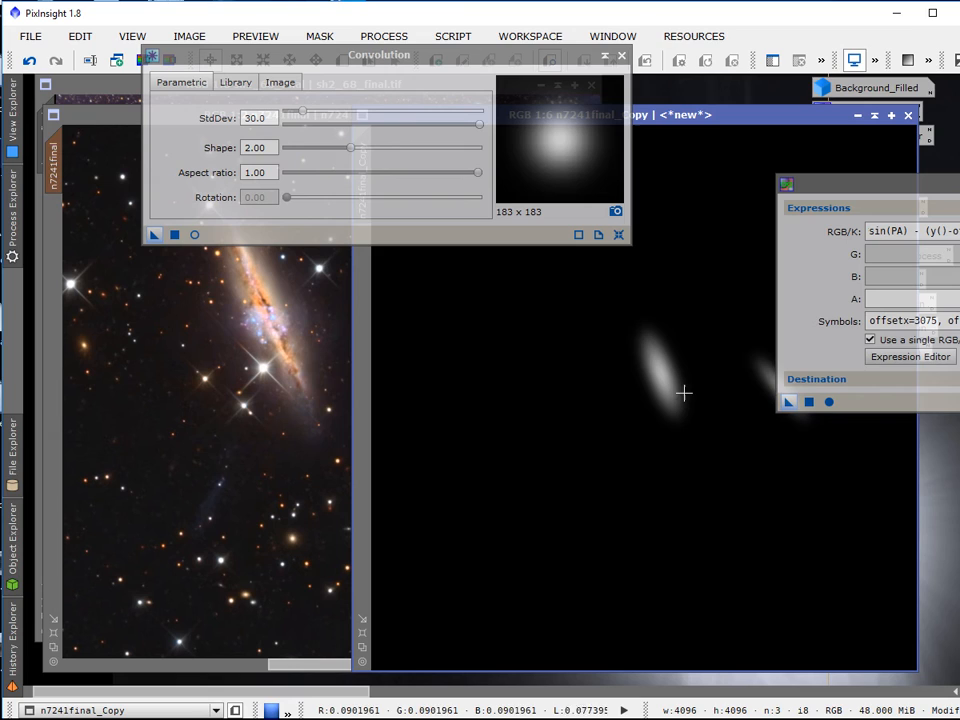
mouse_move(668, 378)
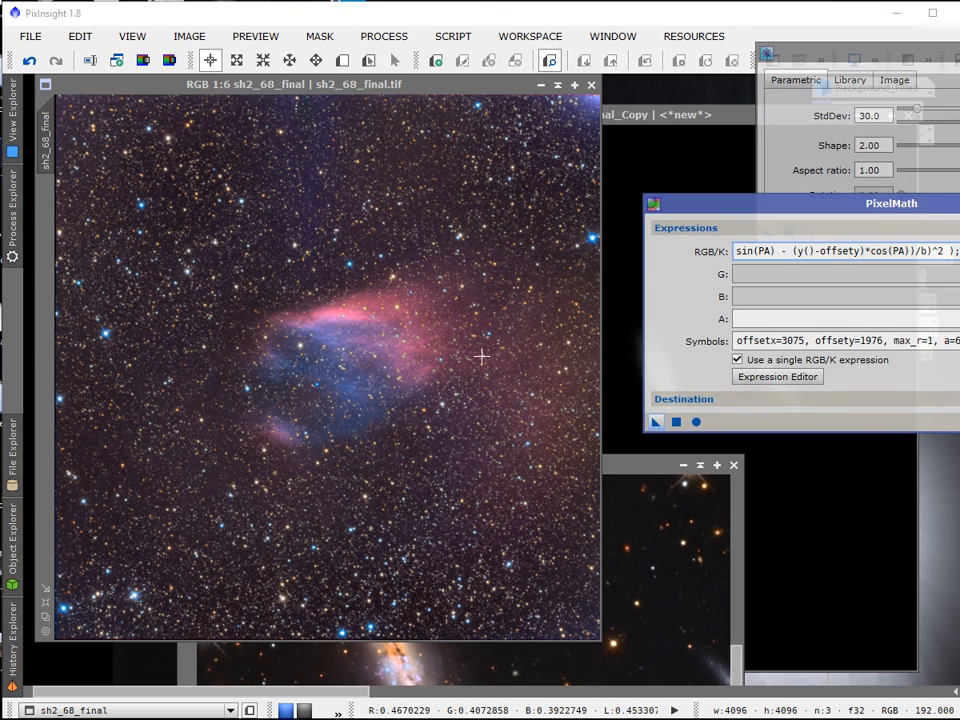
mouse_move(484, 344)
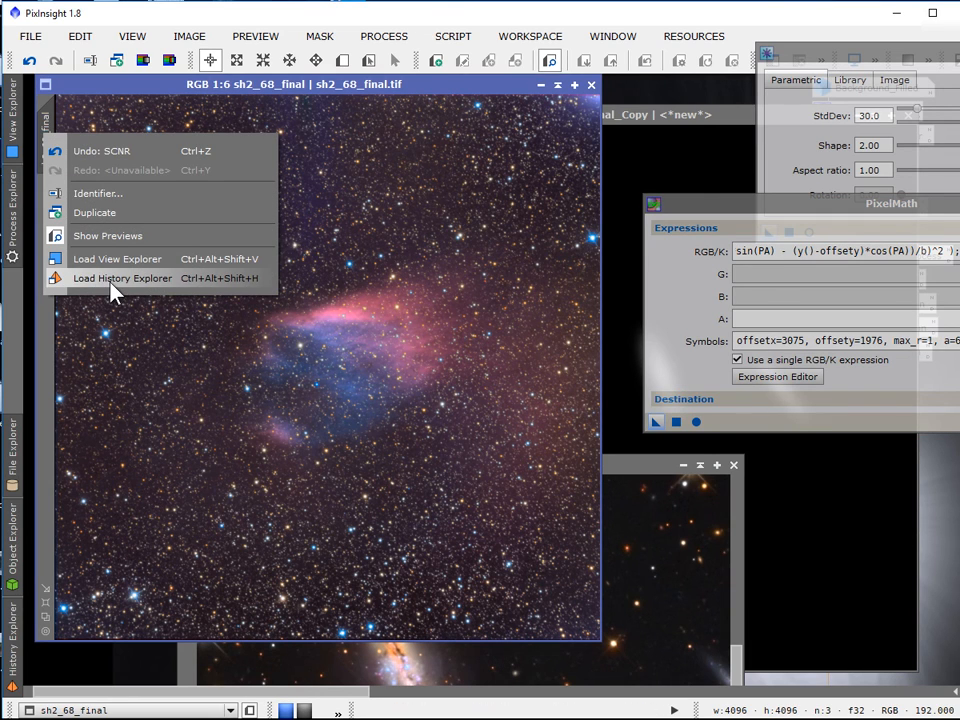
- Undo the SCNR correction on sh2-68 to reveal the blue streak near the top again
left_click(122, 278)
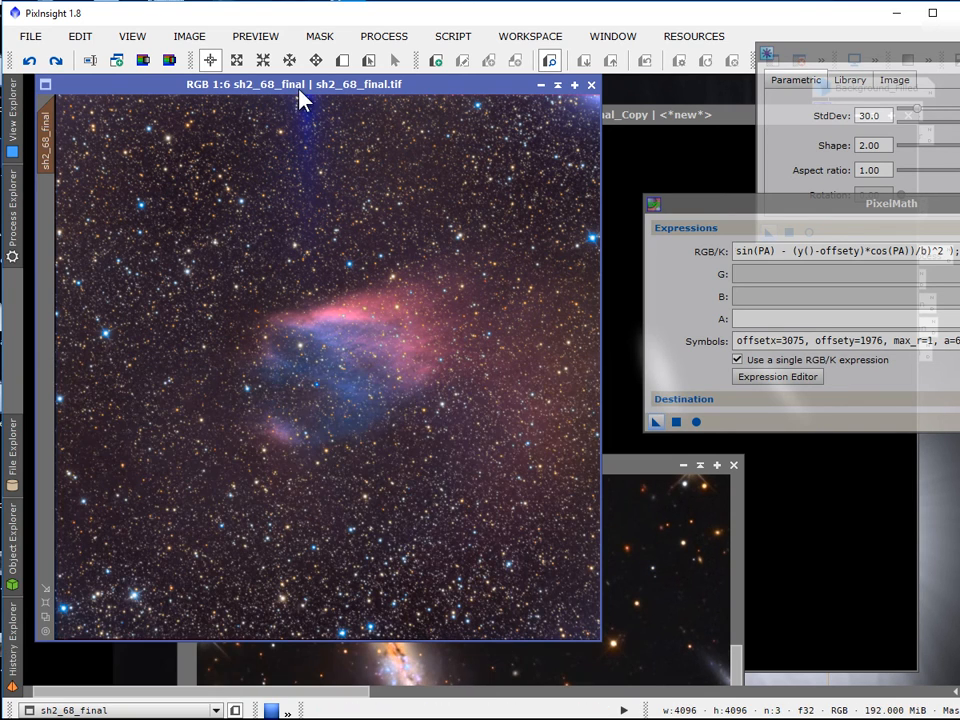
mouse_move(296, 268)
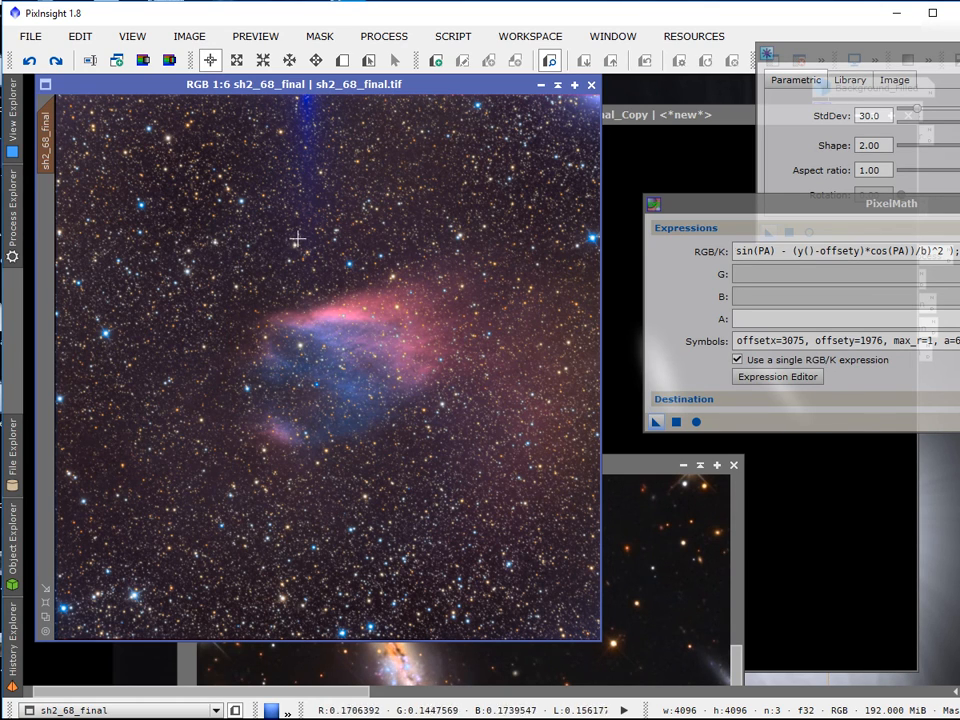
mouse_move(332, 260)
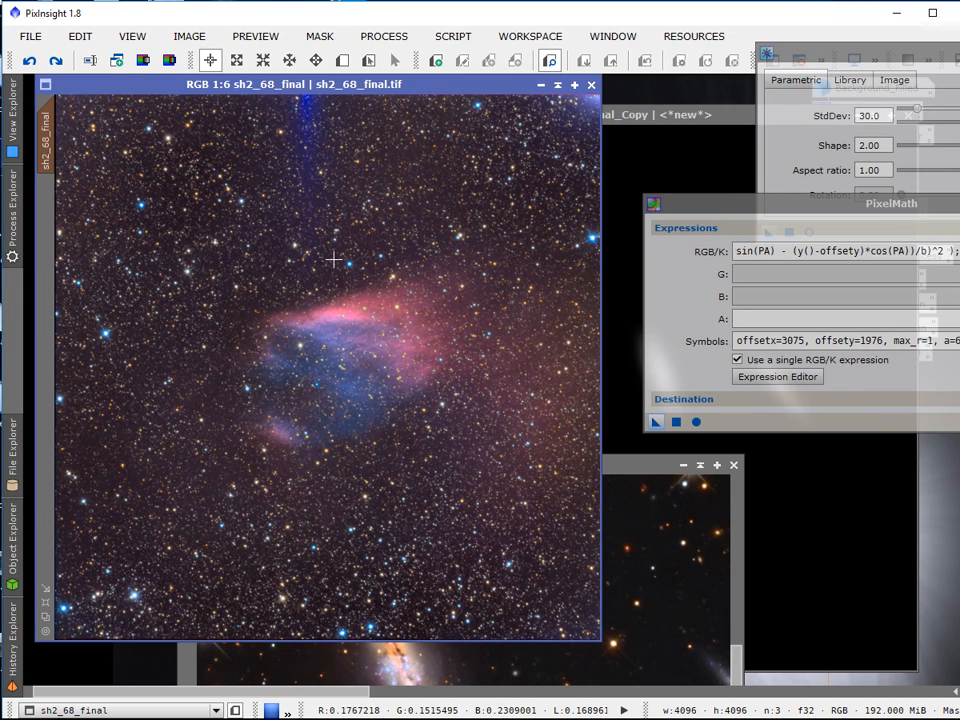
mouse_move(332, 232)
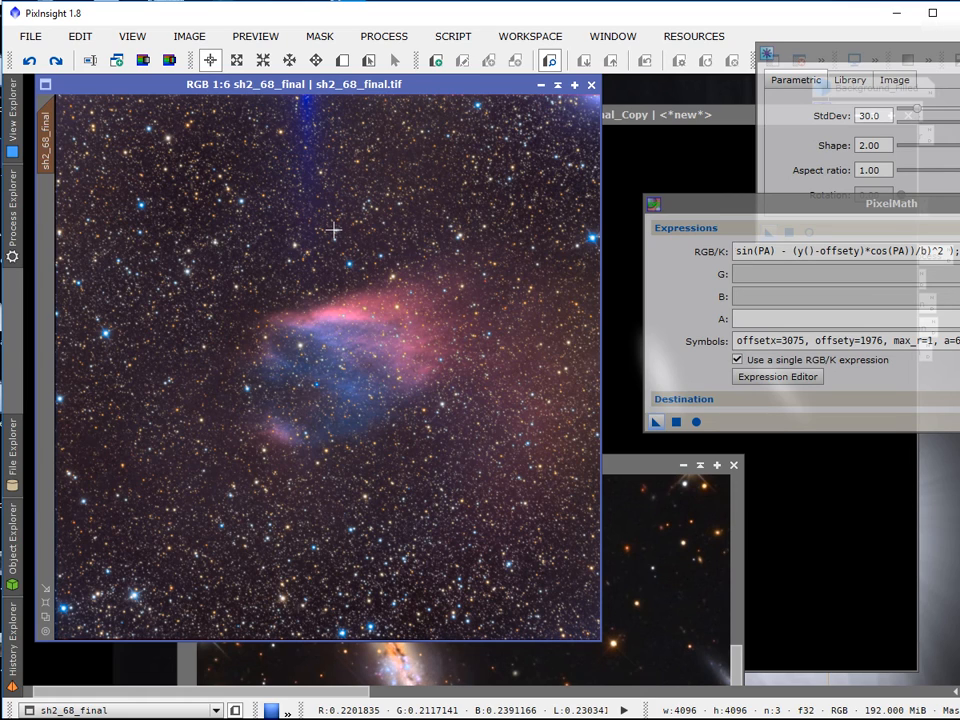
mouse_move(568, 164)
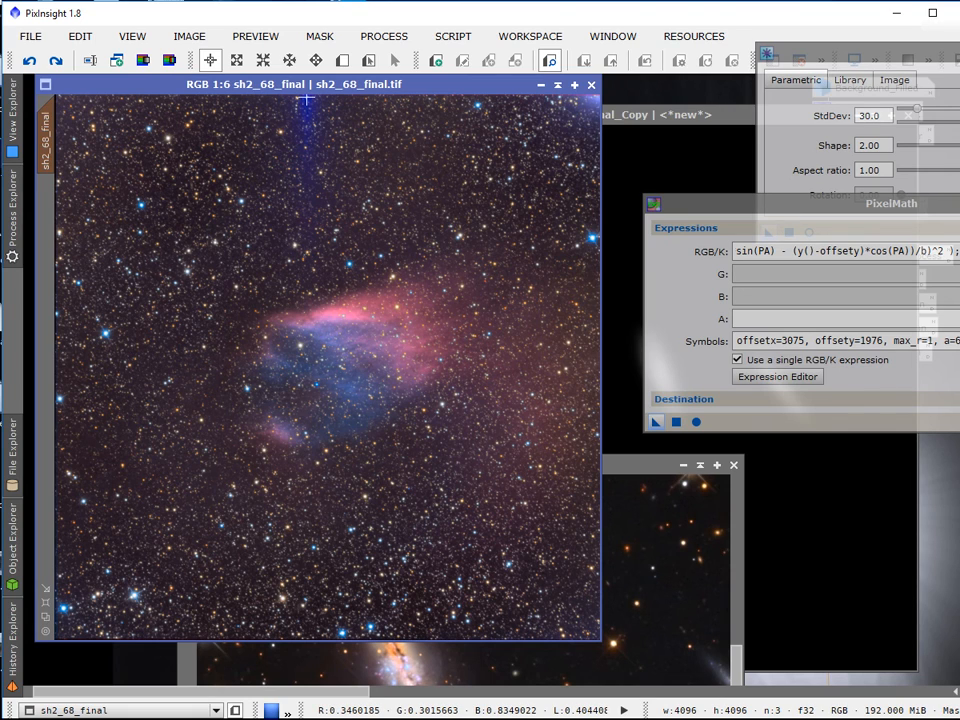
mouse_move(296, 144)
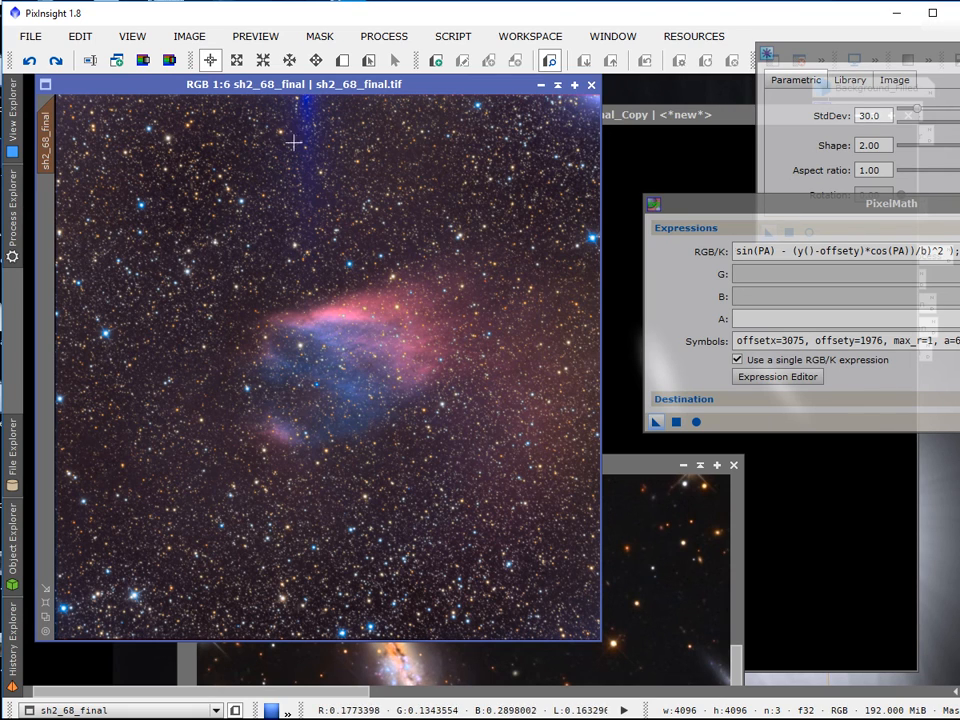
mouse_move(324, 252)
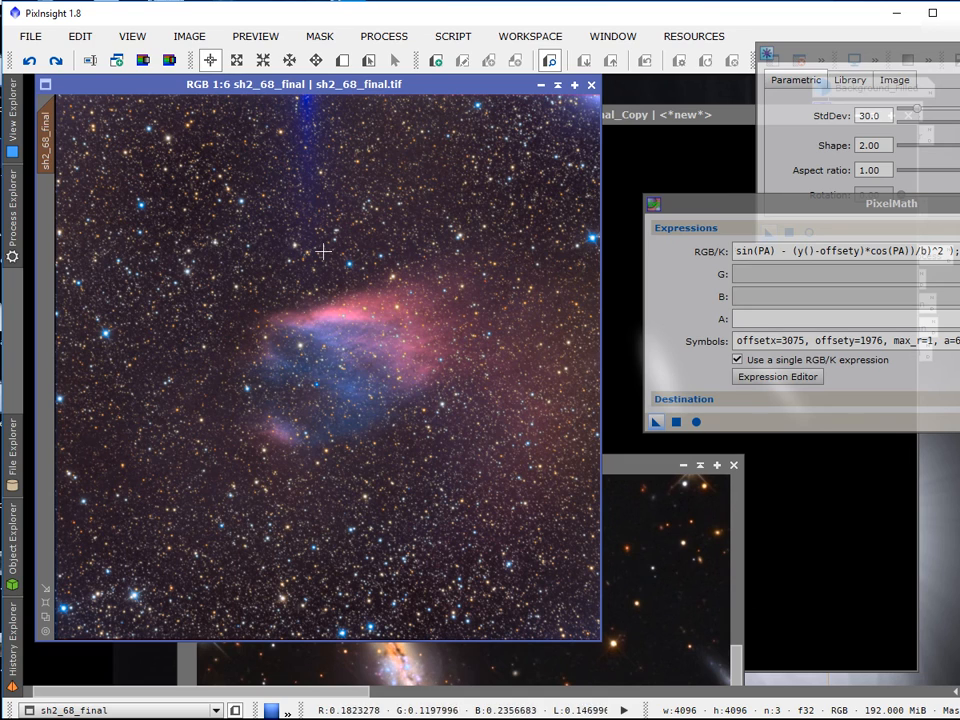
mouse_move(320, 104)
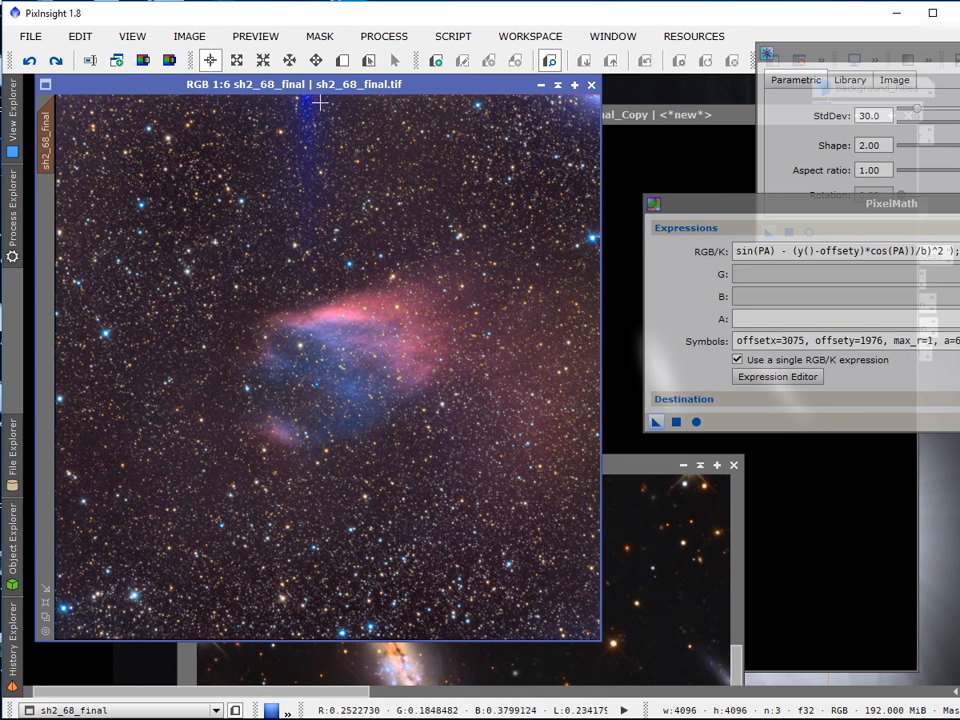
mouse_move(298, 164)
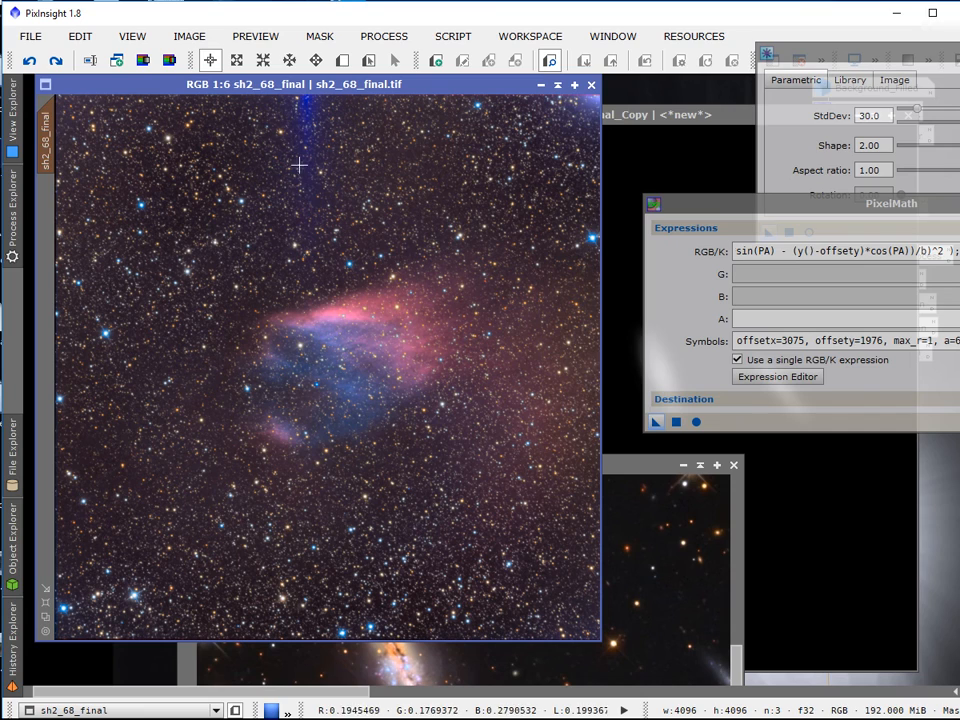
mouse_move(310, 232)
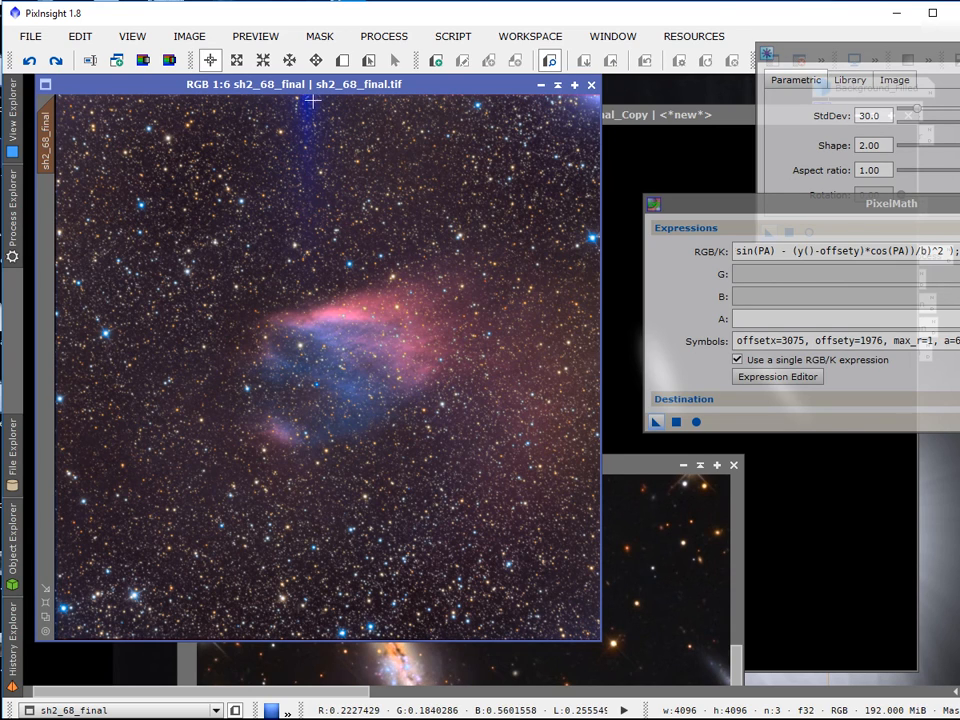
mouse_move(320, 156)
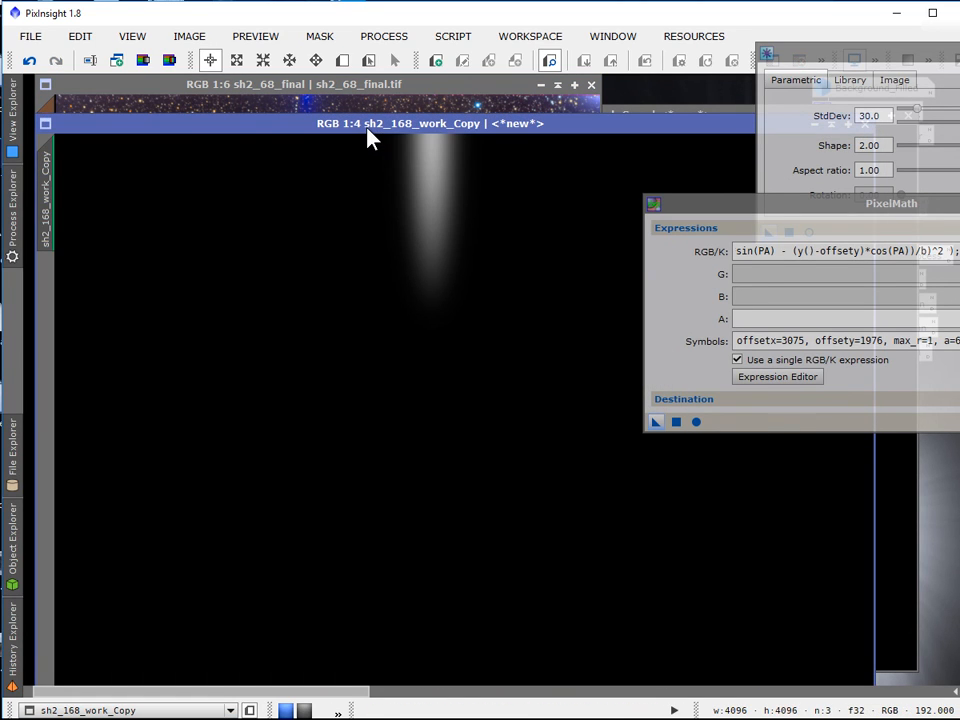
mouse_move(140, 132)
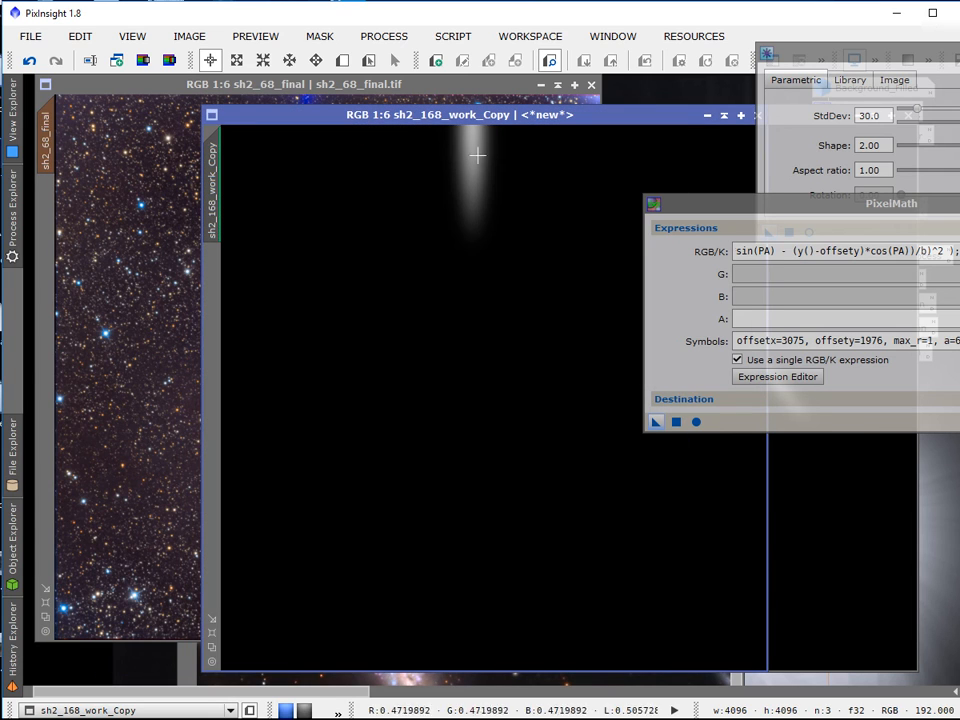
mouse_move(48, 144)
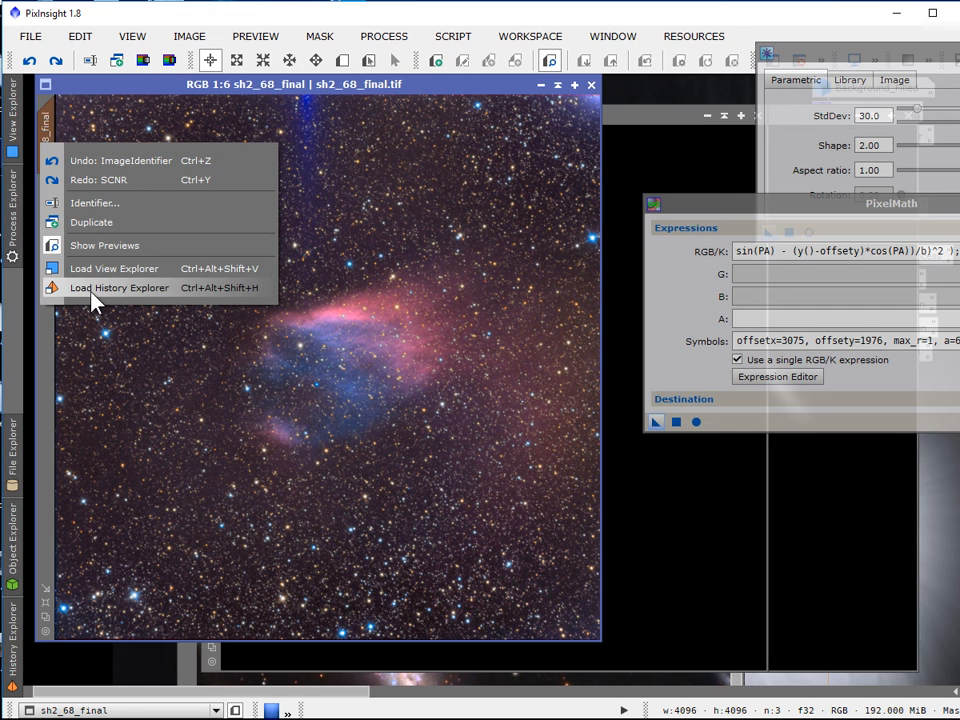
- Load the History Explorer for sh2_68_final to review its masked SCNR processing steps
left_click(118, 288)
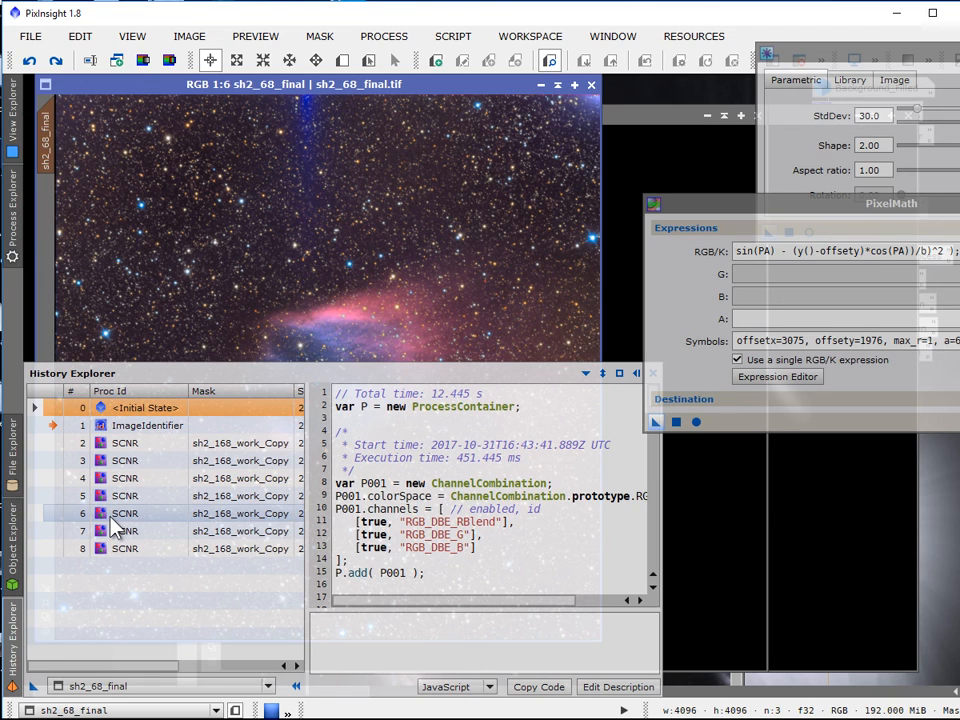
mouse_move(84, 556)
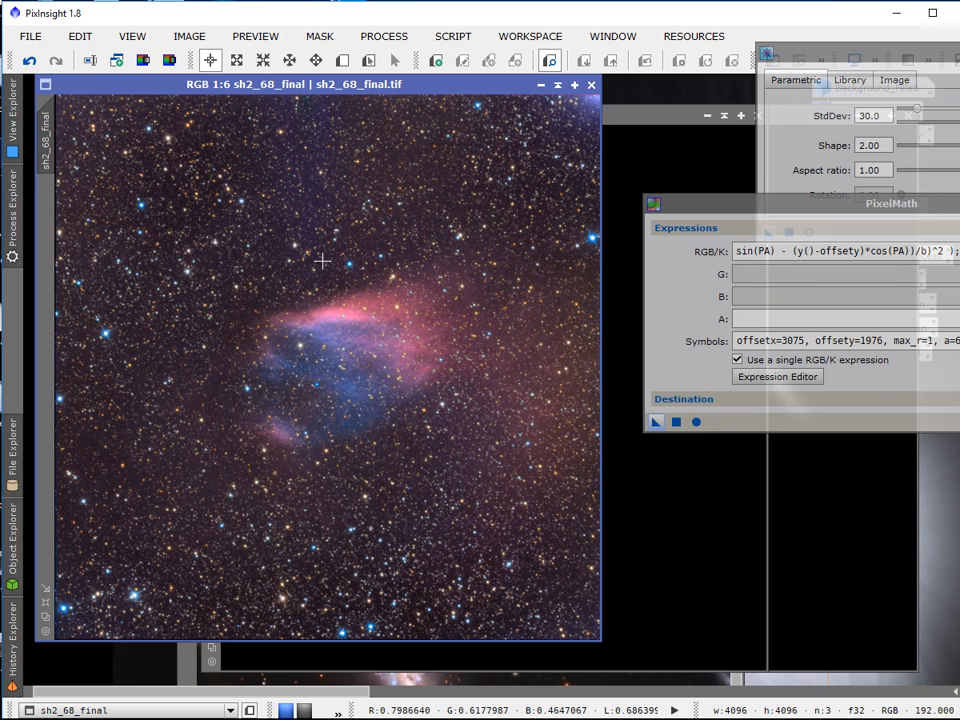
mouse_move(284, 264)
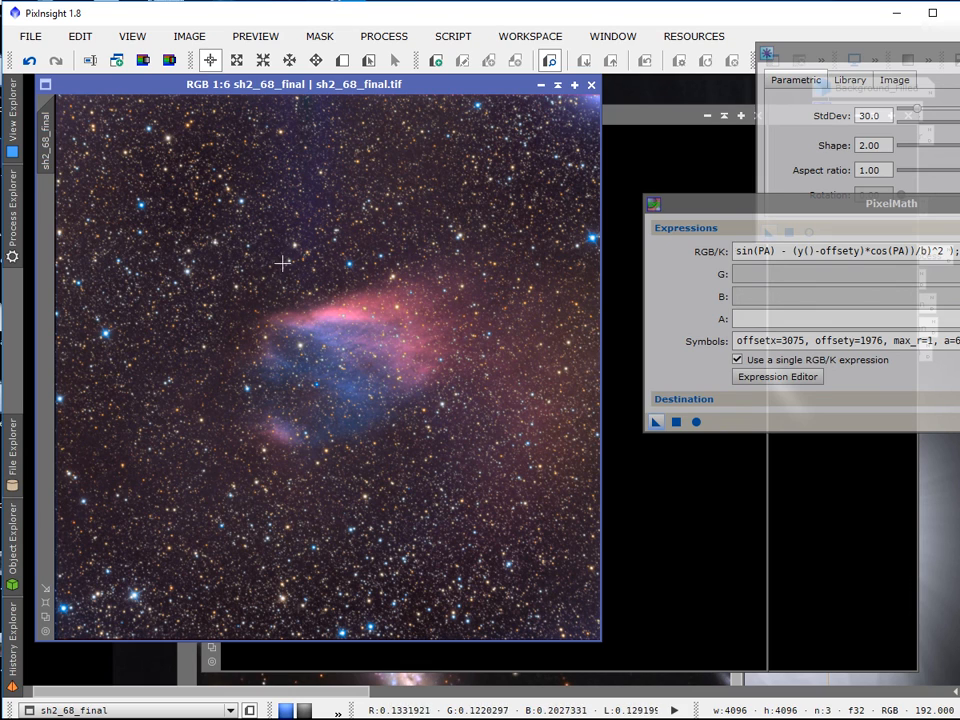
mouse_move(380, 468)
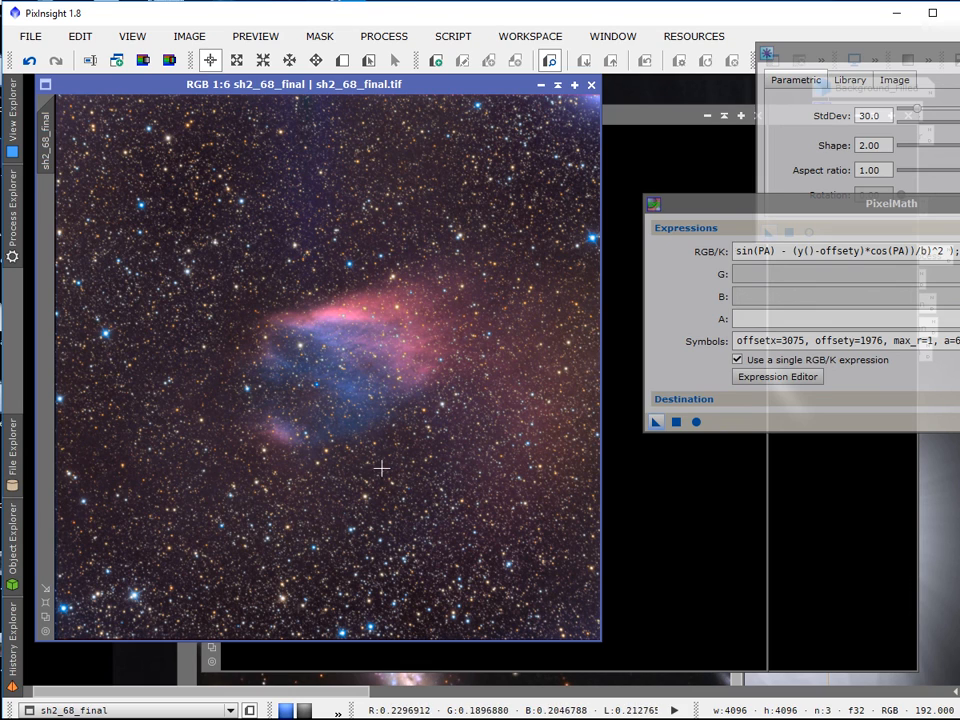
mouse_move(406, 468)
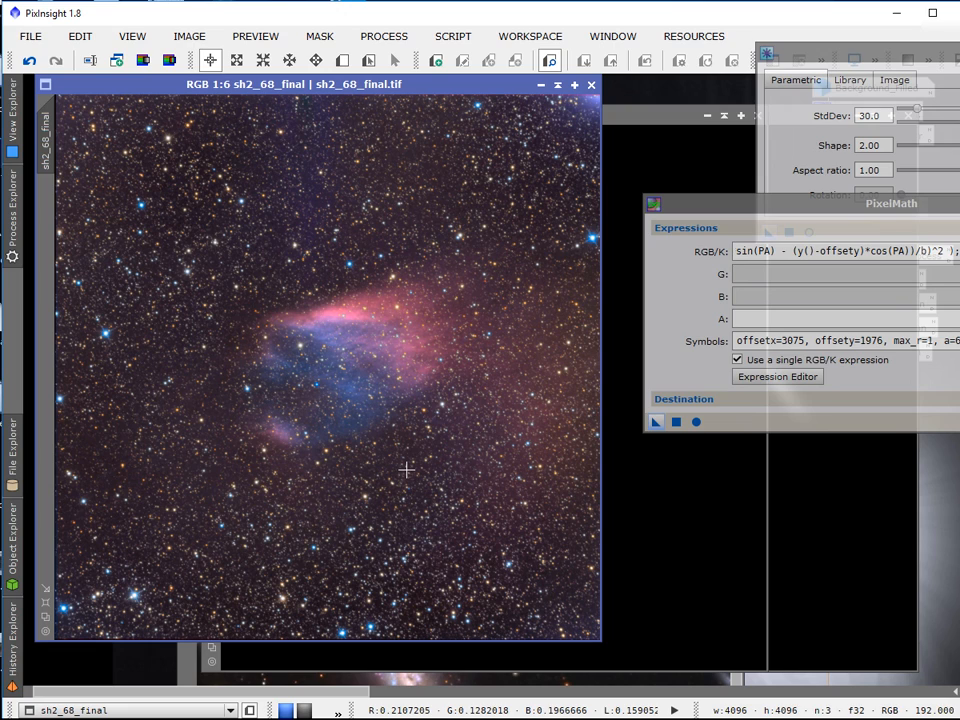
mouse_move(190, 510)
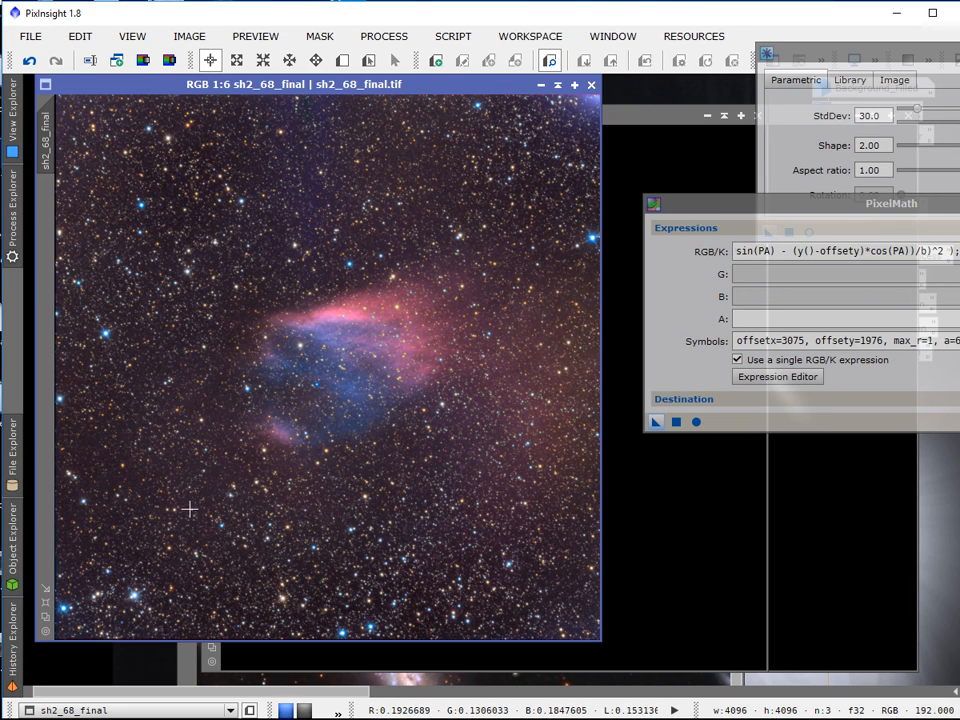
mouse_move(524, 184)
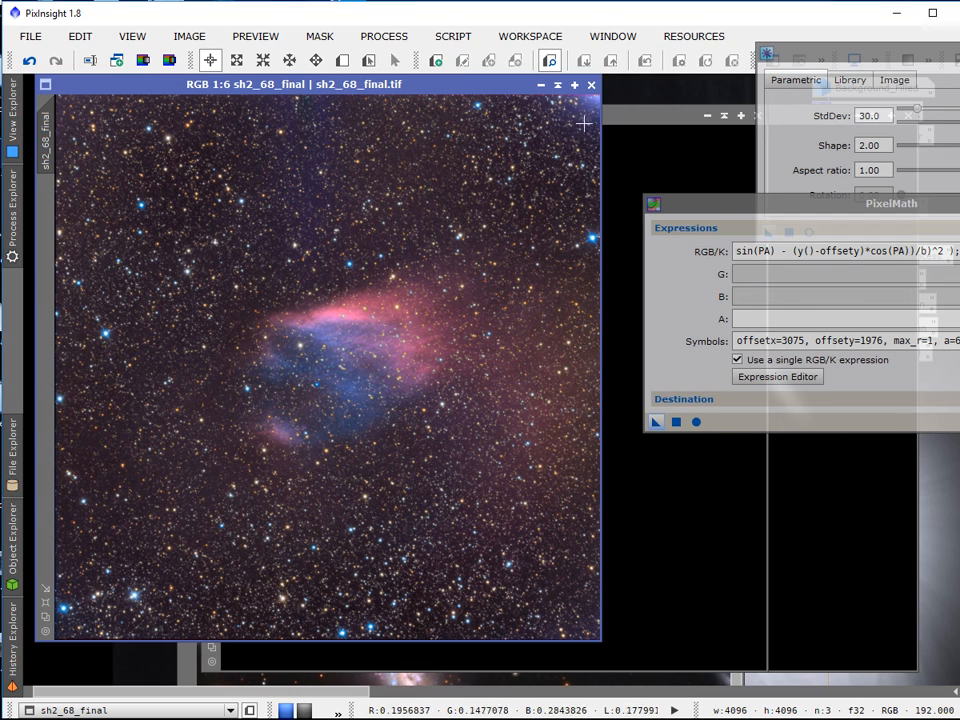
mouse_move(590, 148)
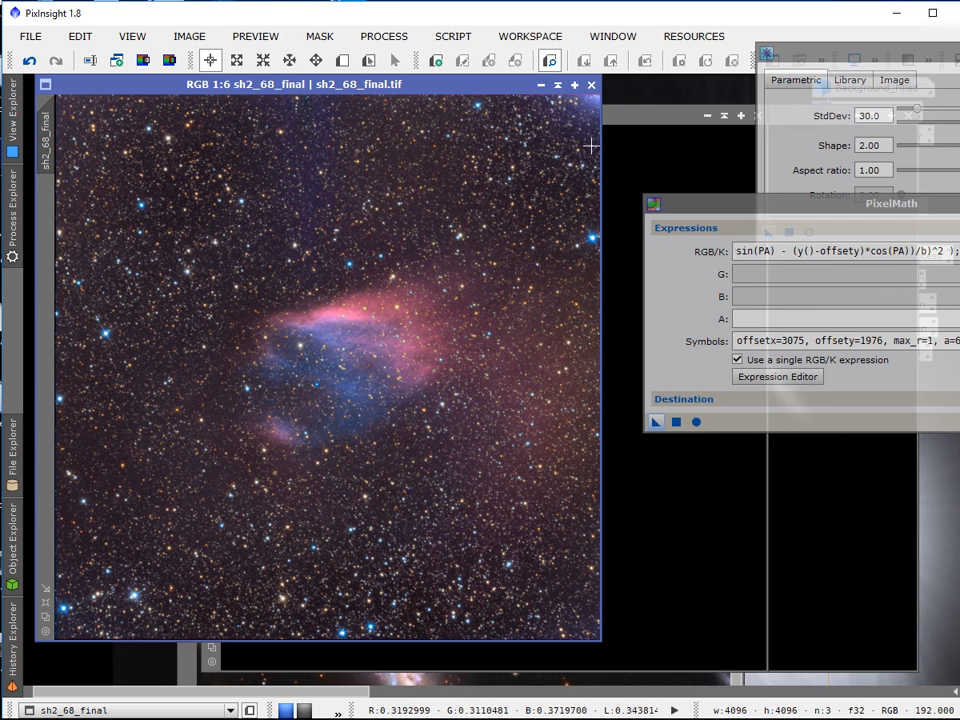